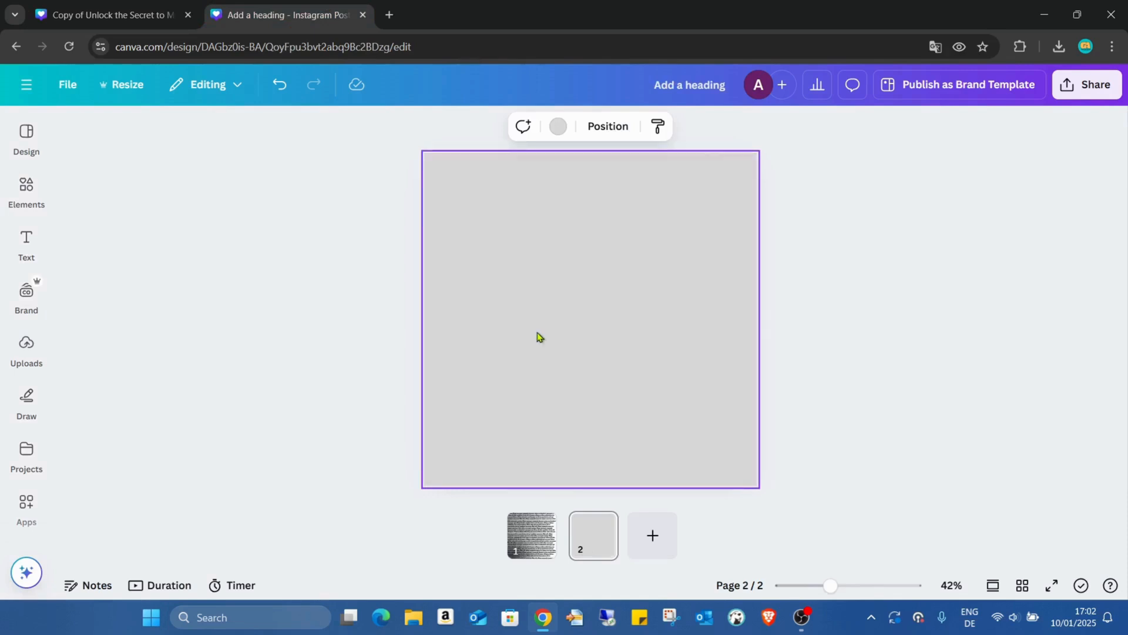
{"action": "mouse_move", "coordinate": [788, 157]}
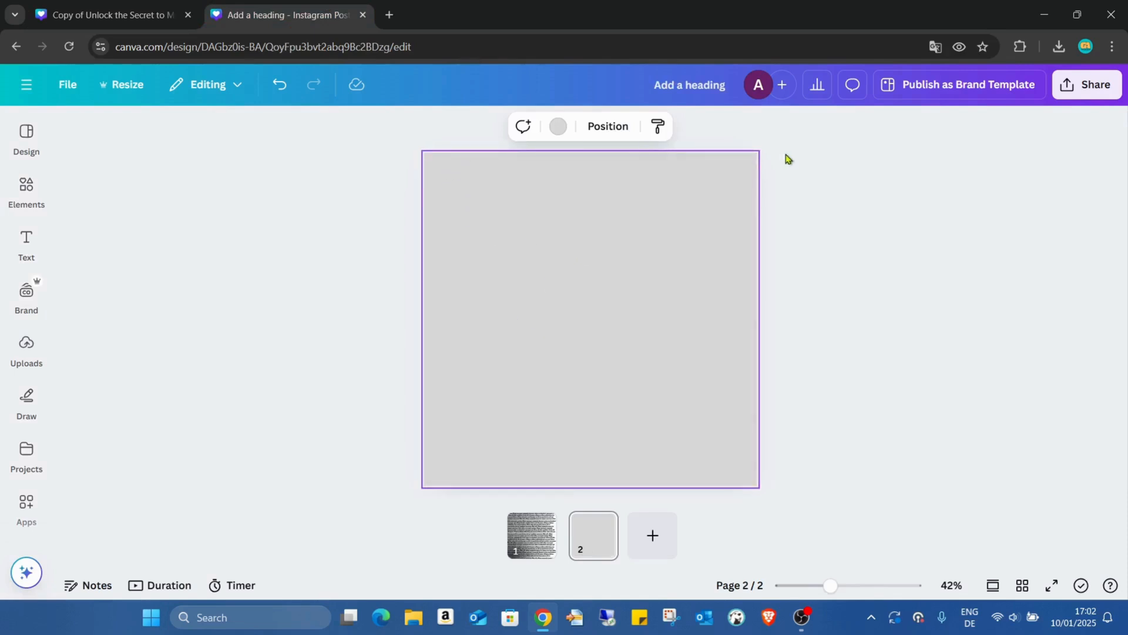
{"action": "mouse_move", "coordinate": [544, 420]}
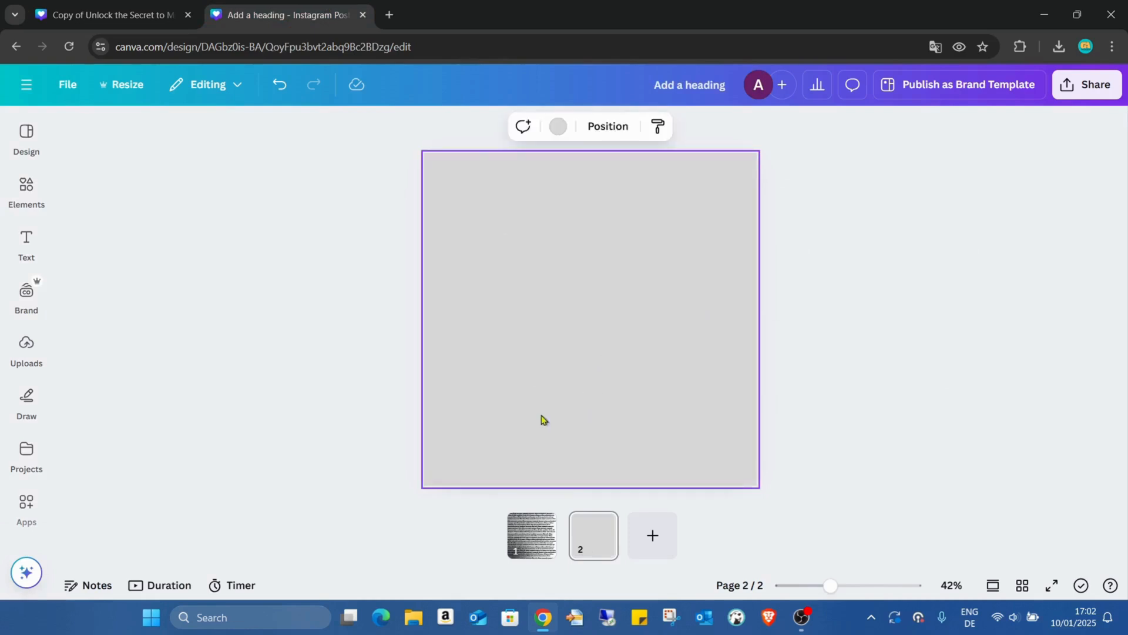
- Inspect the E and X letter frames in the TEXT reference, then return to the new design
{"action": "left_click", "coordinate": [926, 194]}
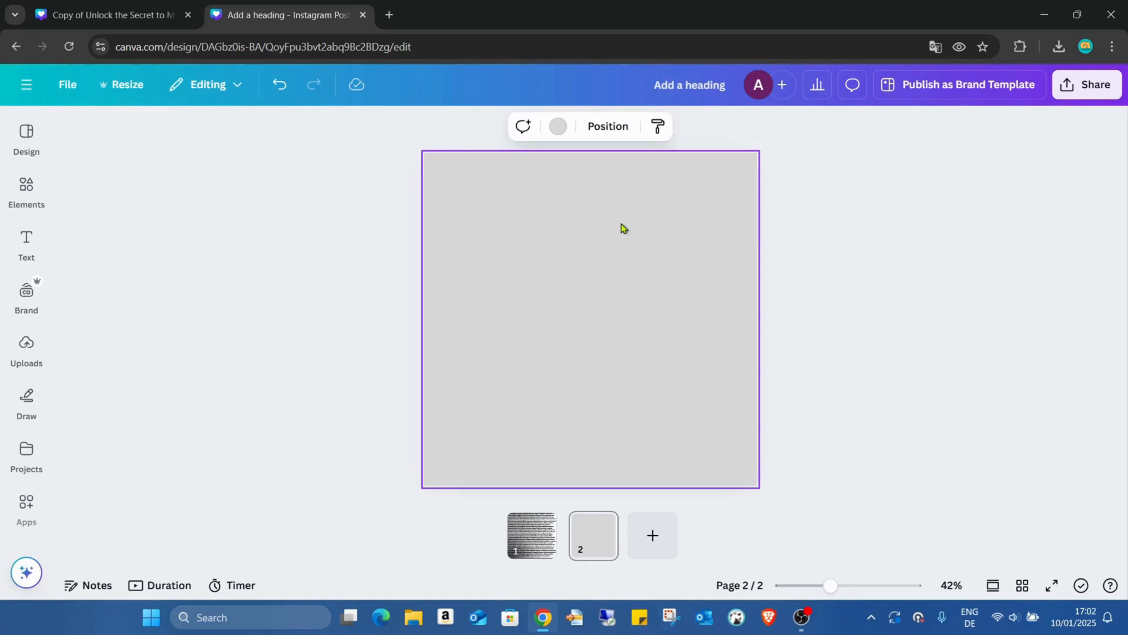
{"action": "left_click", "coordinate": [532, 536]}
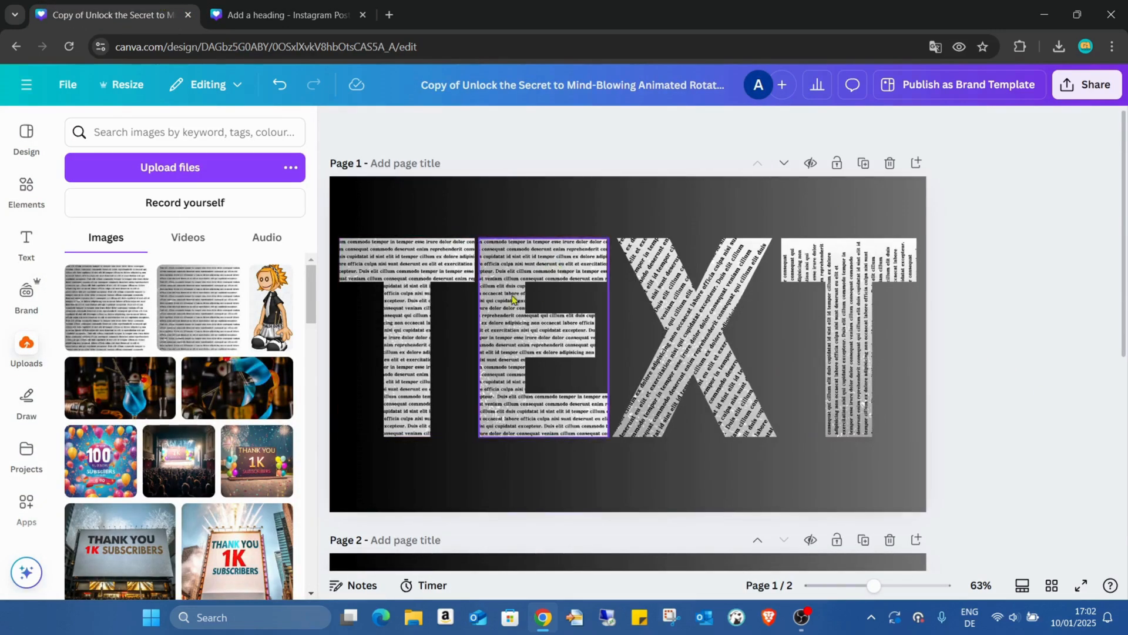
{"action": "left_click", "coordinate": [854, 343]}
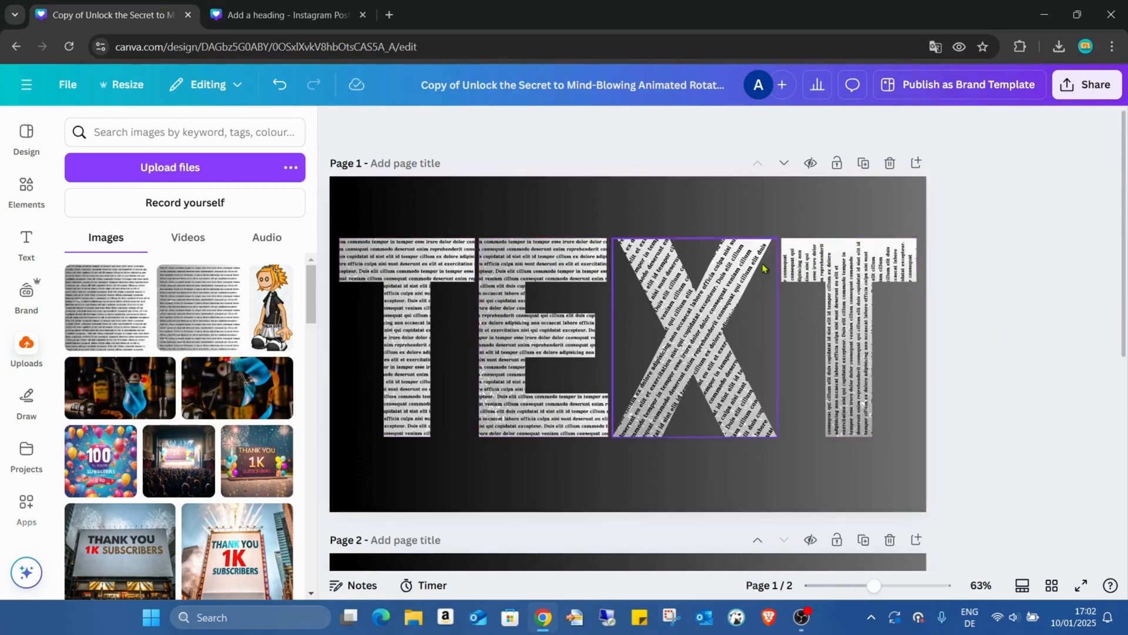
{"action": "left_click", "coordinate": [964, 269]}
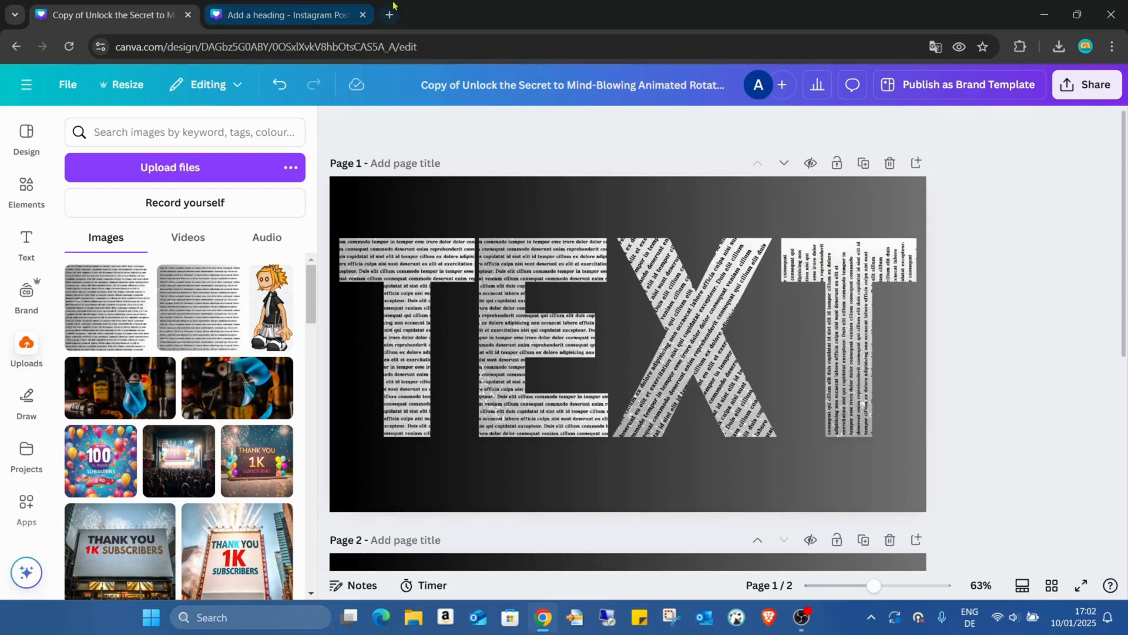
{"action": "left_click", "coordinate": [286, 15]}
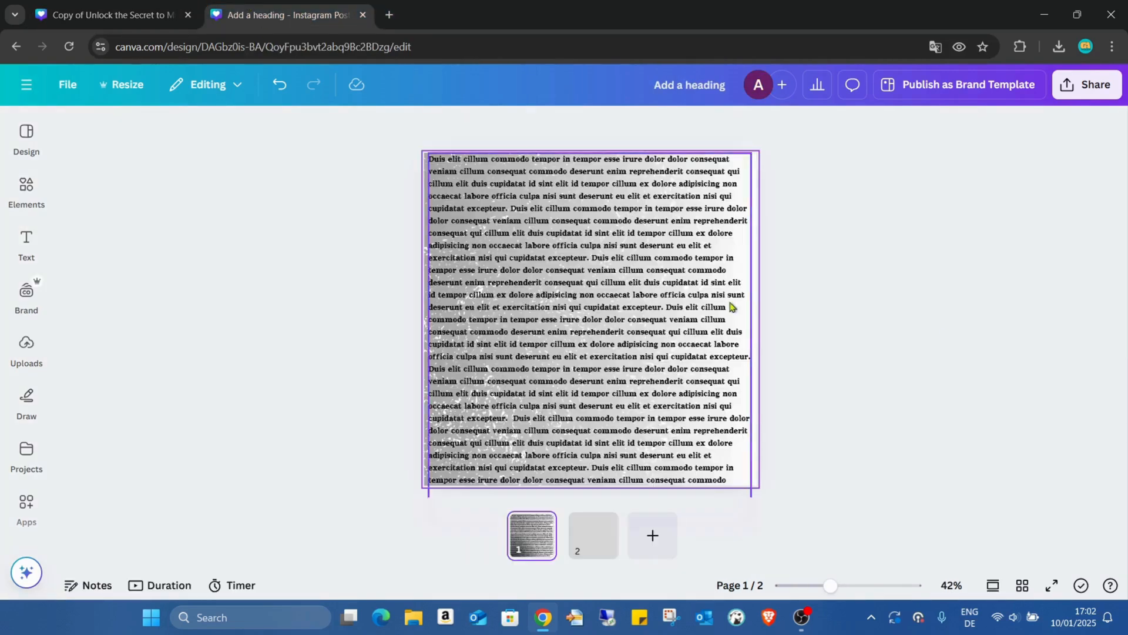
{"action": "mouse_move", "coordinate": [594, 535]}
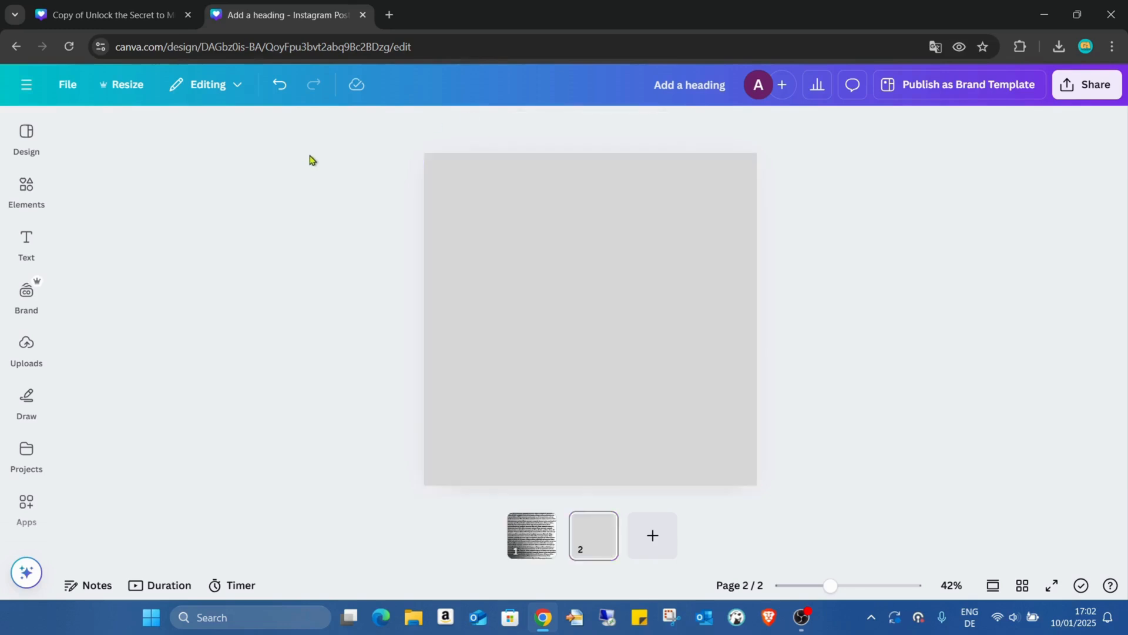
- Add a grunge texture graphic from Elements and recolour it white
{"action": "left_click", "coordinate": [26, 188]}
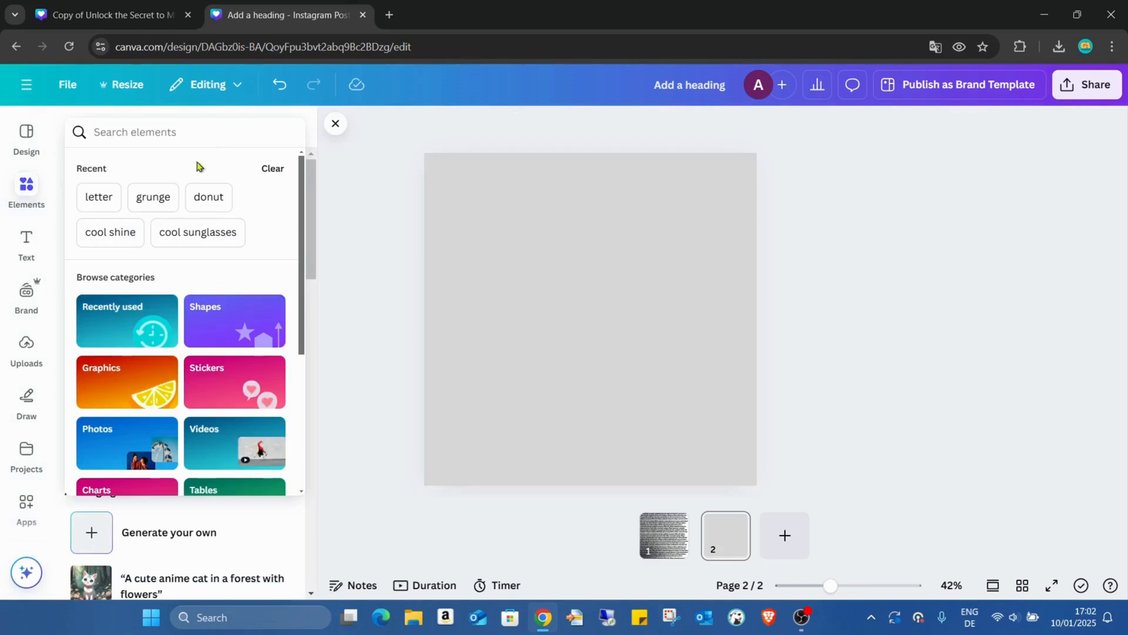
{"action": "left_click", "coordinate": [153, 197]}
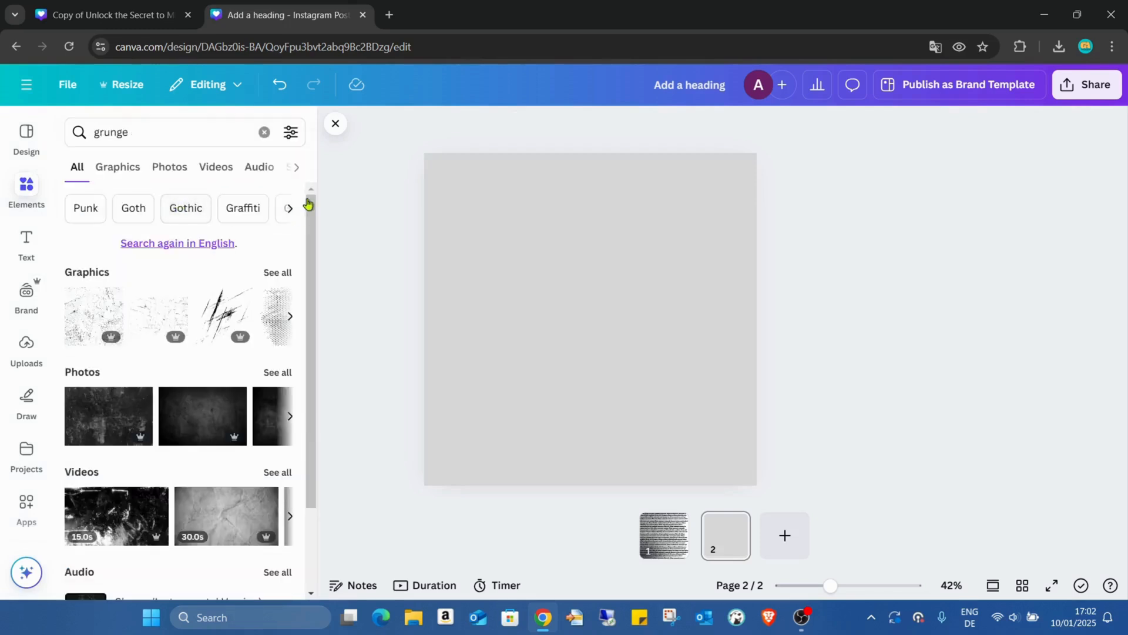
{"action": "left_click", "coordinate": [118, 167]}
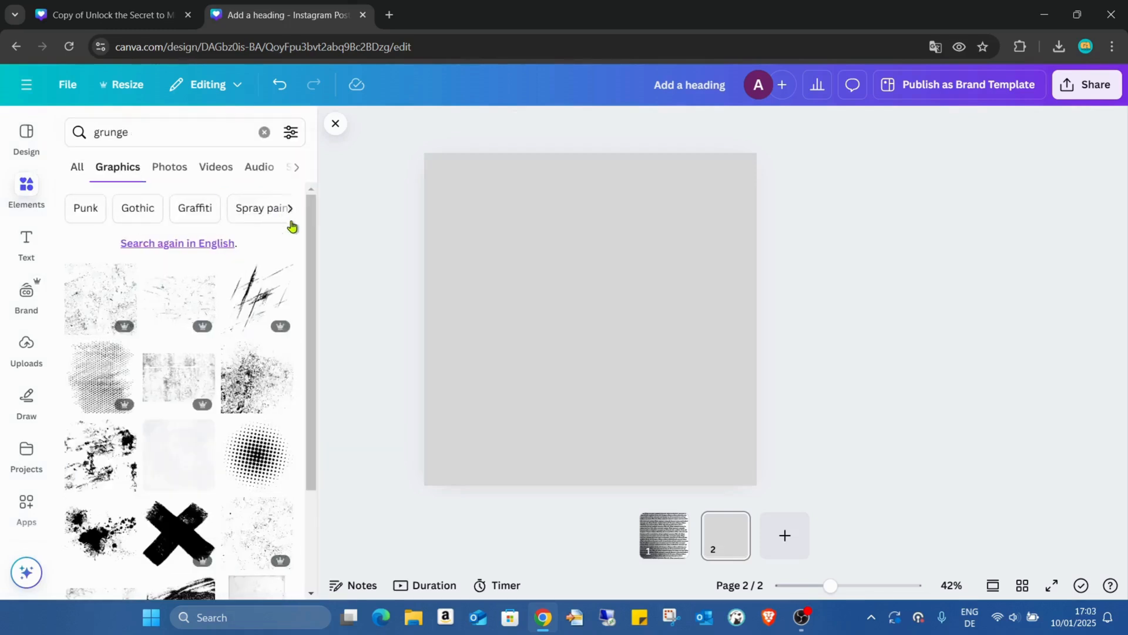
{"action": "left_click", "coordinate": [252, 379]}
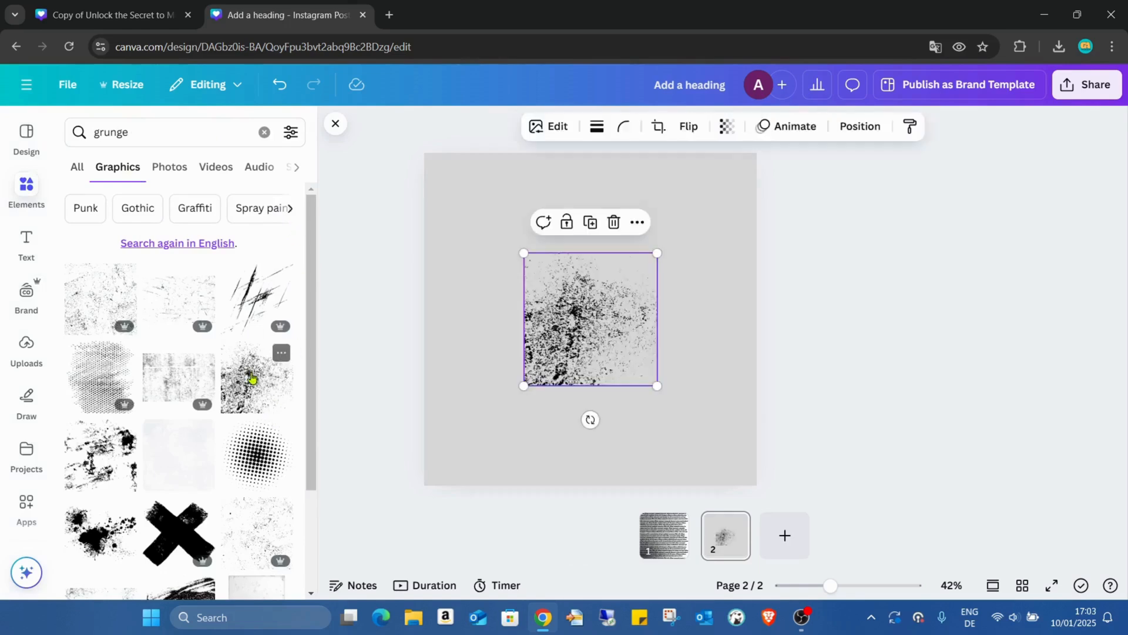
{"action": "left_click", "coordinate": [583, 126]}
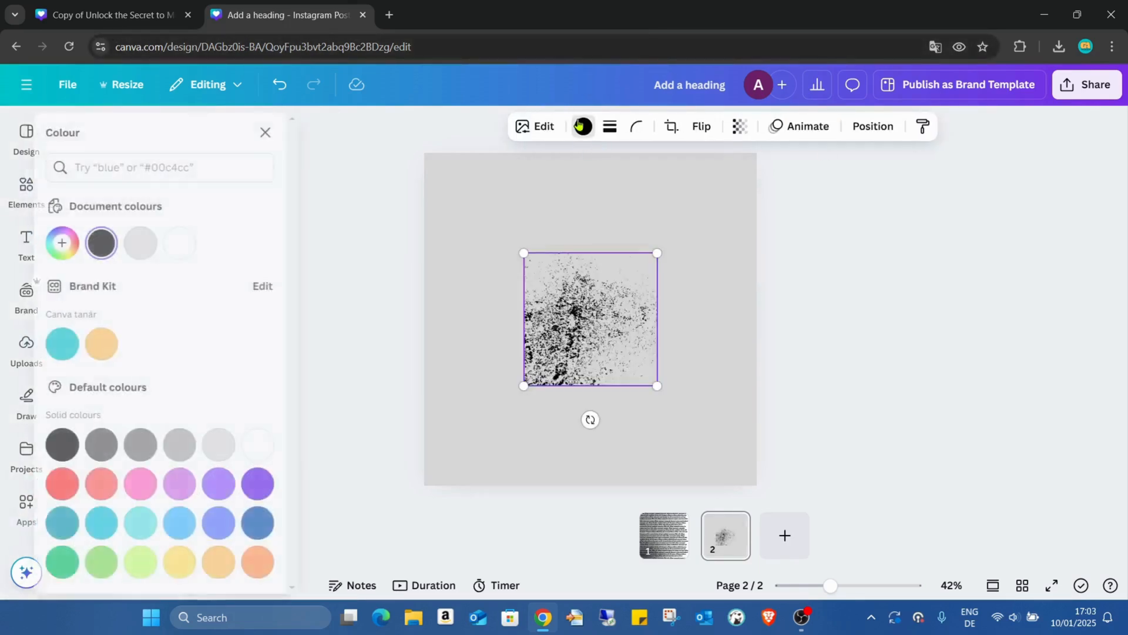
{"action": "left_click", "coordinate": [179, 242]}
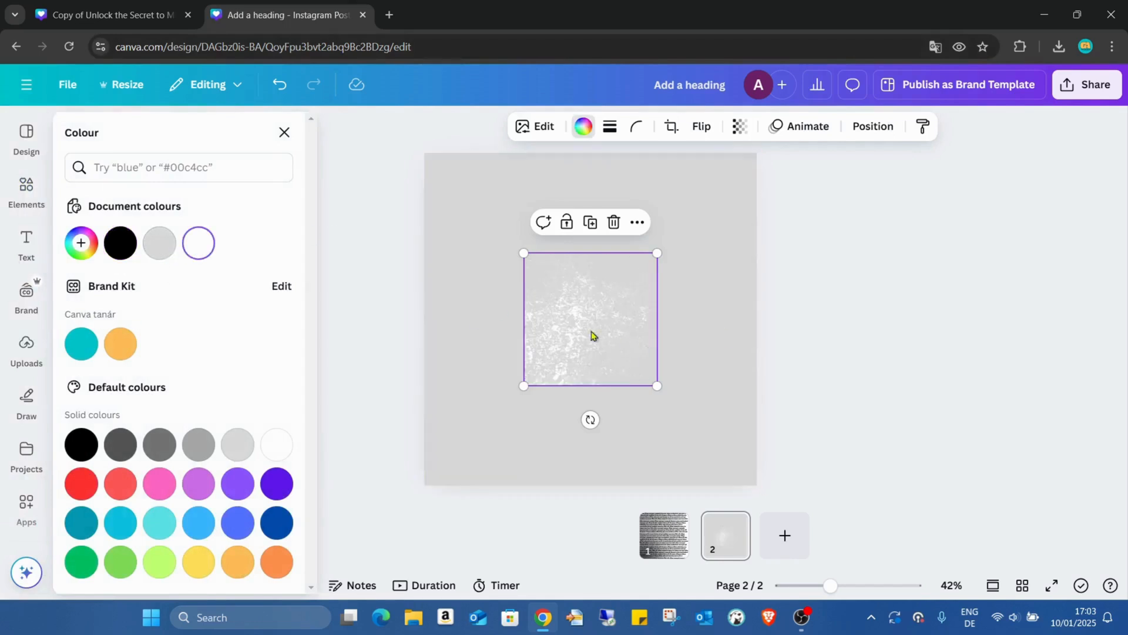
- Move the white texture to the top-left corner and stretch it over page 2
{"action": "left_click_drag", "start_coordinate": [590, 318], "coordinate": [494, 234]}
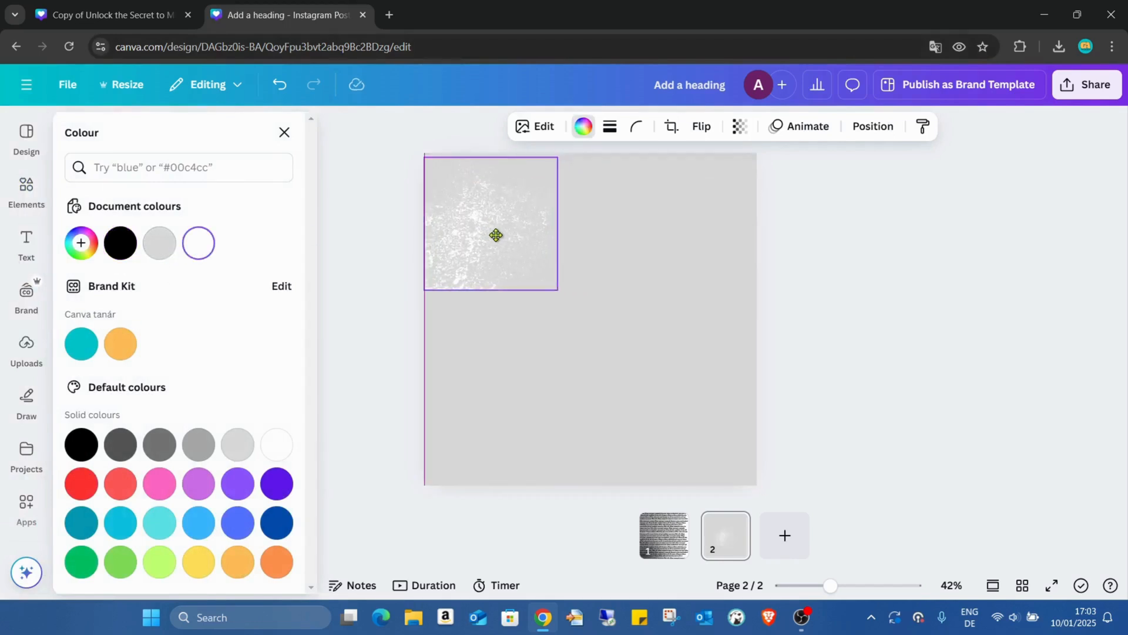
{"action": "left_click_drag", "start_coordinate": [556, 289], "coordinate": [711, 439]}
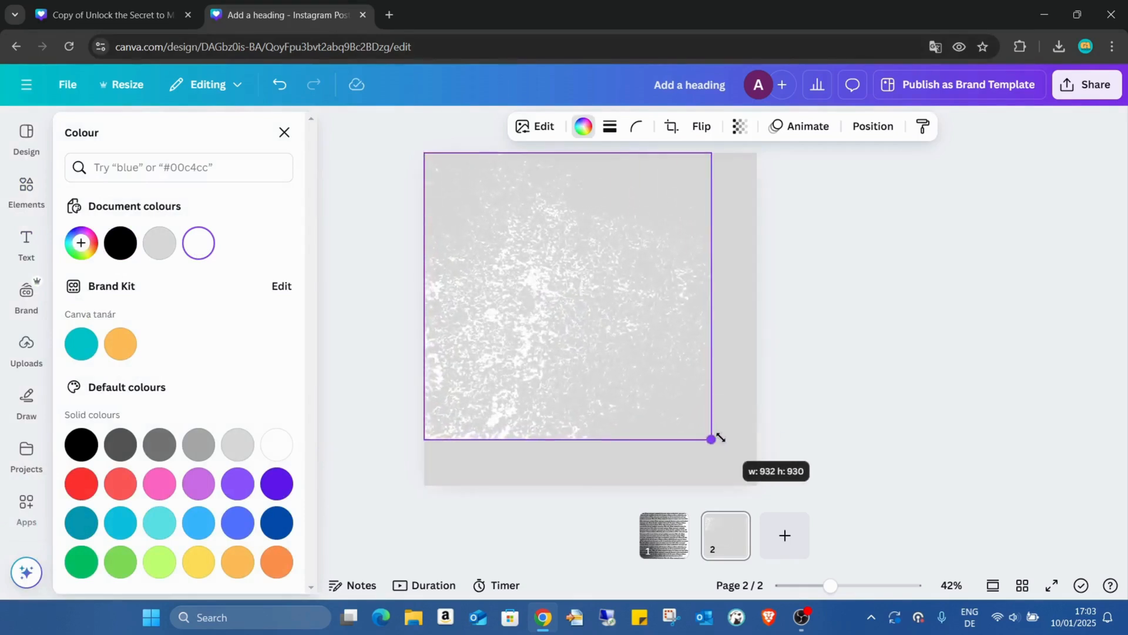
{"action": "left_click_drag", "start_coordinate": [711, 438], "coordinate": [756, 486]}
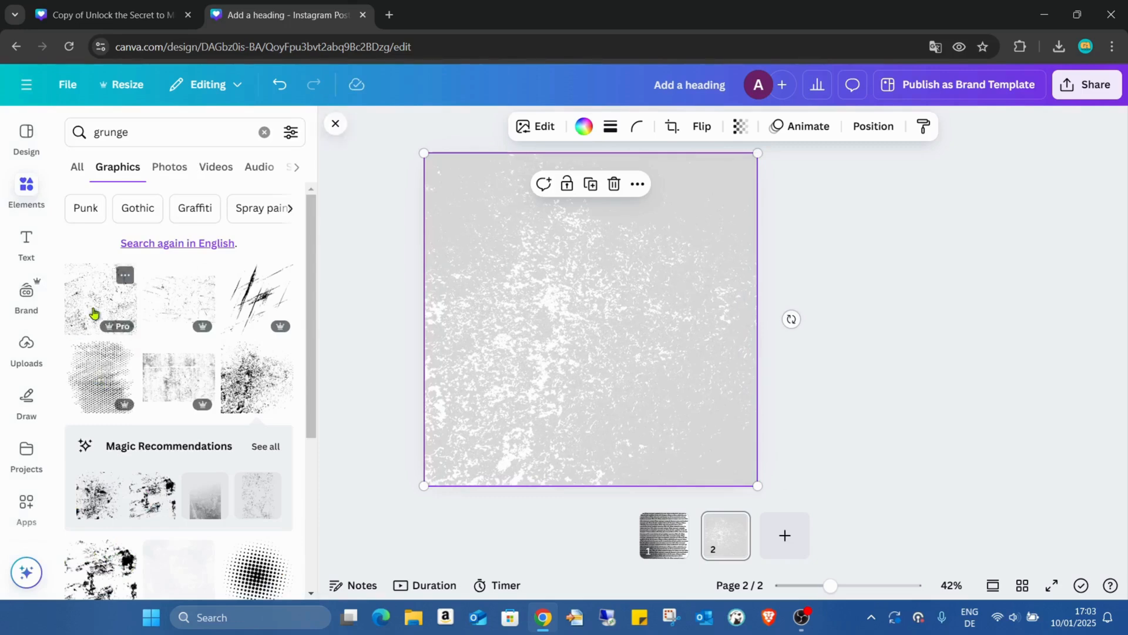
- Add a second, black grunge texture and stretch it to cover all of page 2
{"action": "scroll", "scroll_direction": "down", "scroll_amount": 3}
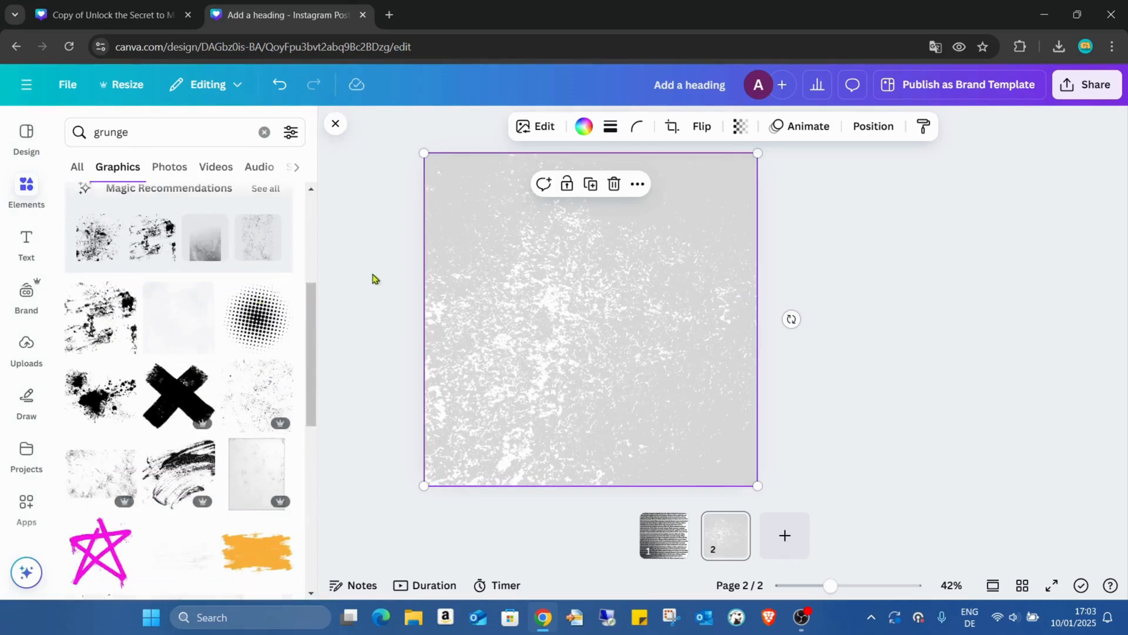
{"action": "mouse_move", "coordinate": [493, 332]}
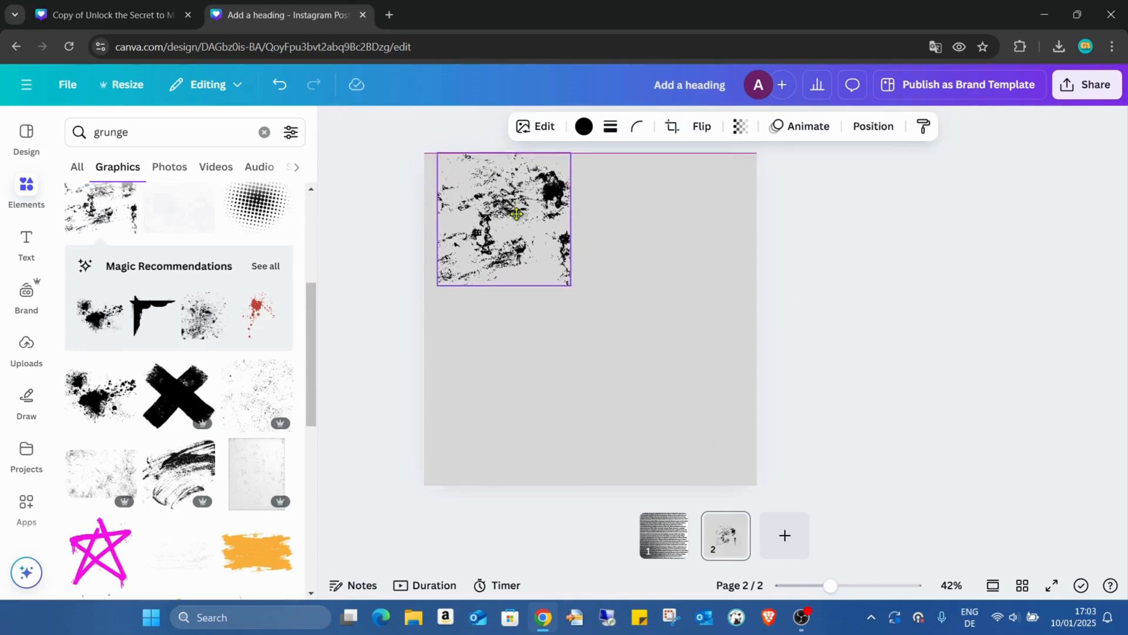
{"action": "left_click_drag", "start_coordinate": [570, 286], "coordinate": [719, 446]}
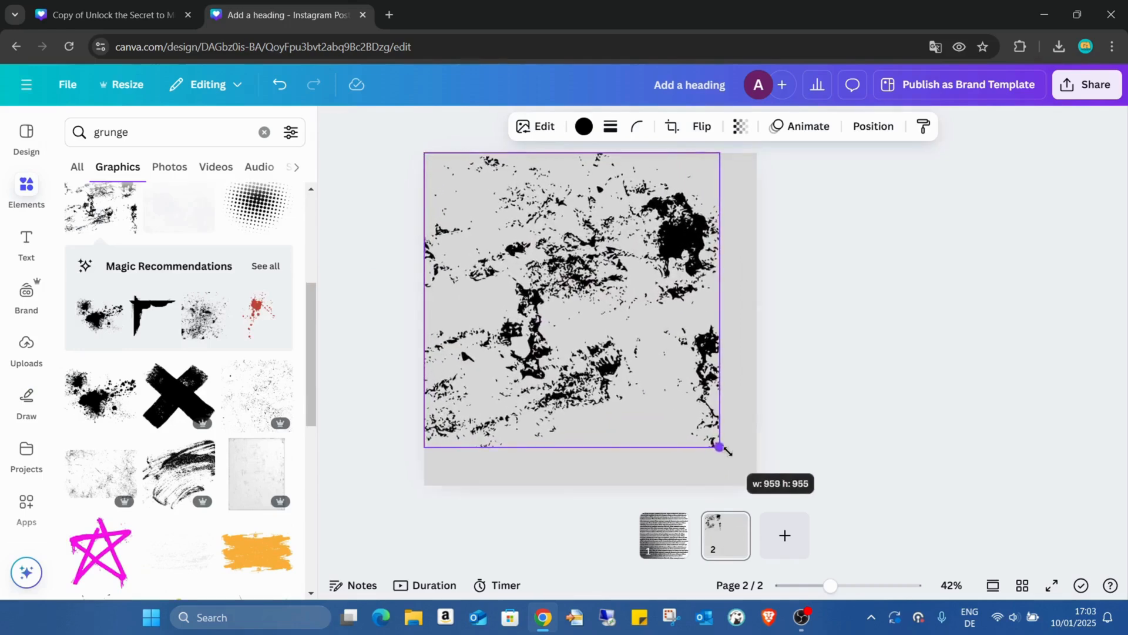
{"action": "left_click_drag", "start_coordinate": [719, 446], "coordinate": [757, 486]}
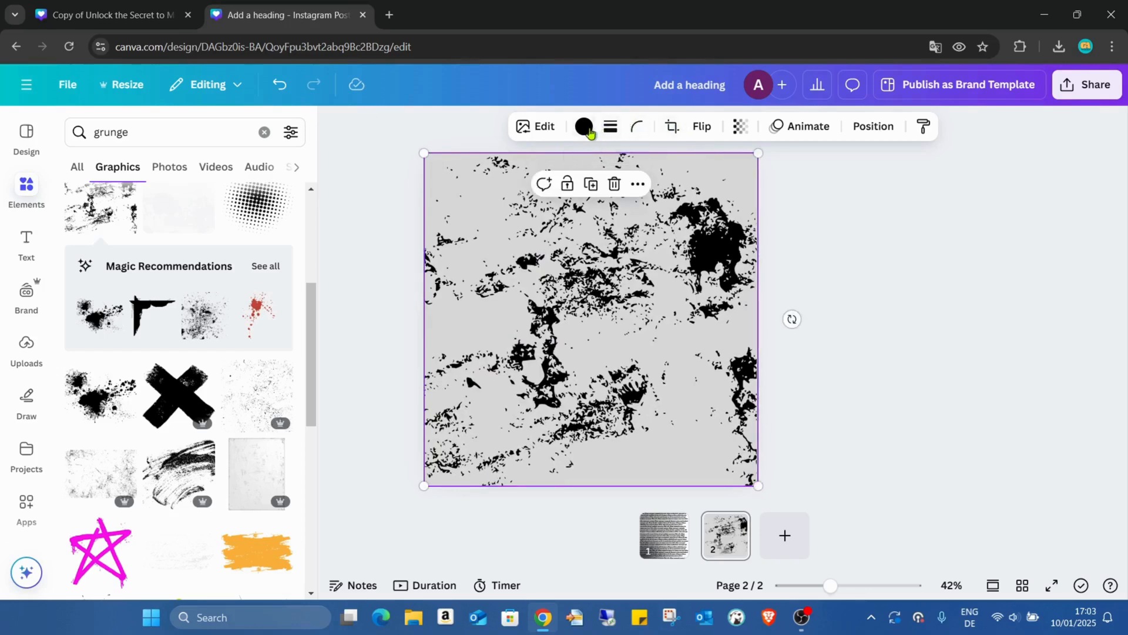
{"action": "left_click", "coordinate": [583, 126]}
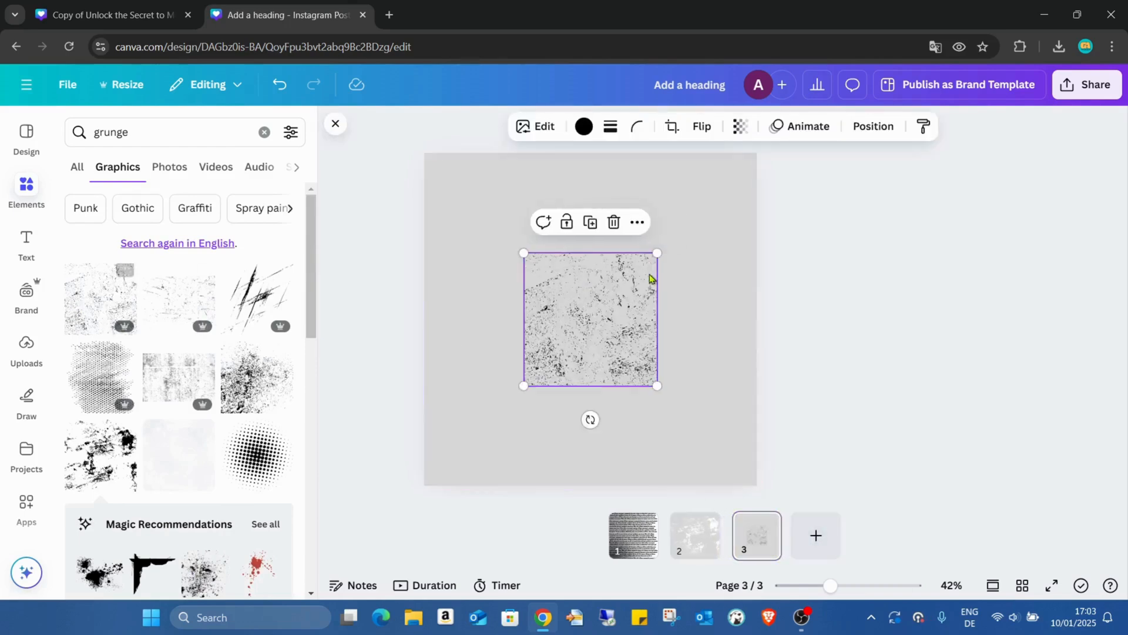
{"action": "left_click_drag", "start_coordinate": [590, 319], "coordinate": [490, 218]}
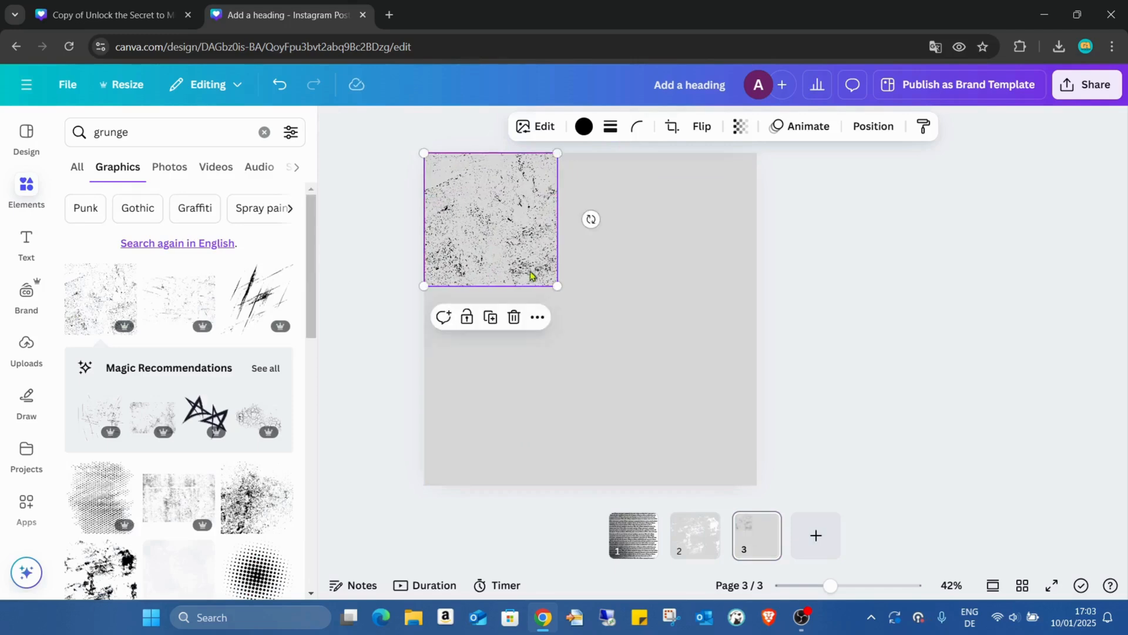
{"action": "left_click_drag", "start_coordinate": [557, 285], "coordinate": [754, 482]}
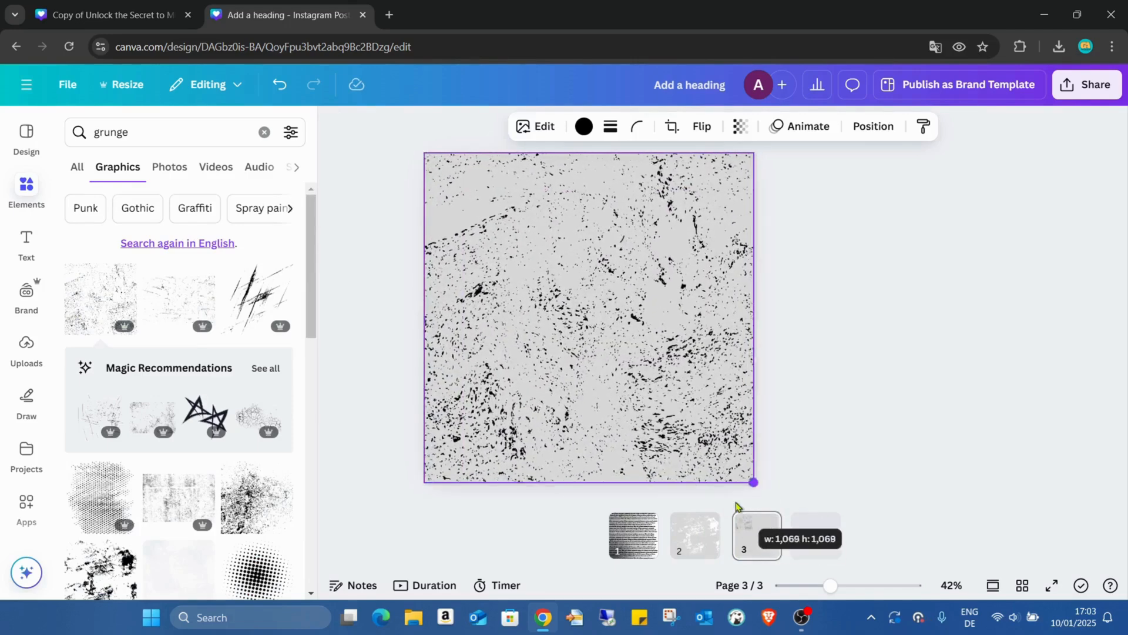
{"action": "left_click_drag", "start_coordinate": [753, 482], "coordinate": [756, 485]}
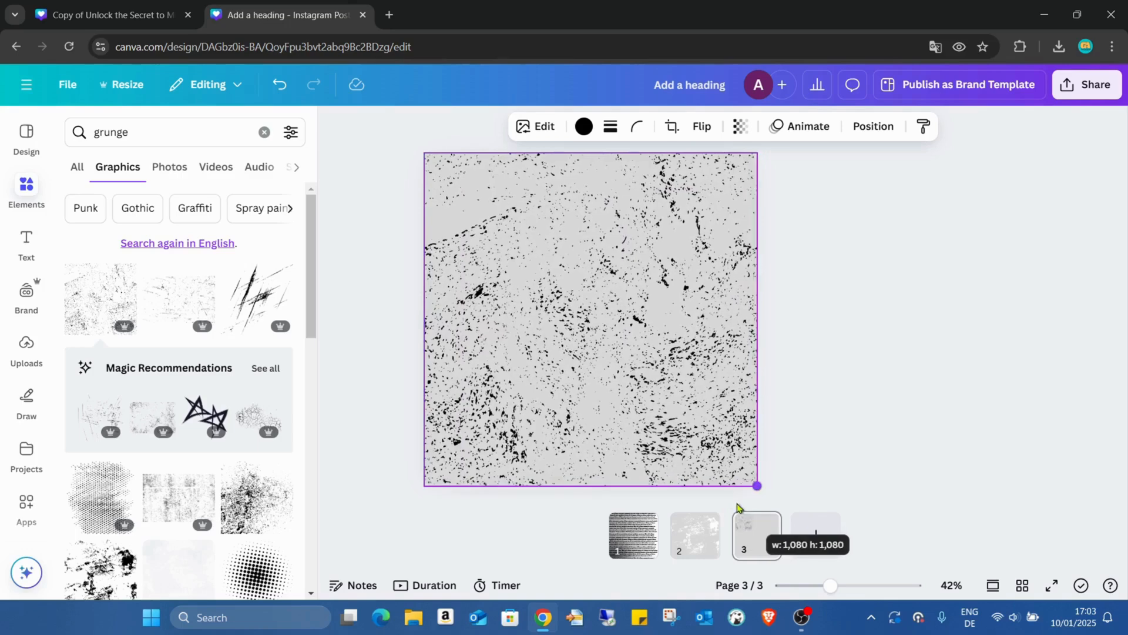
{"action": "left_click", "coordinate": [583, 127]}
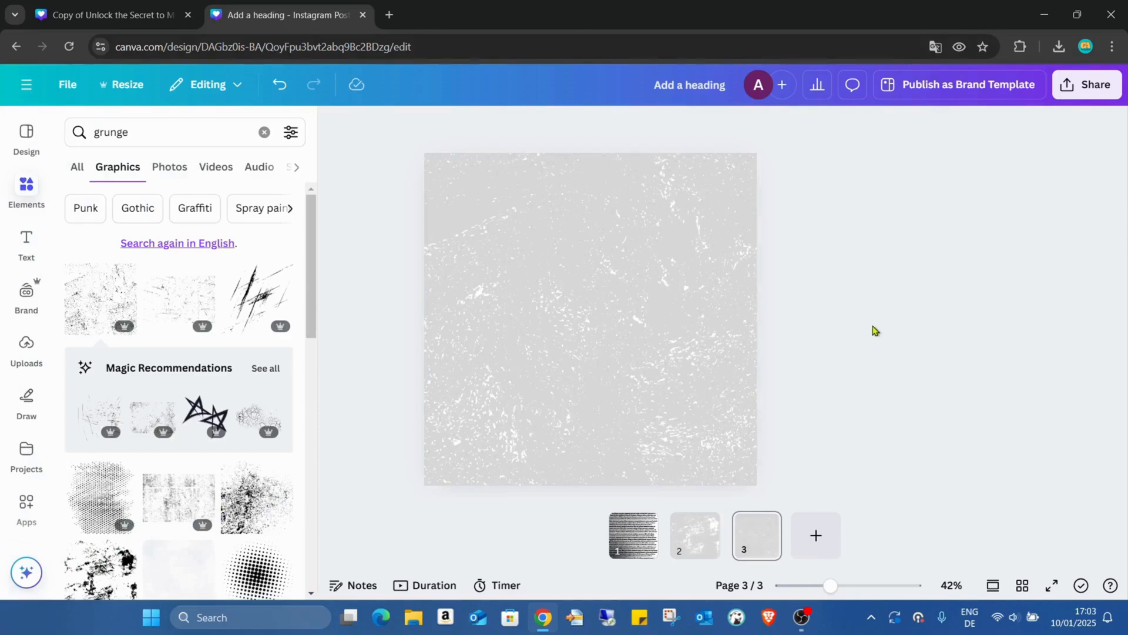
{"action": "left_click", "coordinate": [695, 535]}
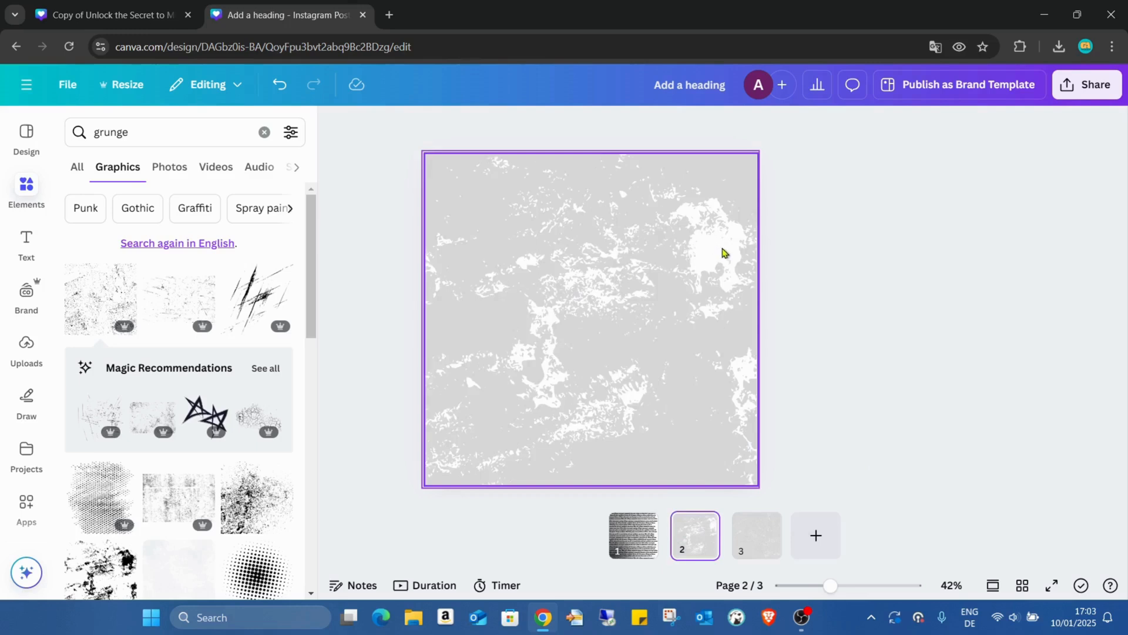
{"action": "left_click", "coordinate": [756, 535]}
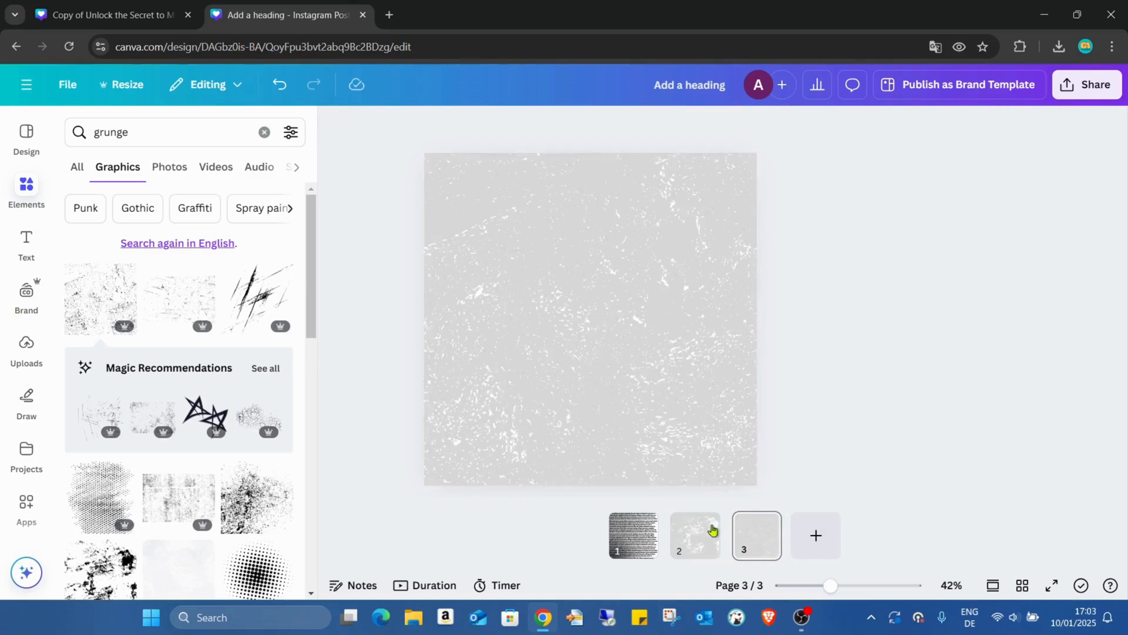
- Add a Quick Lorem placeholder paragraph to page 2 and widen its text box
{"action": "left_click", "coordinate": [694, 536]}
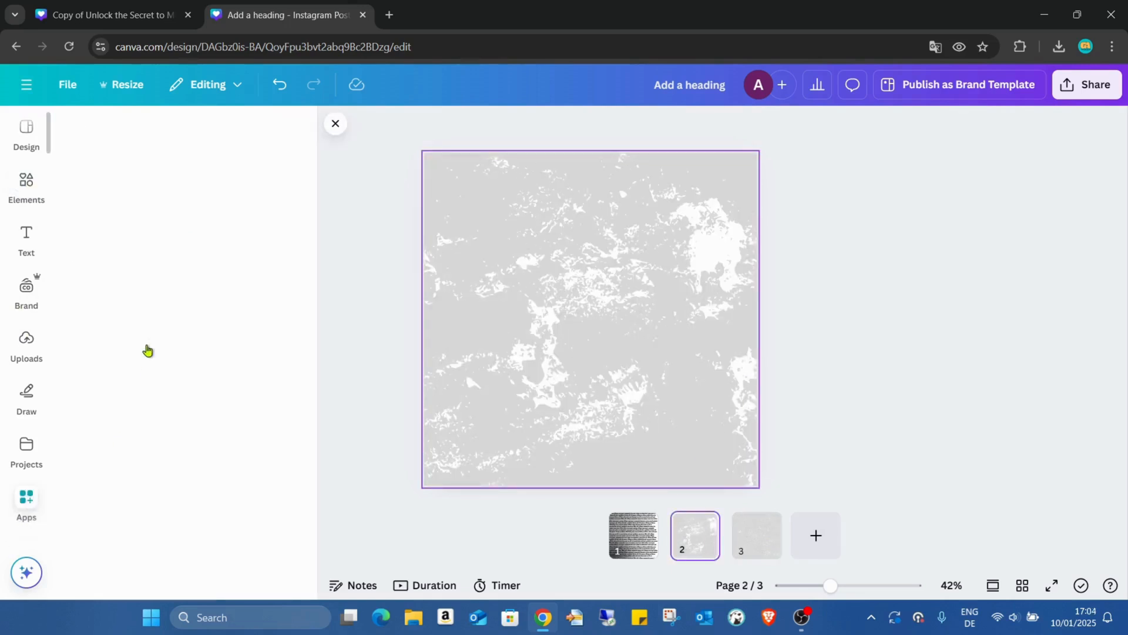
{"action": "left_click", "coordinate": [27, 496]}
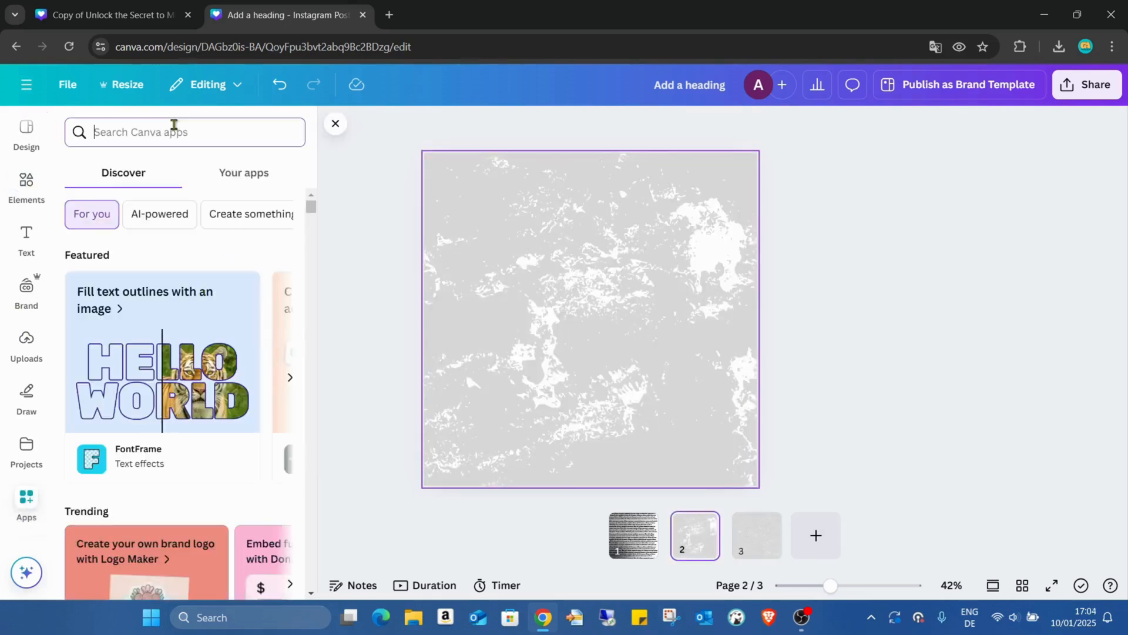
{"action": "type", "text": "lorum"}
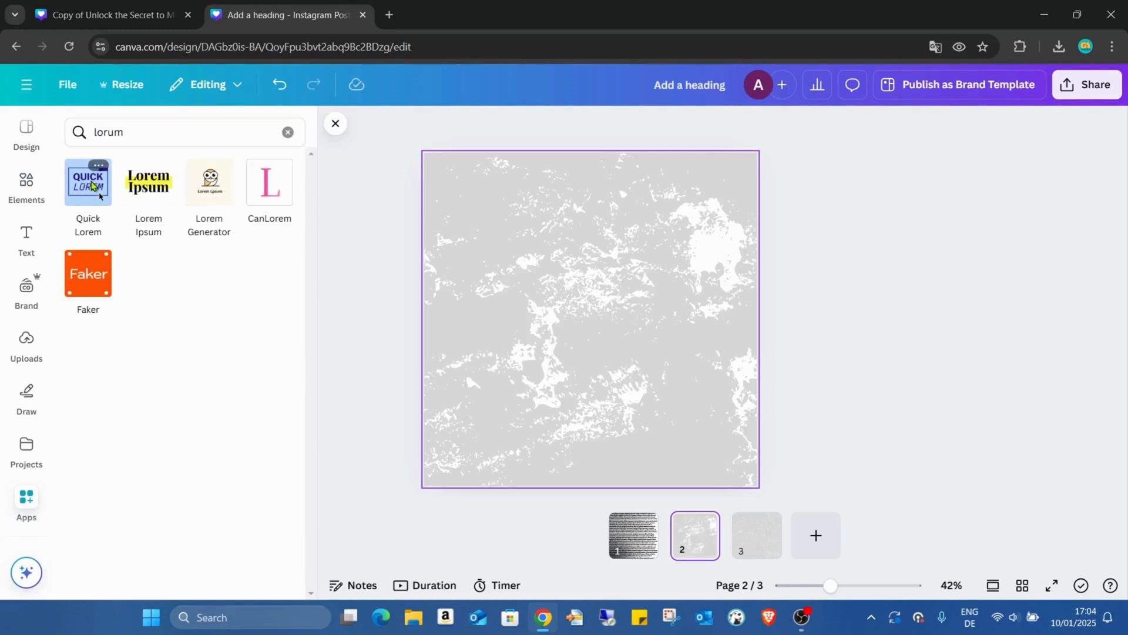
{"action": "left_click", "coordinate": [87, 182]}
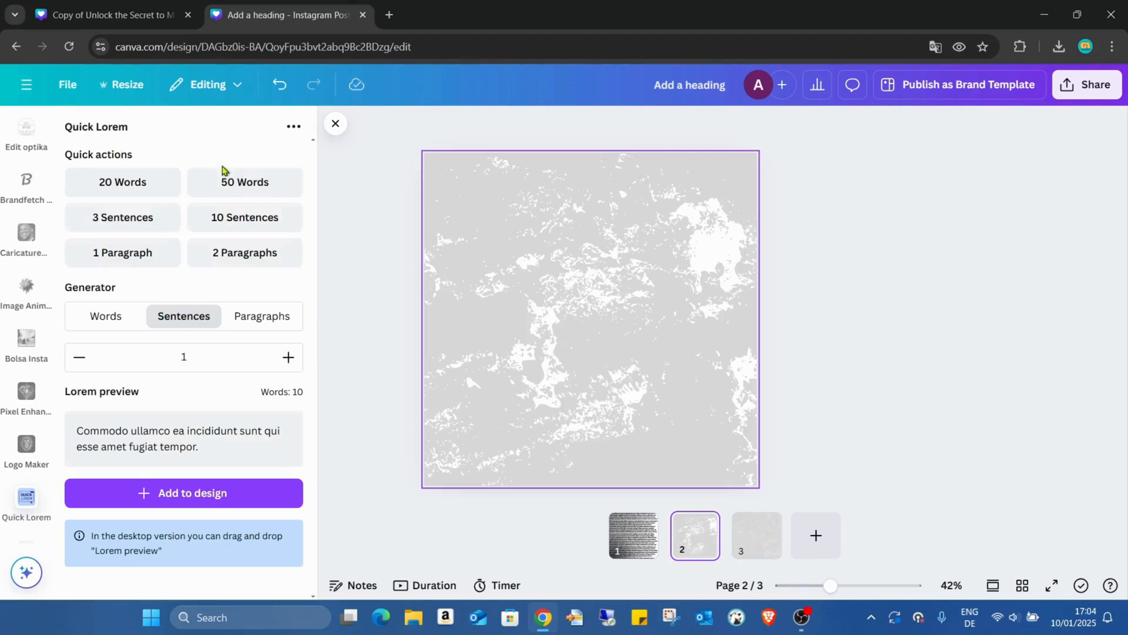
{"action": "mouse_move", "coordinate": [262, 178]}
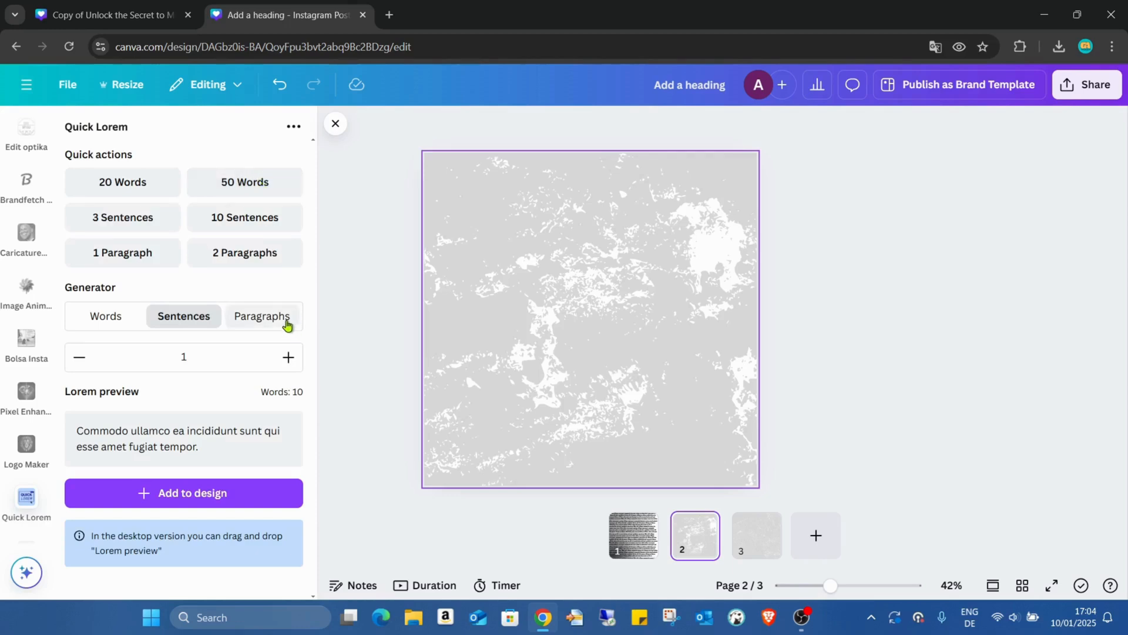
{"action": "left_click", "coordinate": [262, 316]}
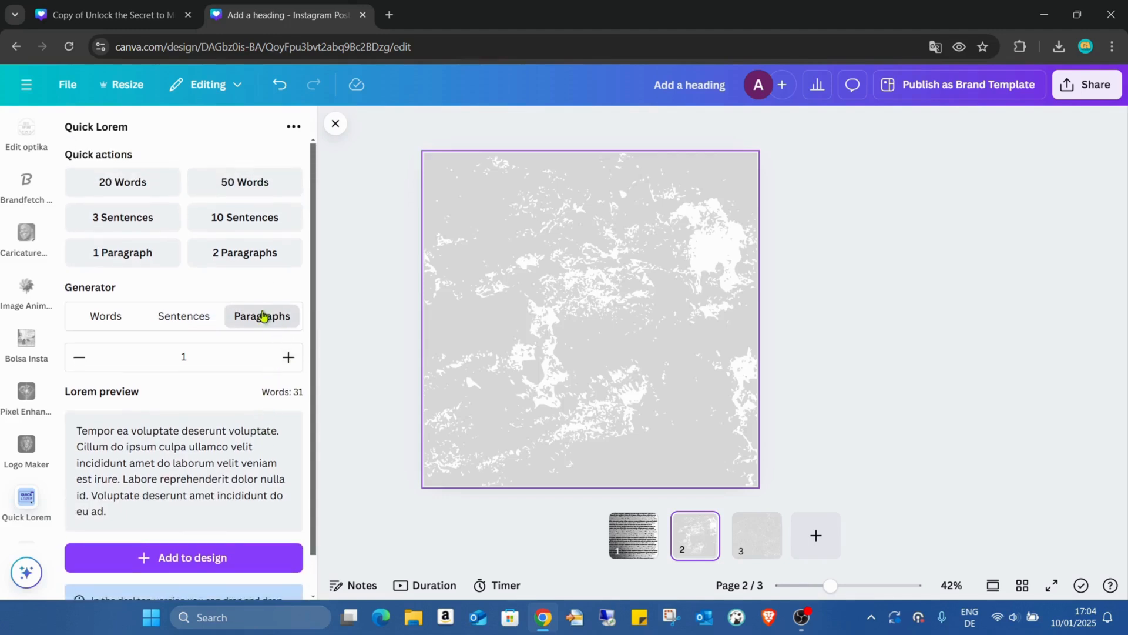
{"action": "left_click", "coordinate": [183, 557]}
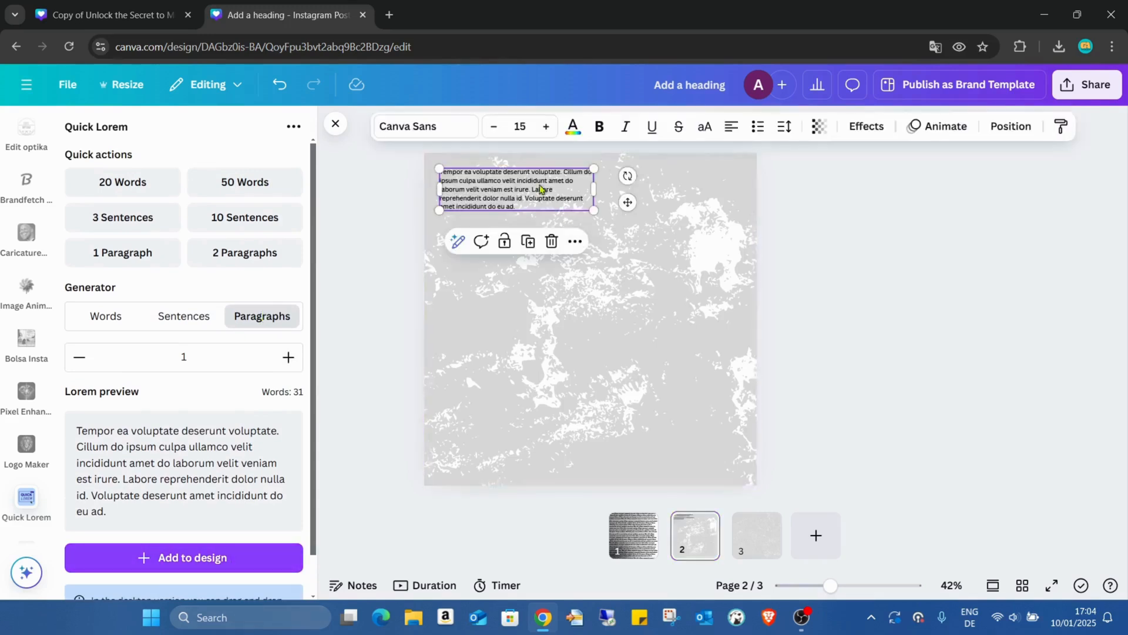
{"action": "left_click_drag", "start_coordinate": [516, 188], "coordinate": [532, 263]}
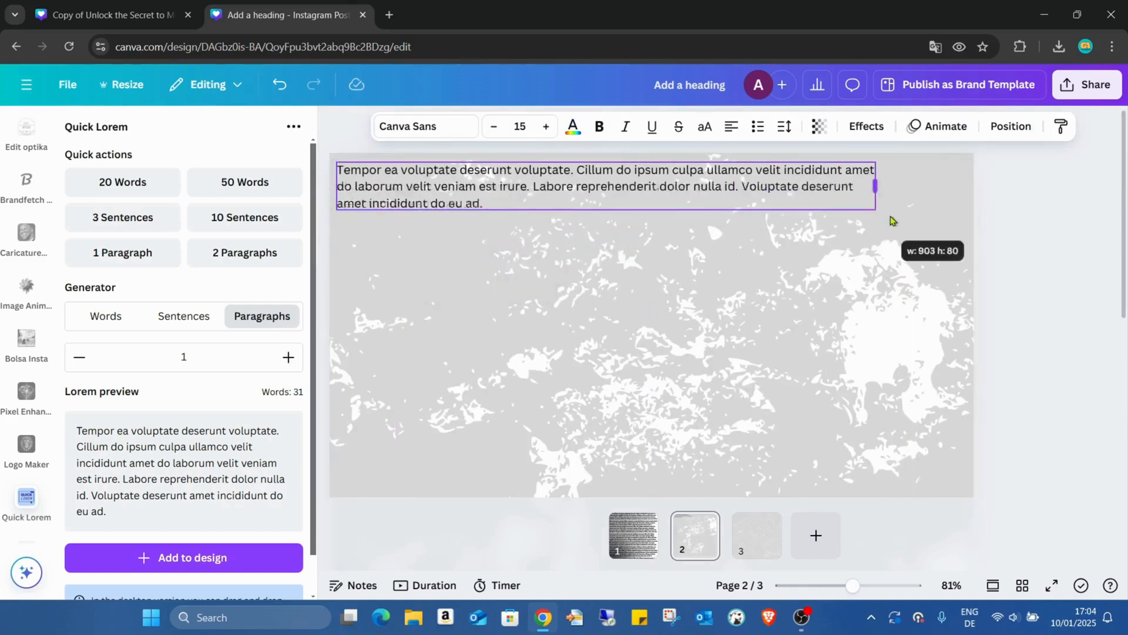
- Stretch the paragraph box to the page edge and raise the font size to 40
{"action": "left_click_drag", "start_coordinate": [875, 185], "coordinate": [969, 177]}
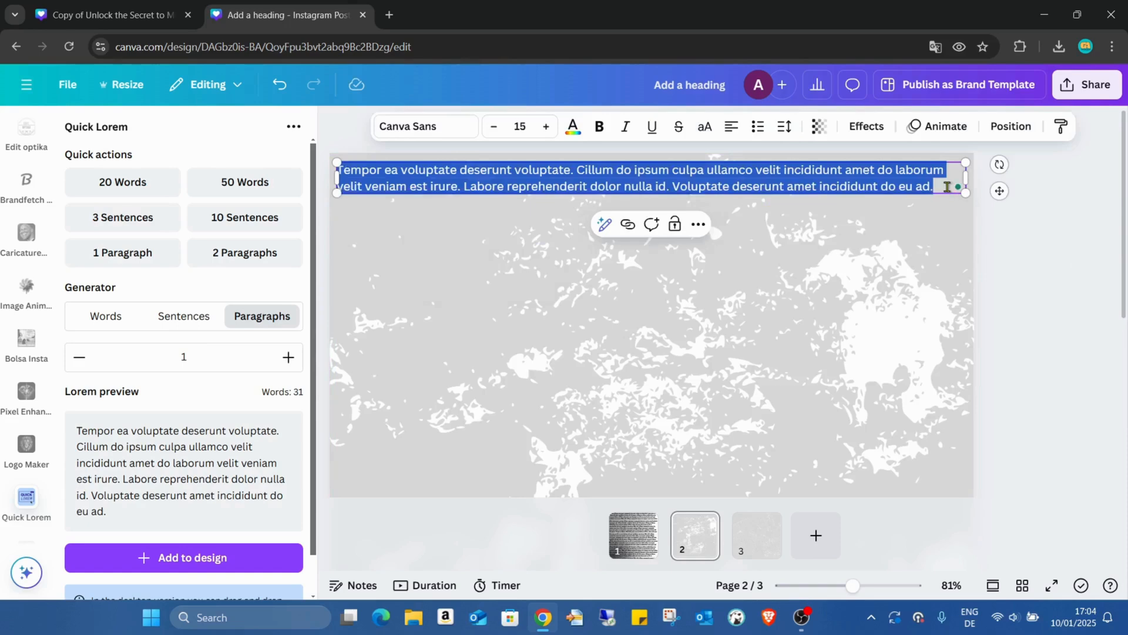
{"action": "left_click", "coordinate": [546, 126]}
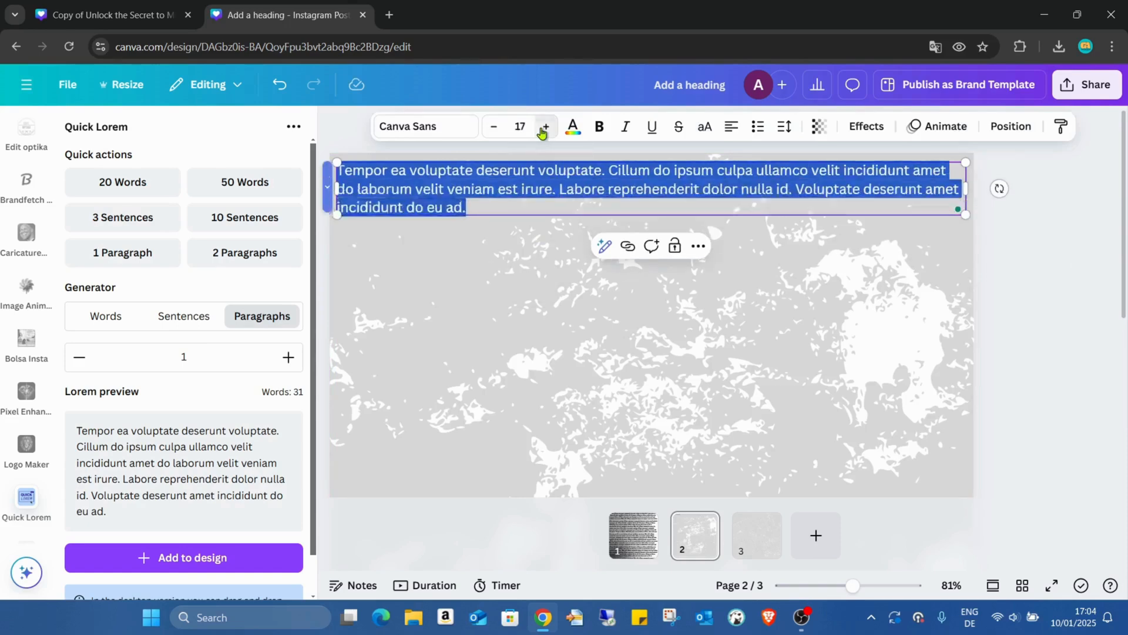
{"action": "left_click", "coordinate": [545, 126]}
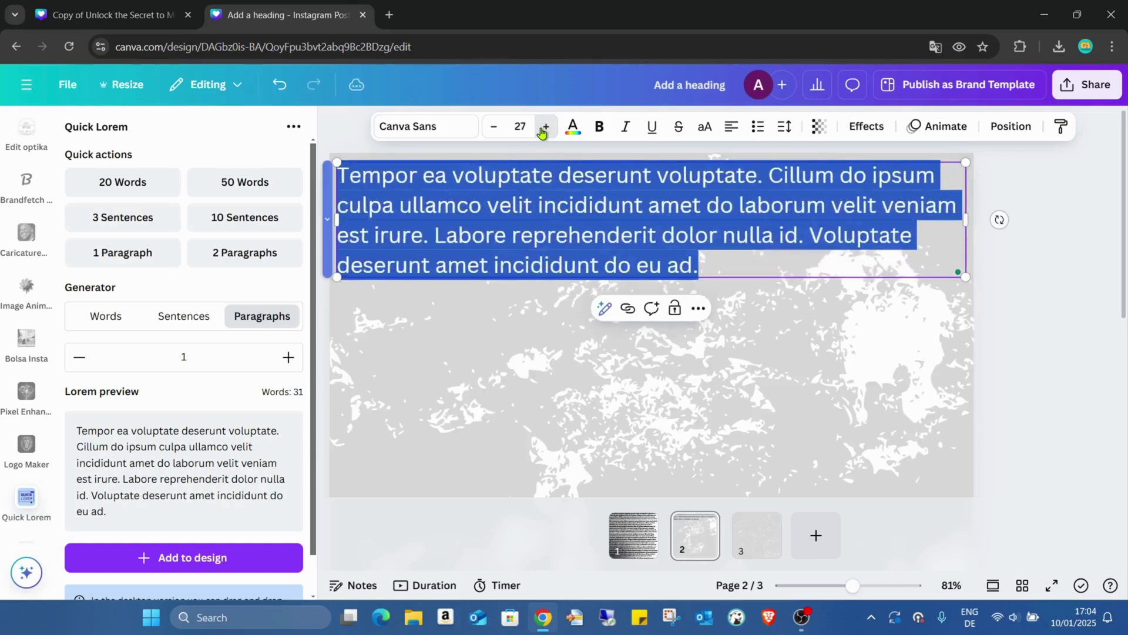
{"action": "left_click", "coordinate": [546, 126]}
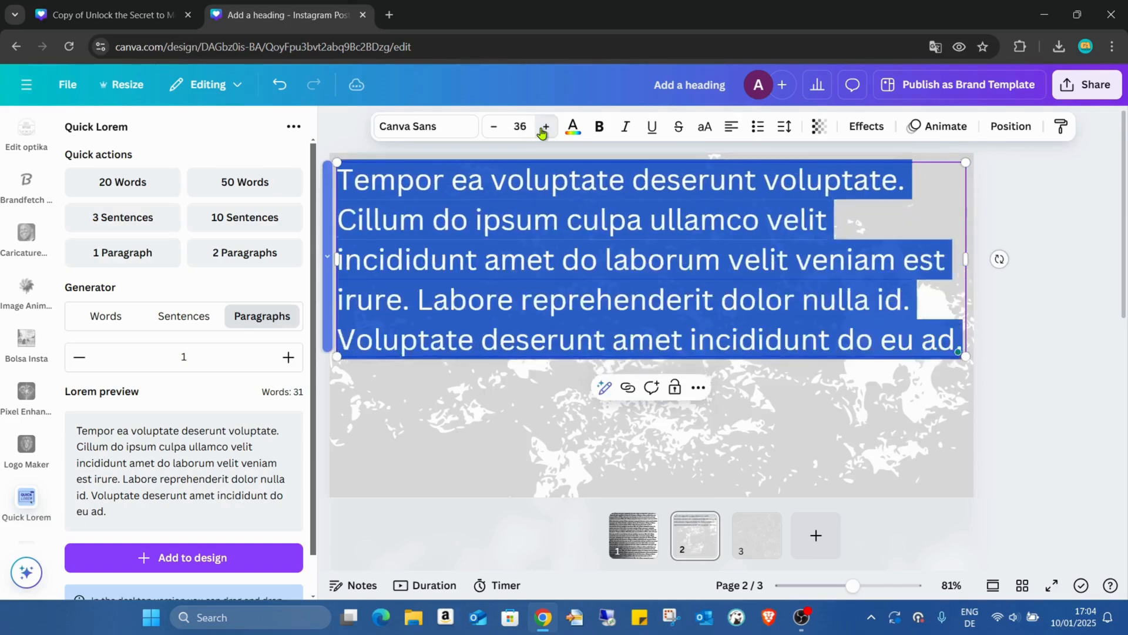
{"action": "left_click", "coordinate": [545, 127]}
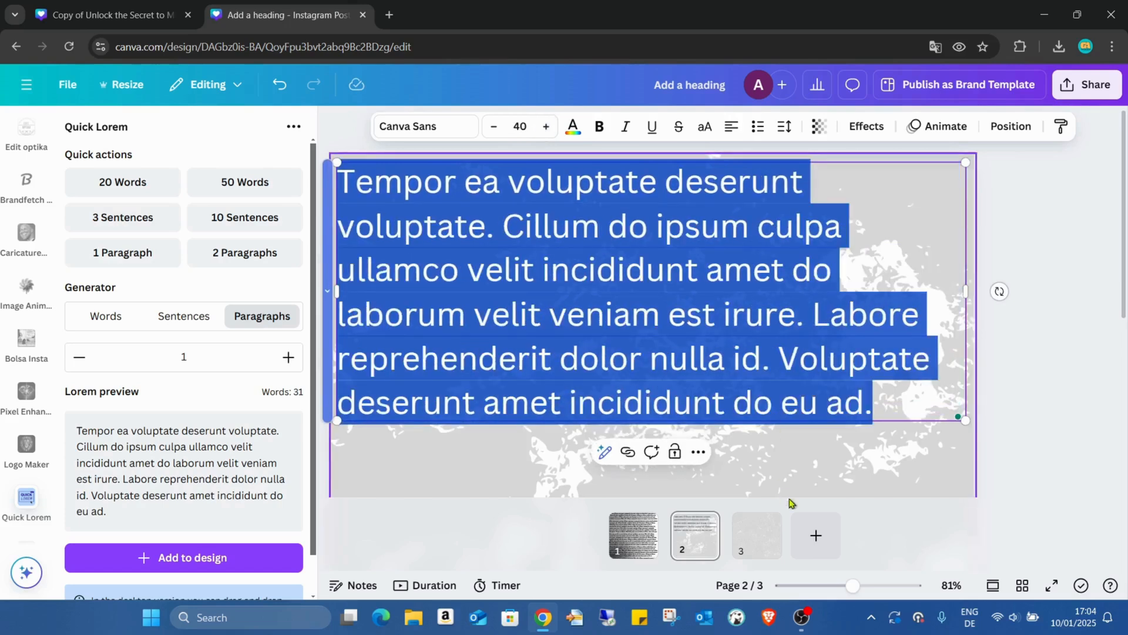
- Reduce the paragraph's font size to 34
{"action": "left_click_drag", "start_coordinate": [853, 586], "coordinate": [835, 586]}
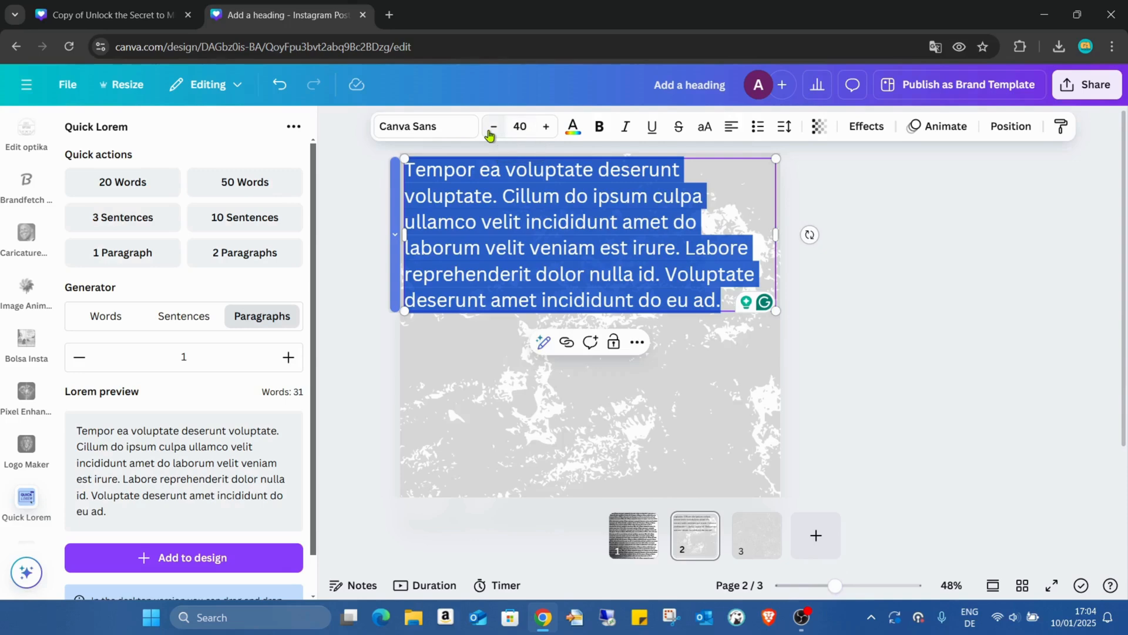
{"action": "left_click", "coordinate": [493, 126]}
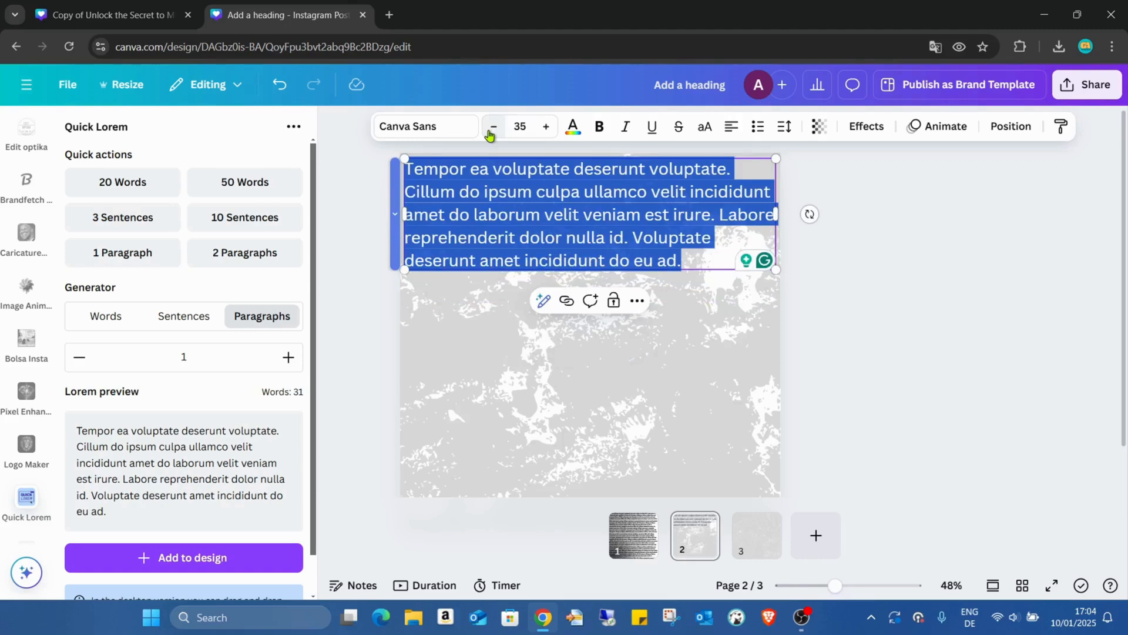
{"action": "left_click", "coordinate": [493, 126]}
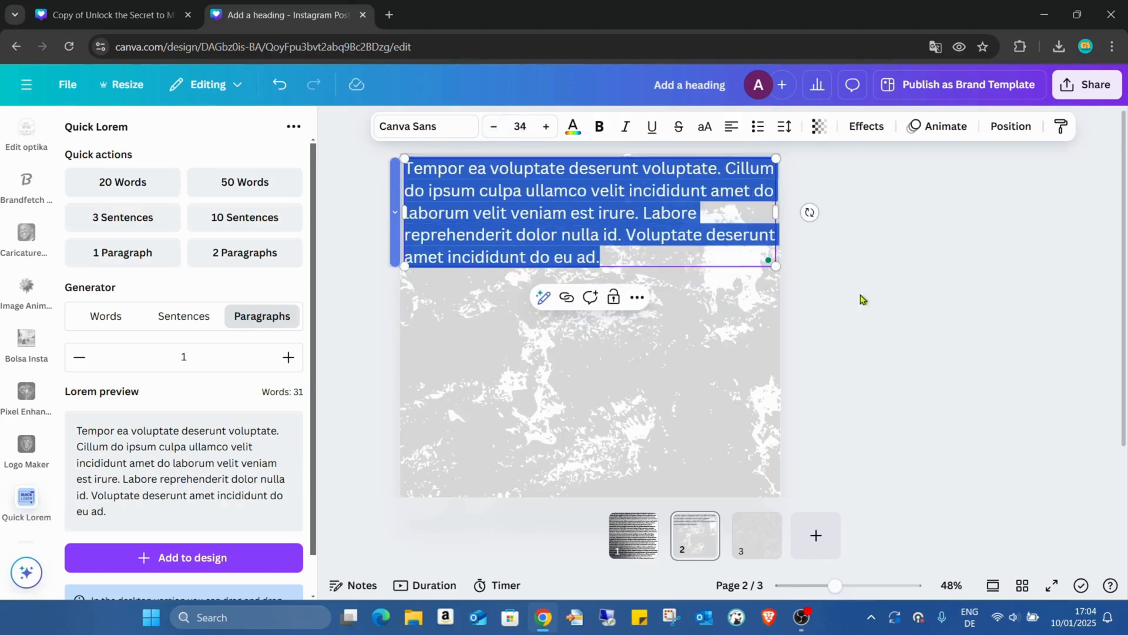
{"action": "left_click", "coordinate": [475, 236]}
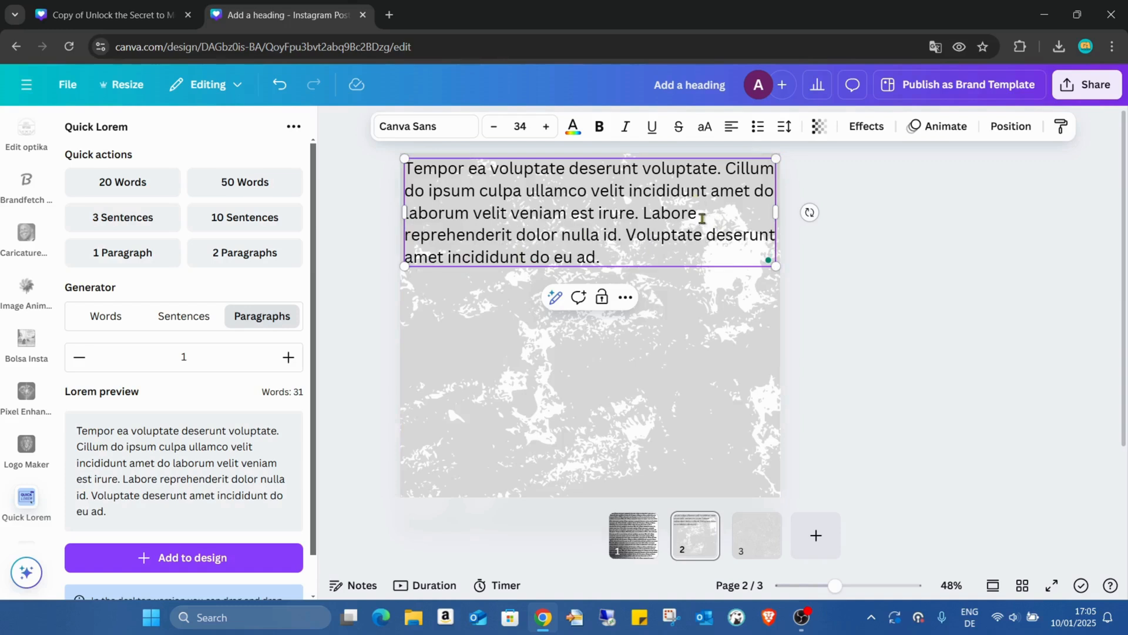
{"action": "mouse_move", "coordinate": [473, 243]}
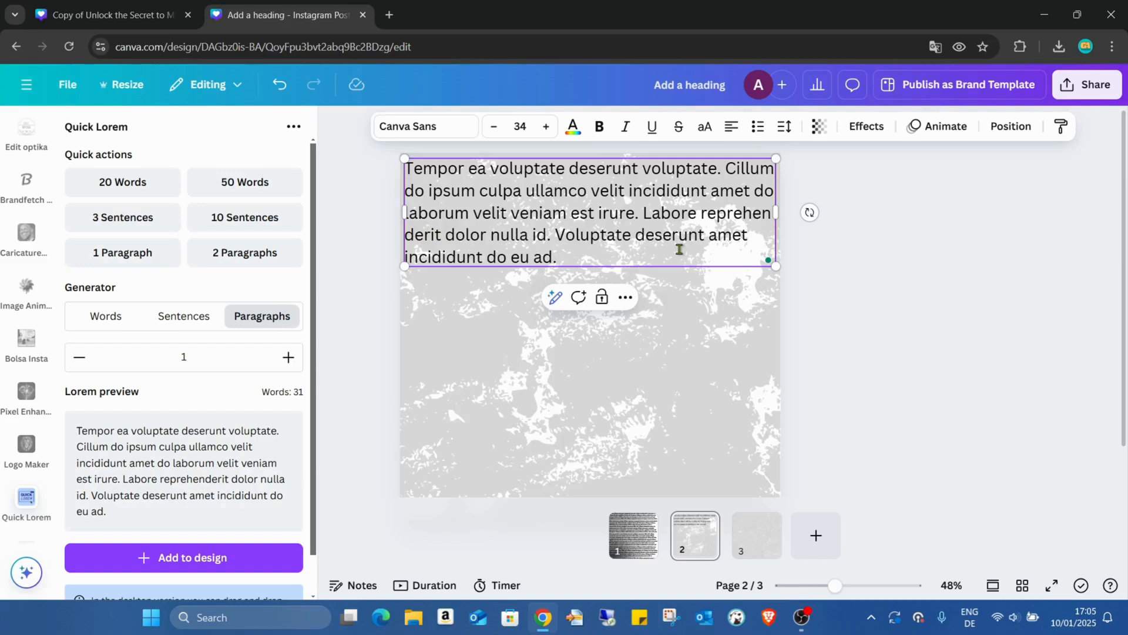
{"action": "mouse_move", "coordinate": [641, 251]}
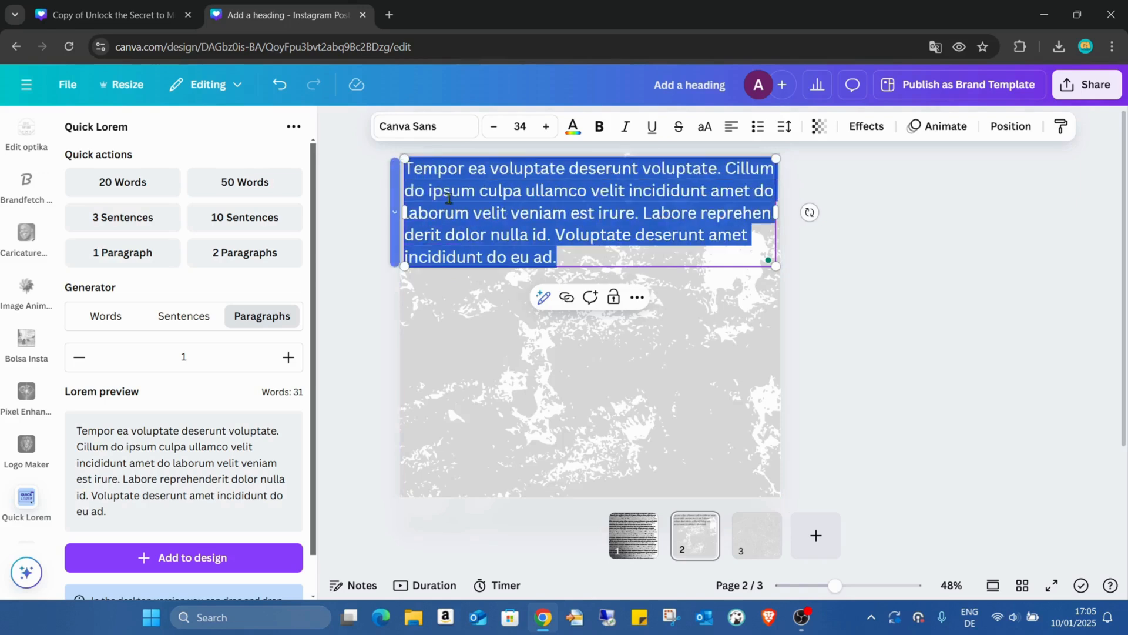
- Apply the Chenier font to the paragraph and return to the Quick Lorem panel
{"action": "left_click", "coordinate": [425, 127]}
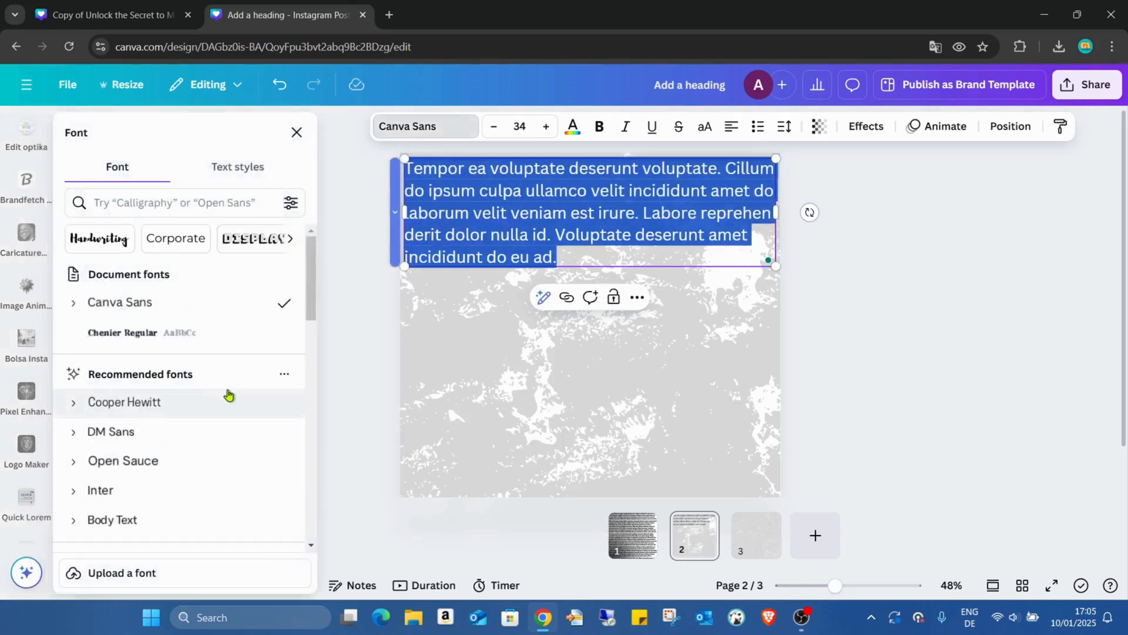
{"action": "mouse_move", "coordinate": [175, 336]}
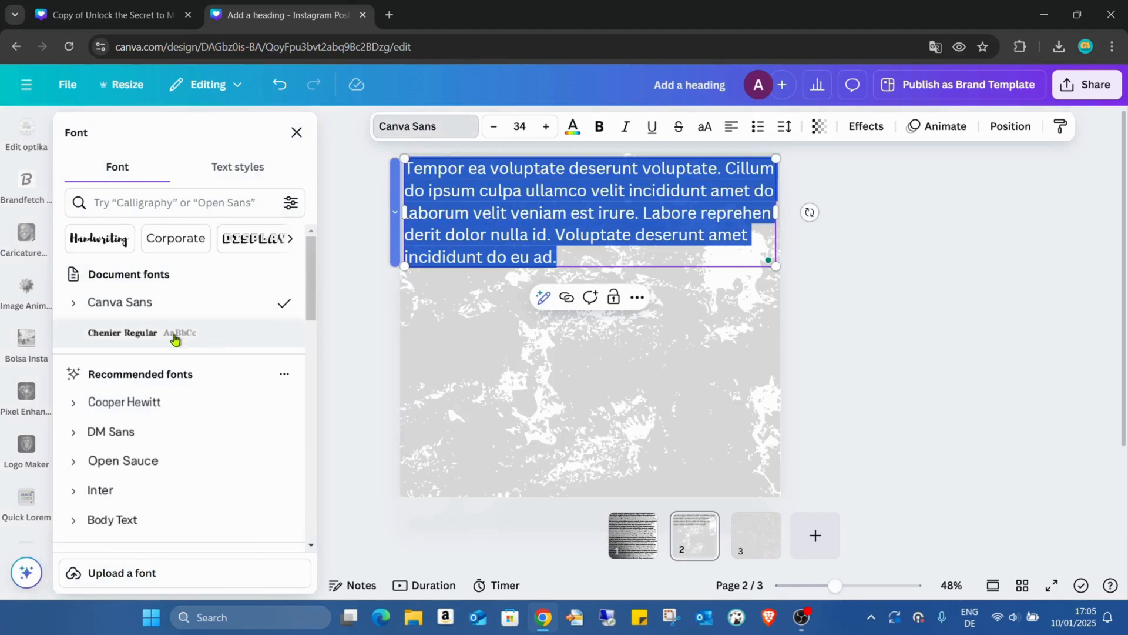
{"action": "left_click", "coordinate": [122, 332]}
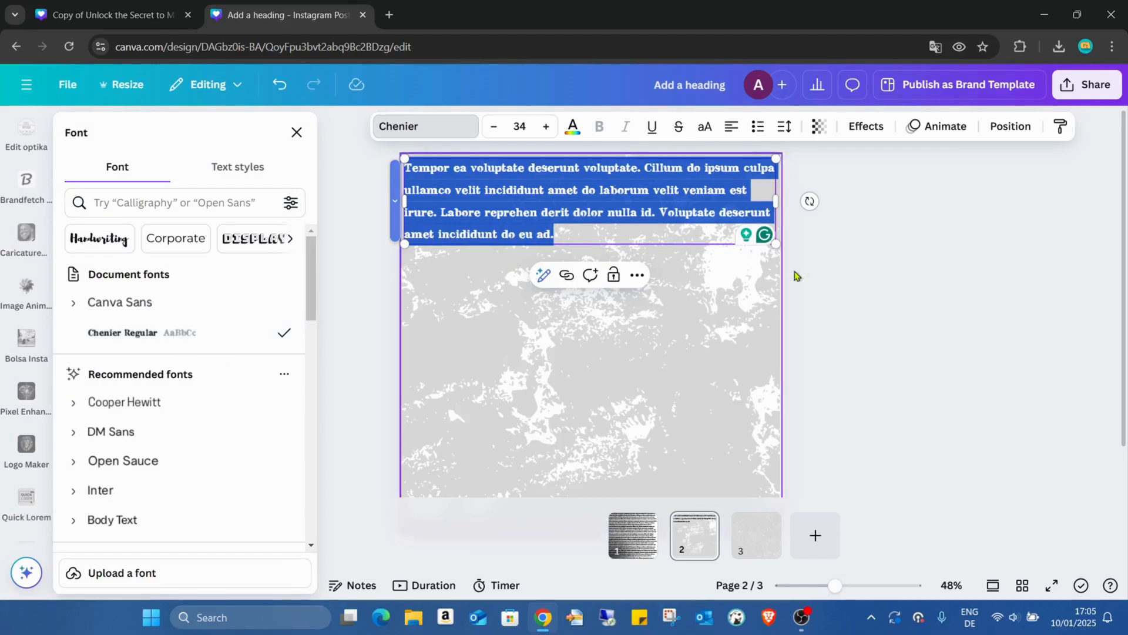
{"action": "mouse_move", "coordinate": [63, 371]}
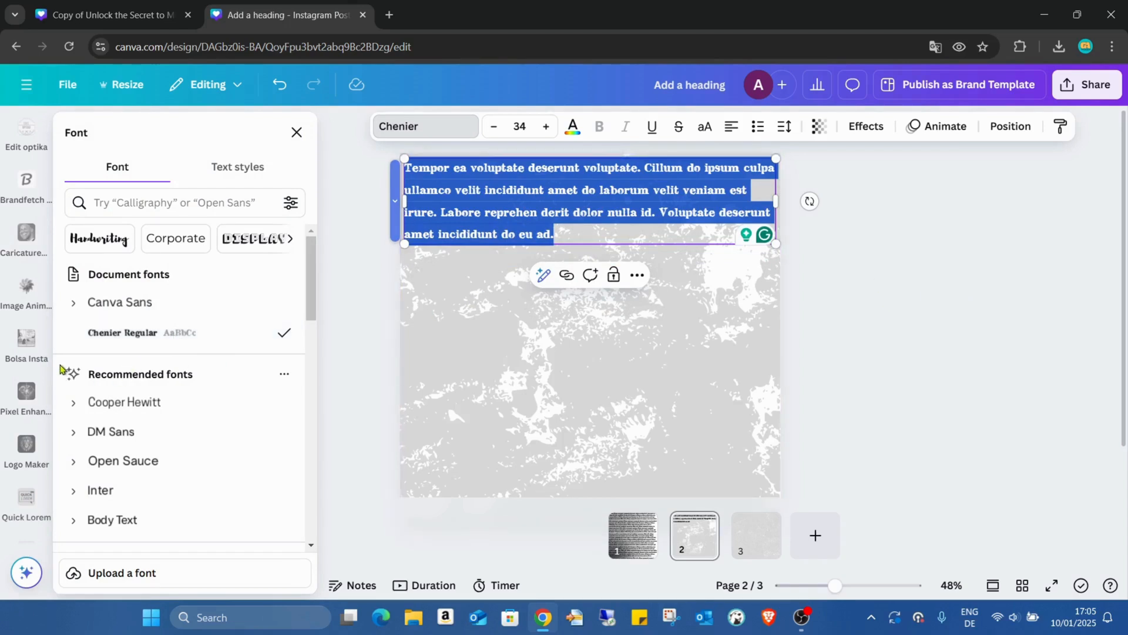
{"action": "mouse_move", "coordinate": [238, 343]}
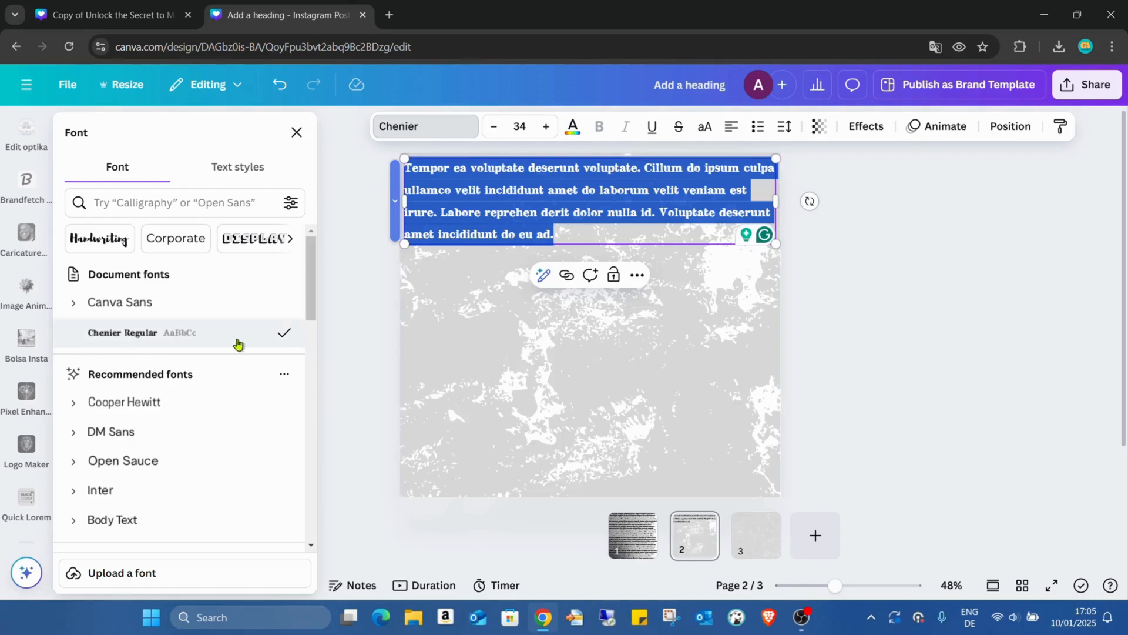
{"action": "scroll", "scroll_direction": "down", "scroll_amount": 3}
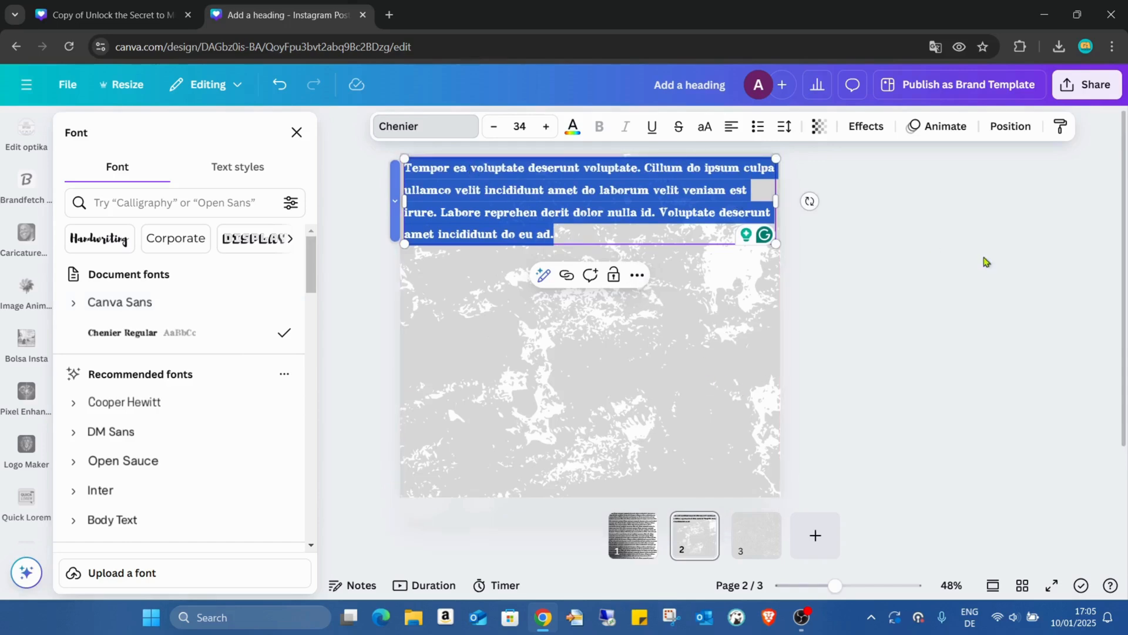
{"action": "left_click", "coordinate": [27, 497]}
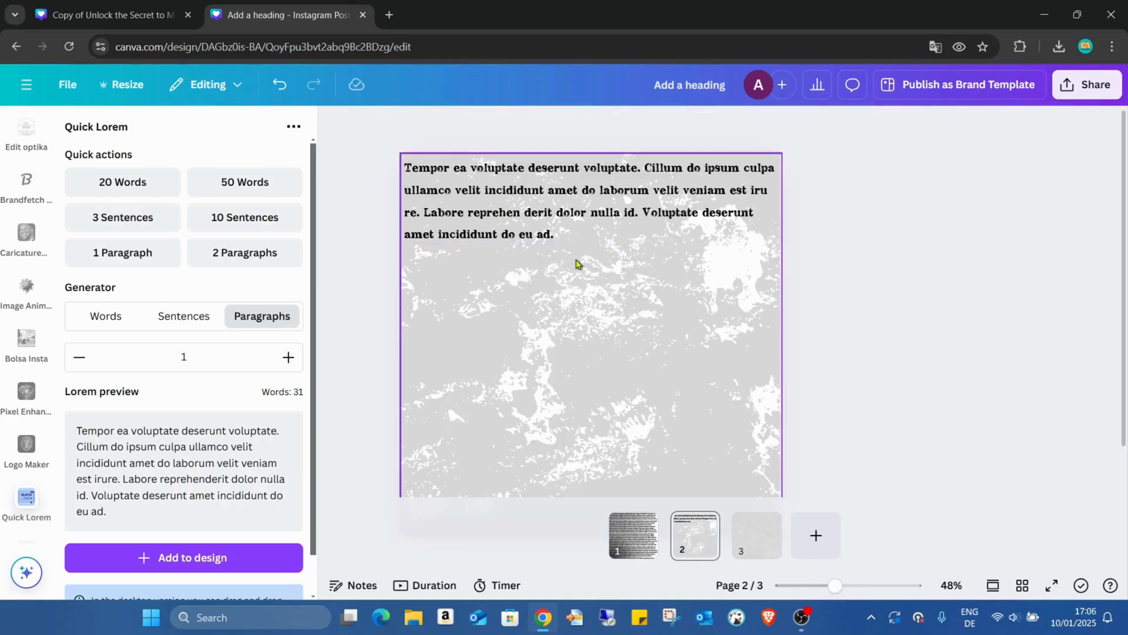
- Tighten the lorem paragraph's line height using the Spacing settings
{"action": "double_click", "coordinate": [547, 234]}
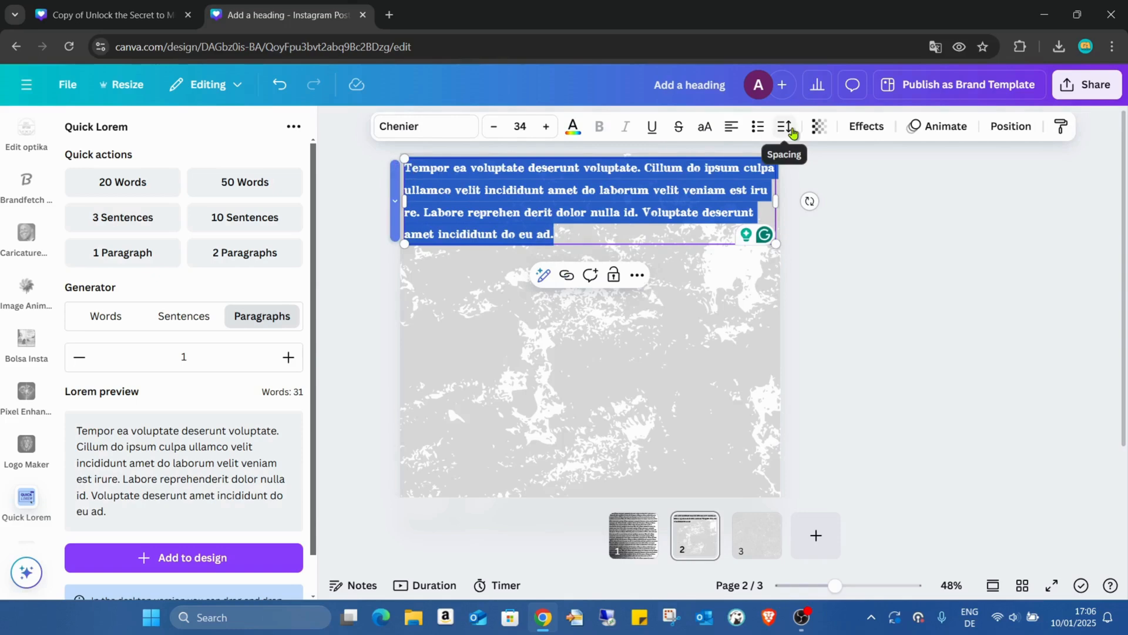
{"action": "left_click", "coordinate": [784, 126]}
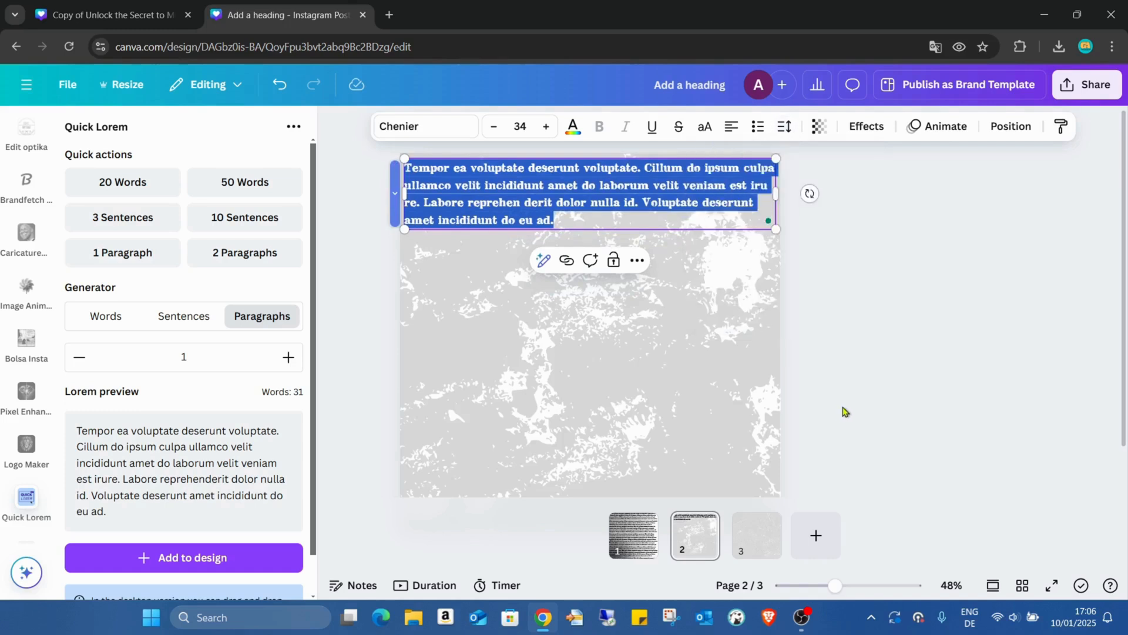
{"action": "left_click", "coordinate": [424, 221]}
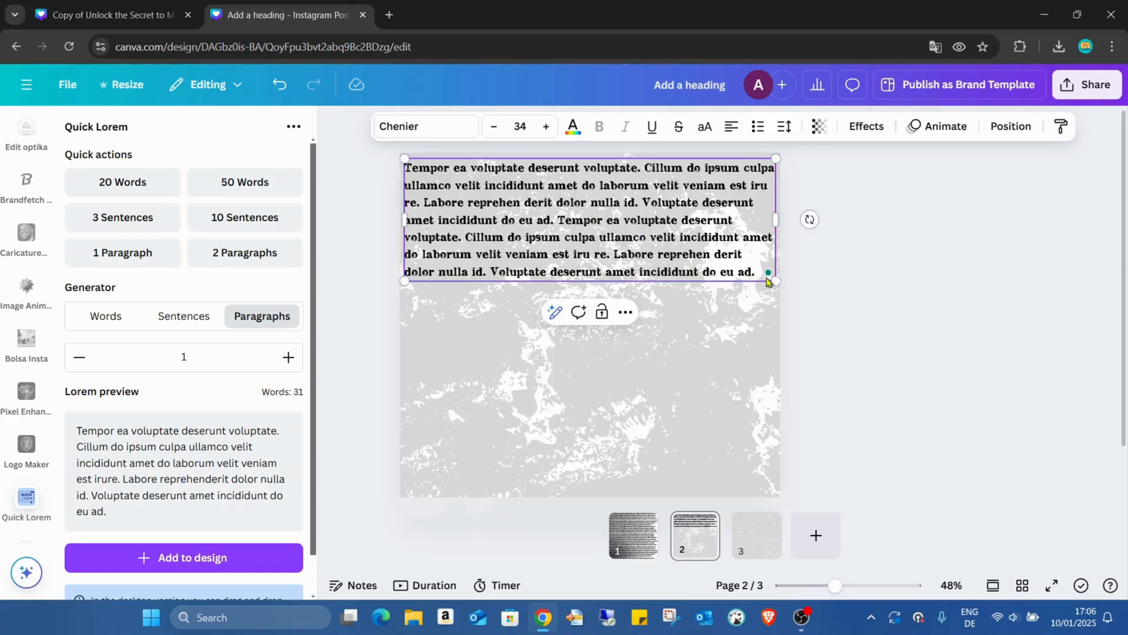
- Extend the text box so the repeated lorem text runs down the full page
{"action": "left_click_drag", "start_coordinate": [767, 281], "coordinate": [767, 351]}
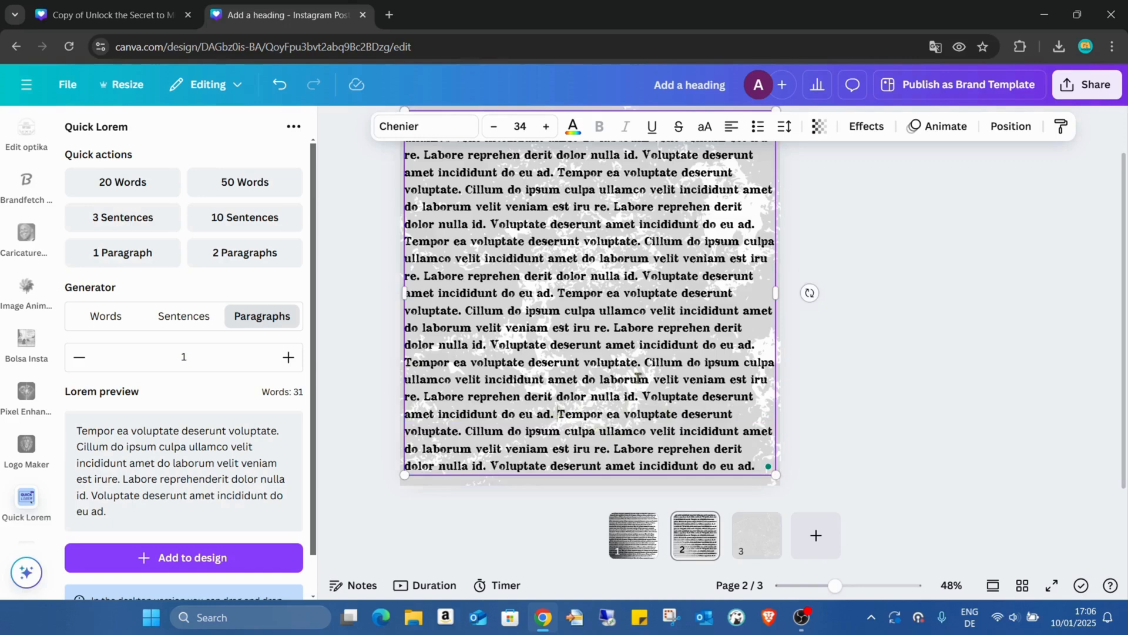
{"action": "mouse_move", "coordinate": [496, 187]}
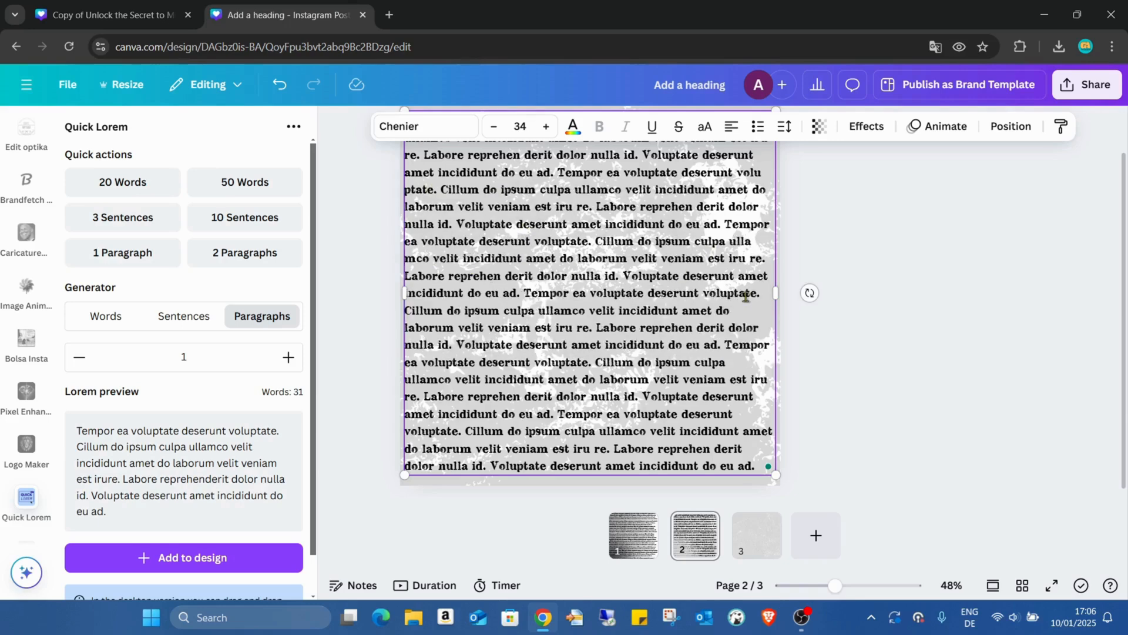
{"action": "mouse_move", "coordinate": [431, 327]}
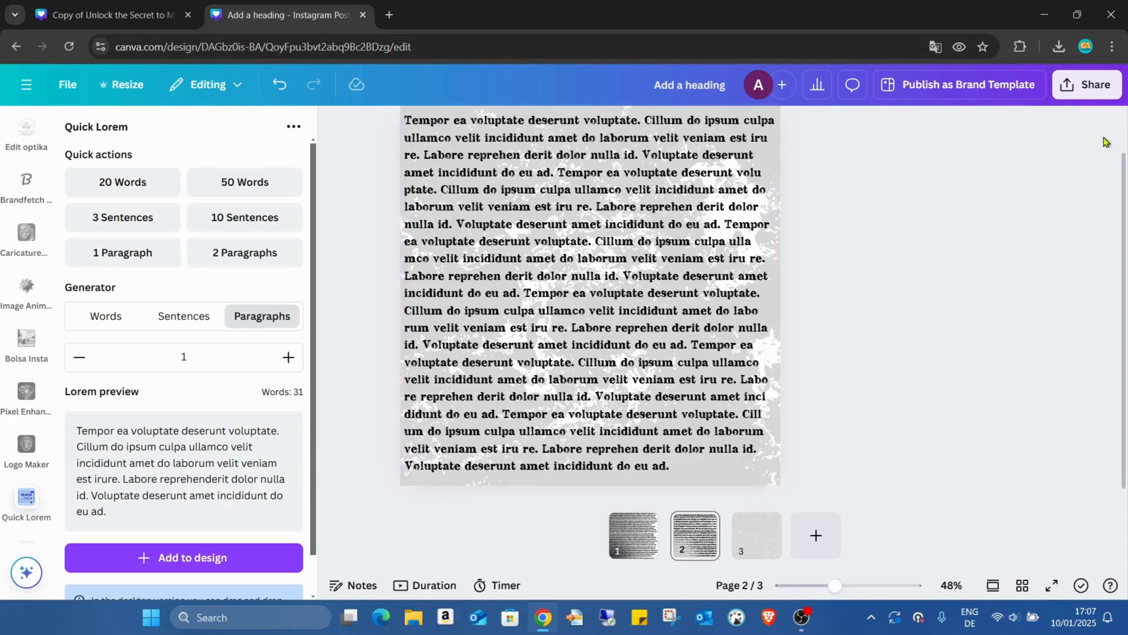
{"action": "left_click", "coordinate": [1088, 85]}
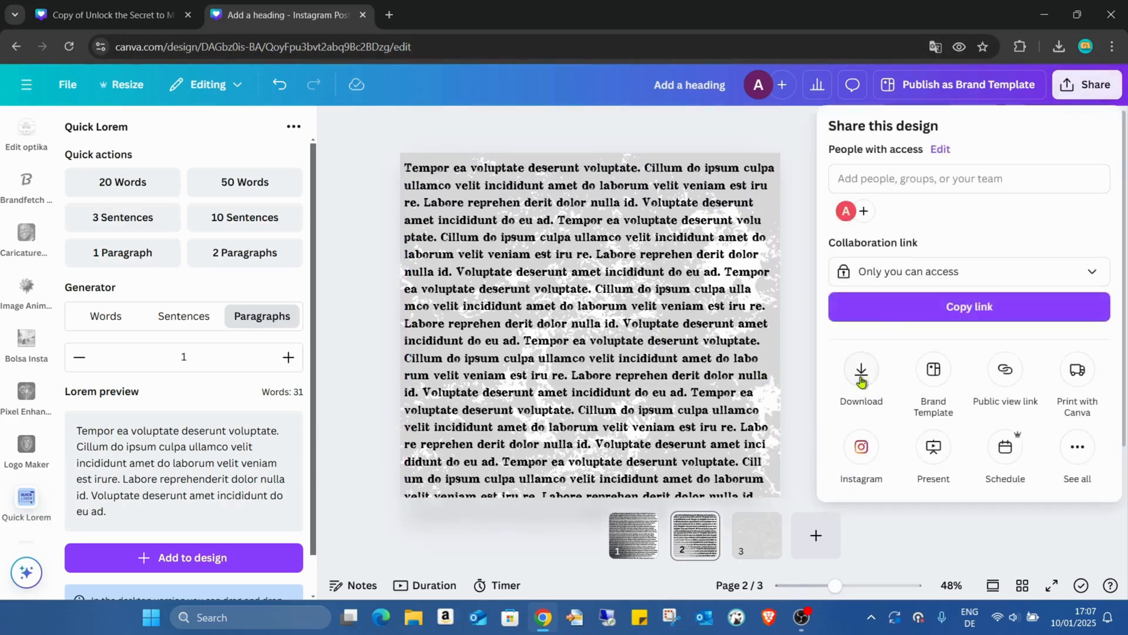
{"action": "left_click", "coordinate": [861, 369]}
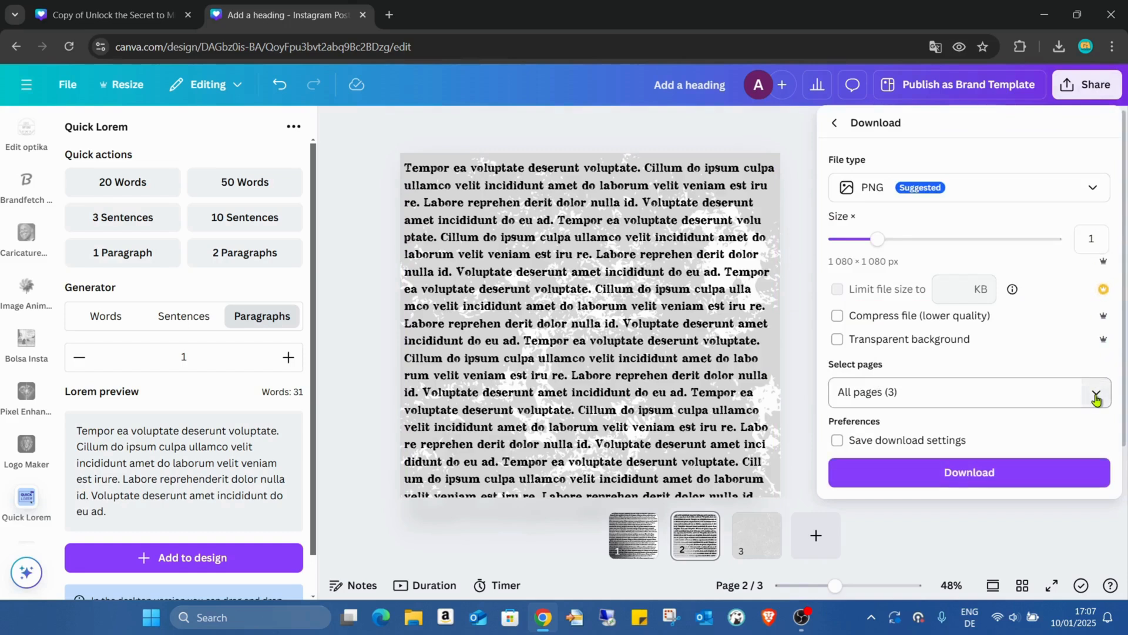
{"action": "left_click", "coordinate": [1097, 394]}
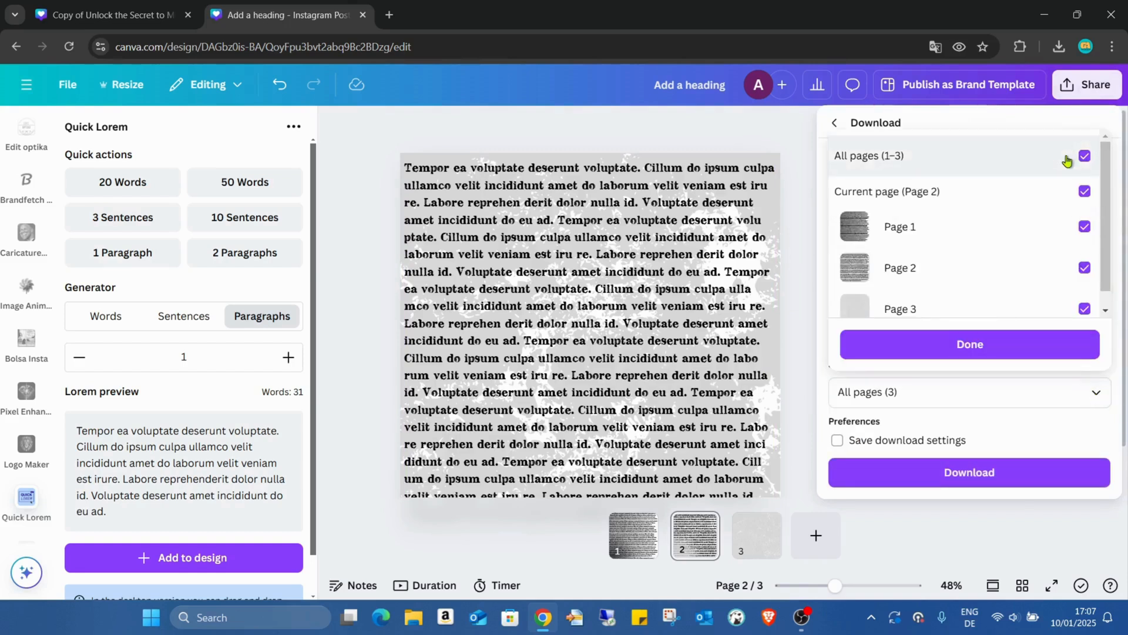
{"action": "left_click", "coordinate": [1084, 157]}
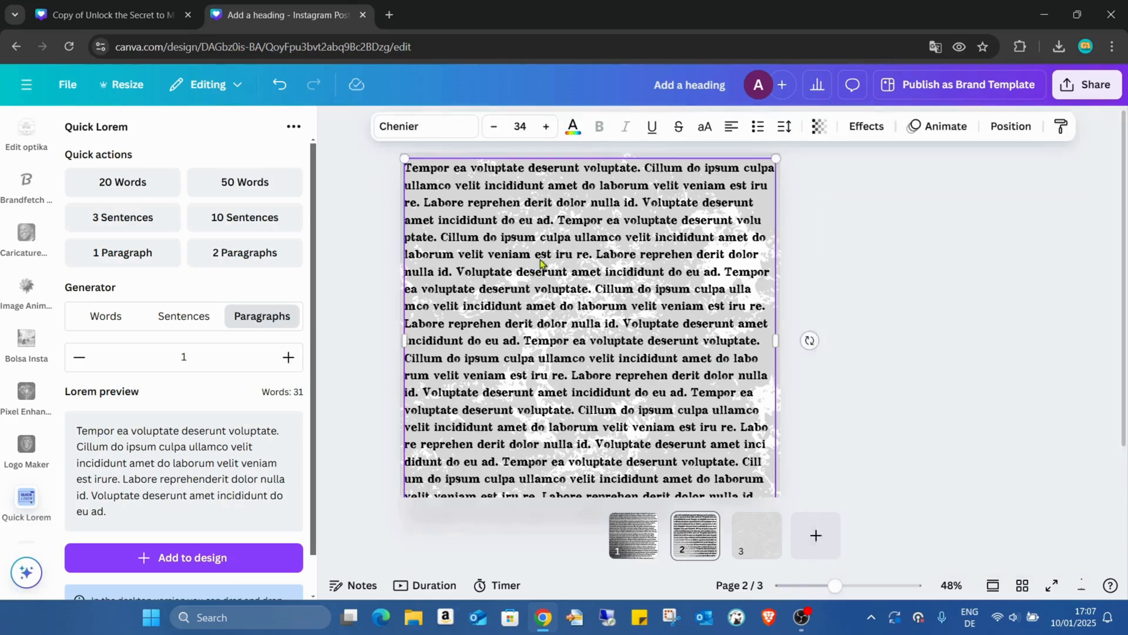
- Place the lorem text on page 3 and download all pages as PNG images
{"action": "left_click", "coordinate": [756, 535]}
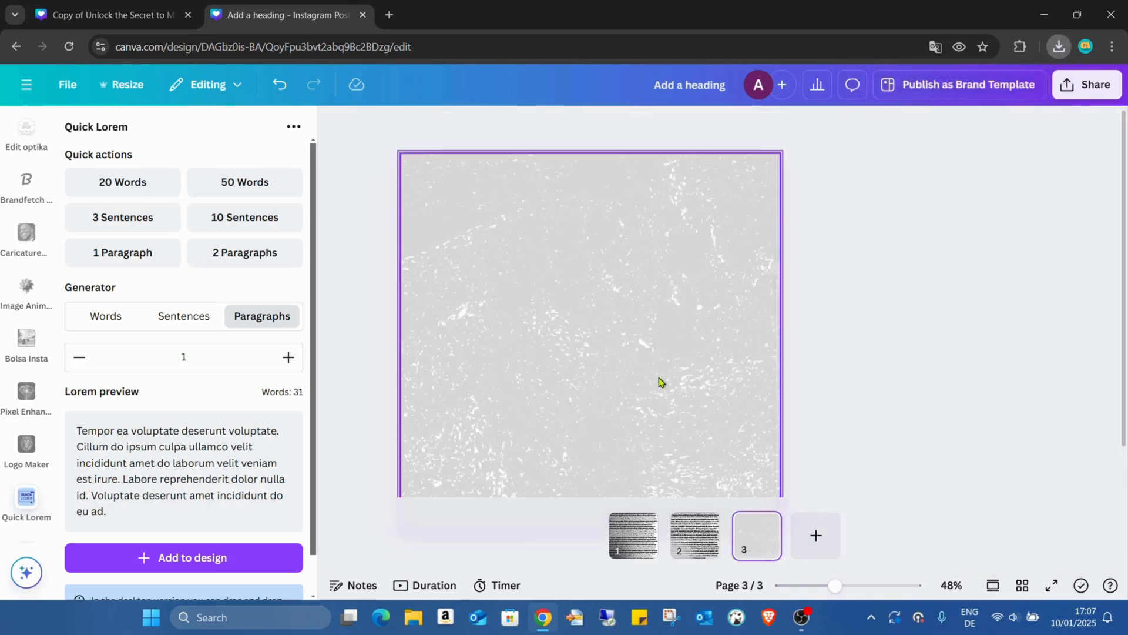
{"action": "left_click", "coordinate": [183, 558]}
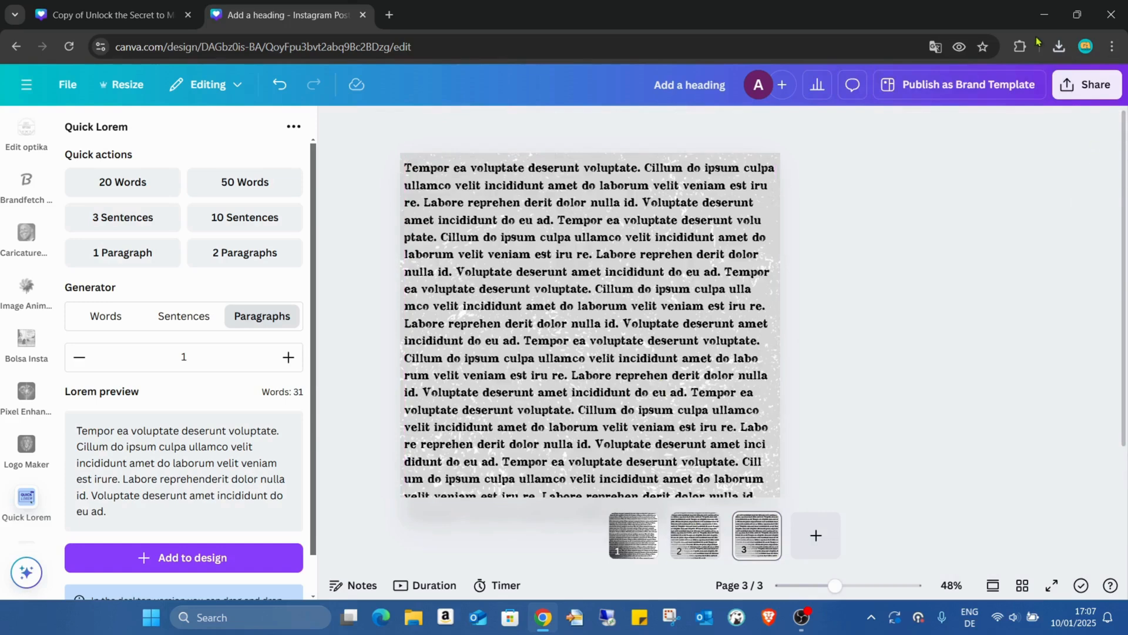
{"action": "left_click", "coordinate": [1087, 84]}
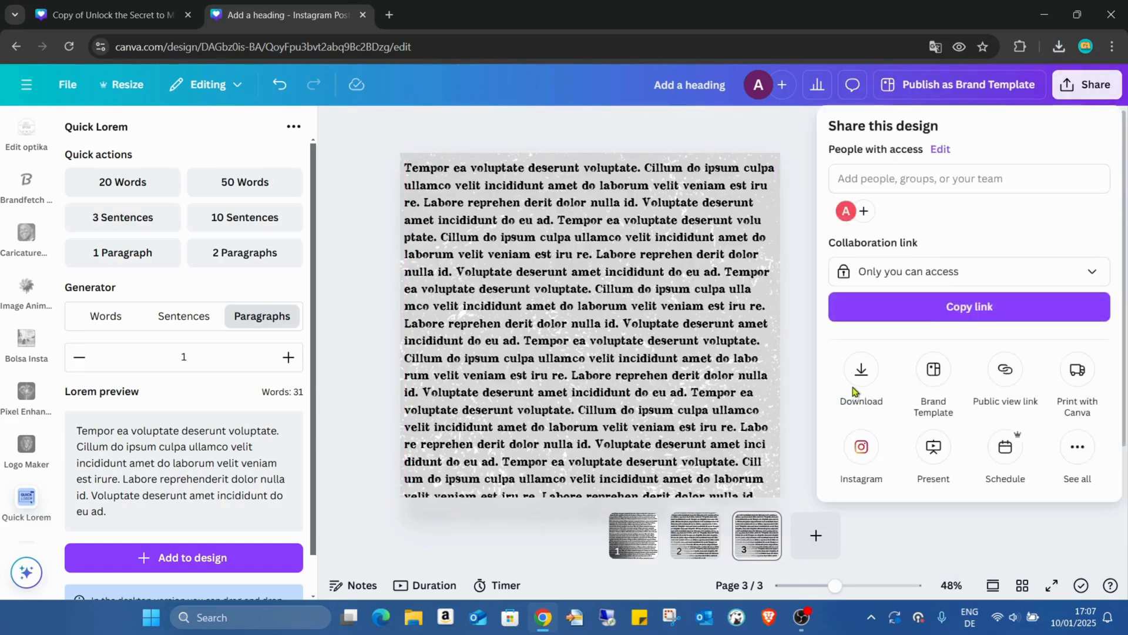
{"action": "left_click", "coordinate": [861, 369]}
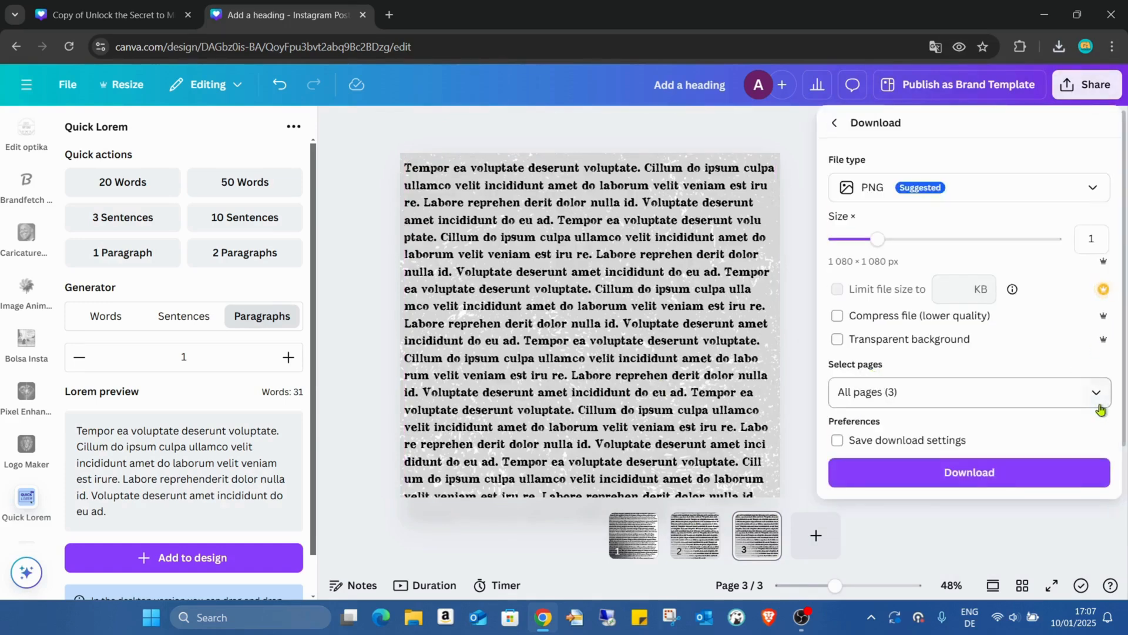
{"action": "left_click", "coordinate": [970, 392]}
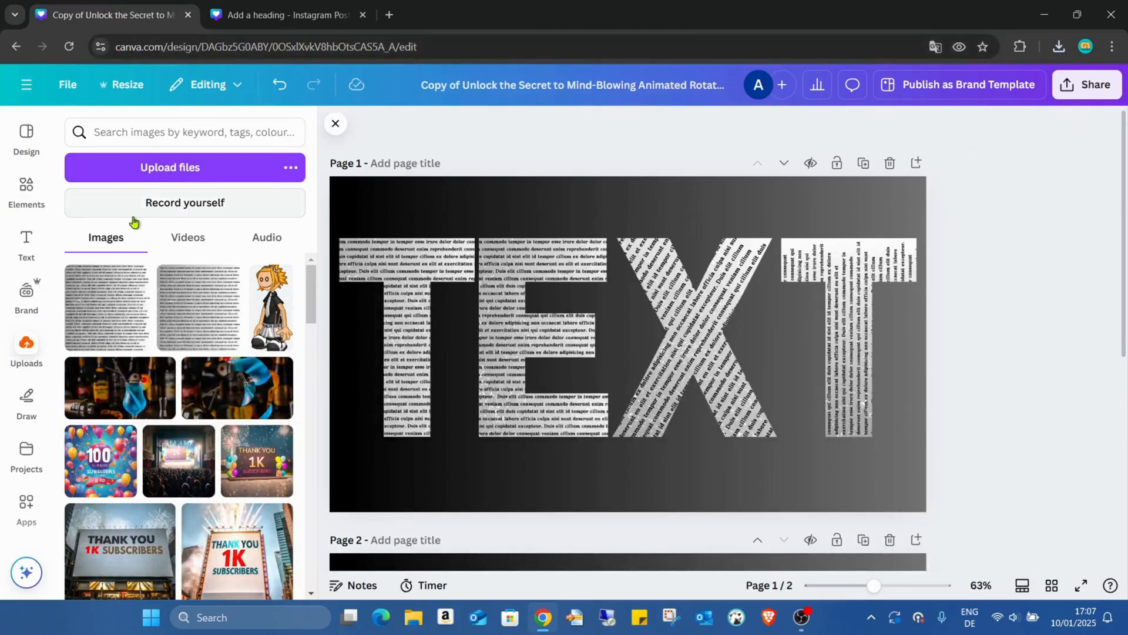
- Upload the 'Add a heading (3)' and '(4)' lorem images into the TEXT design
{"action": "left_click", "coordinate": [184, 168]}
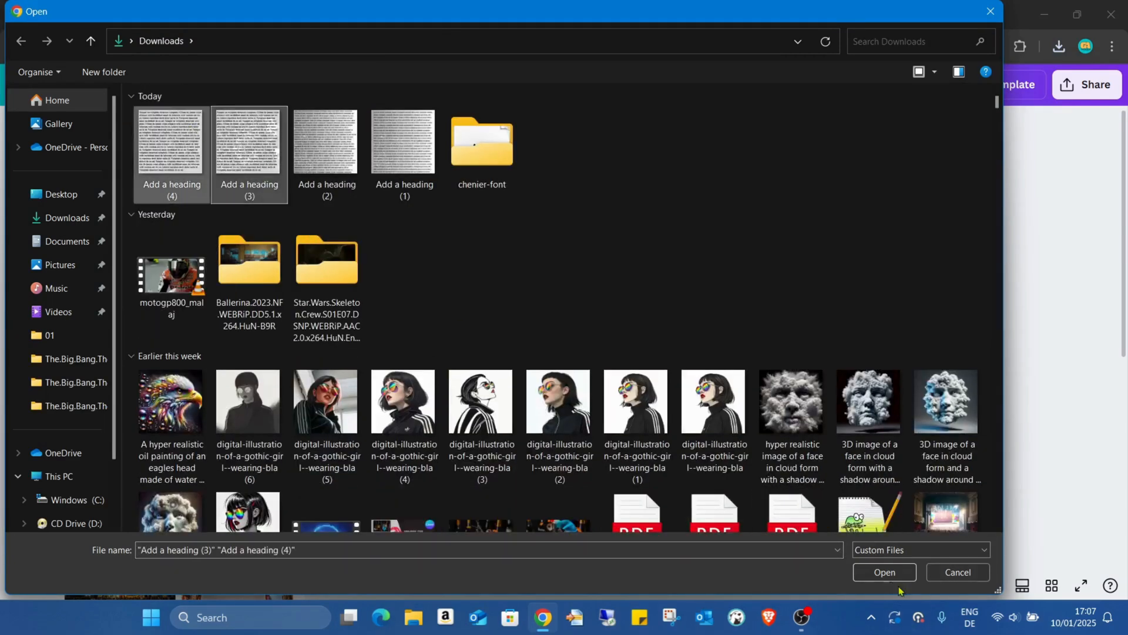
{"action": "left_click", "coordinate": [885, 571]}
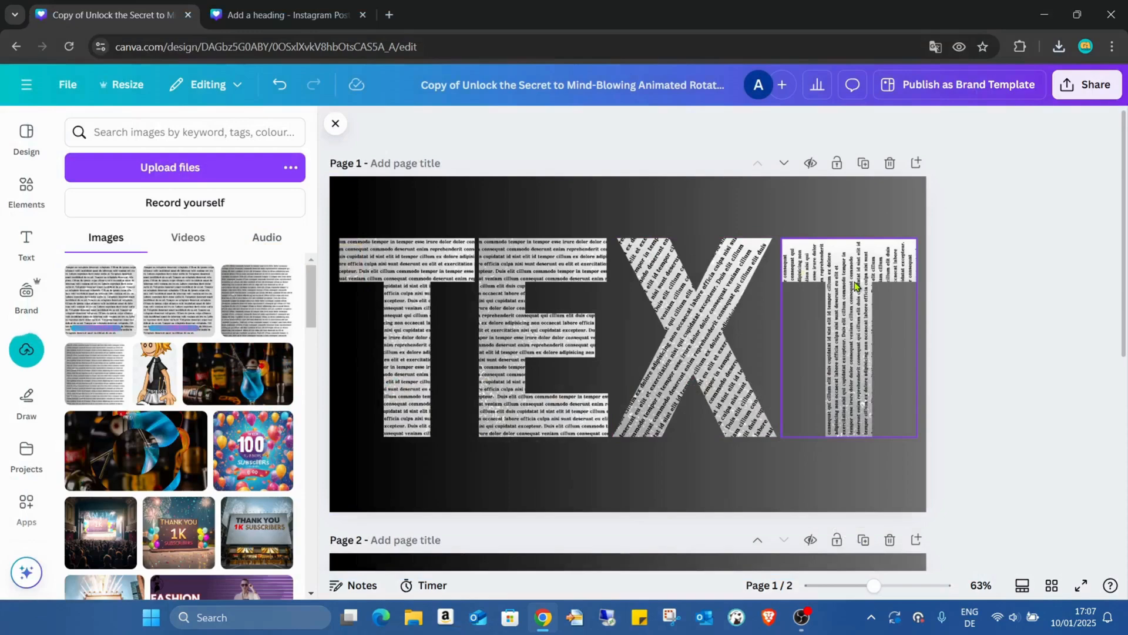
{"action": "scroll", "scroll_direction": "down", "scroll_amount": 3}
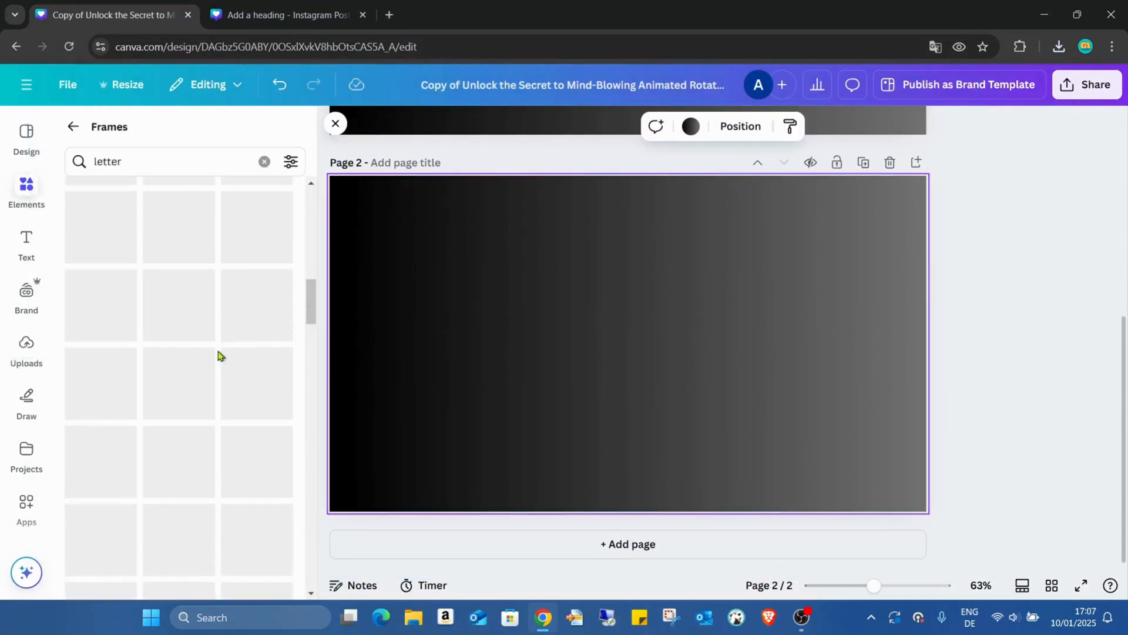
- Add the last T letter frame to page 2 and move X beside E to spell TEXT
{"action": "left_click", "coordinate": [263, 161]}
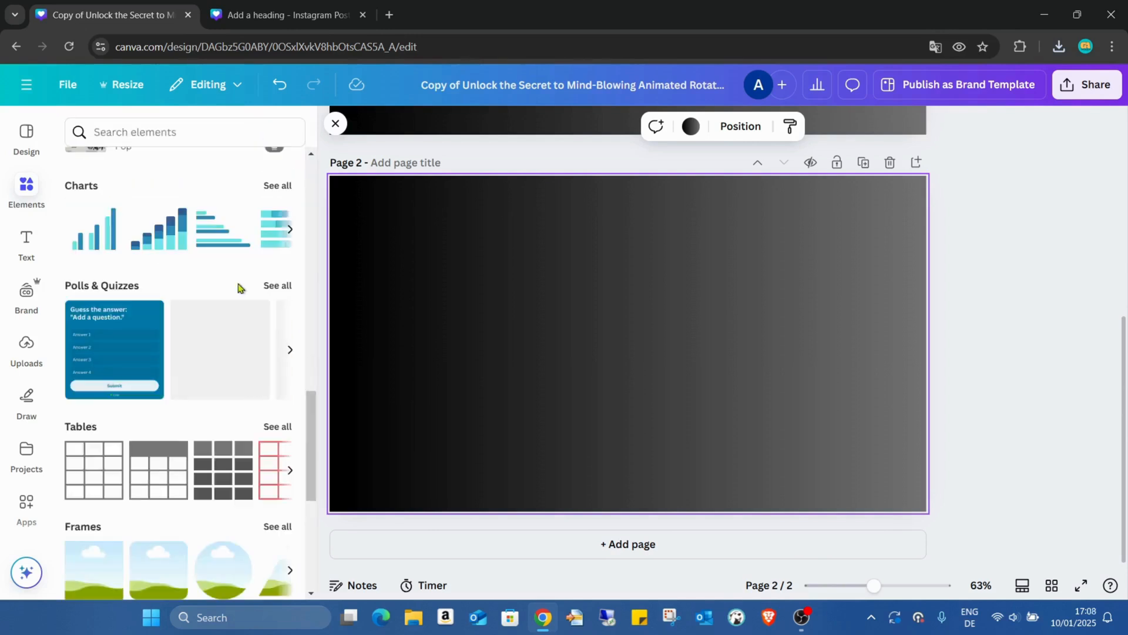
{"action": "scroll", "scroll_direction": "down", "scroll_amount": 3}
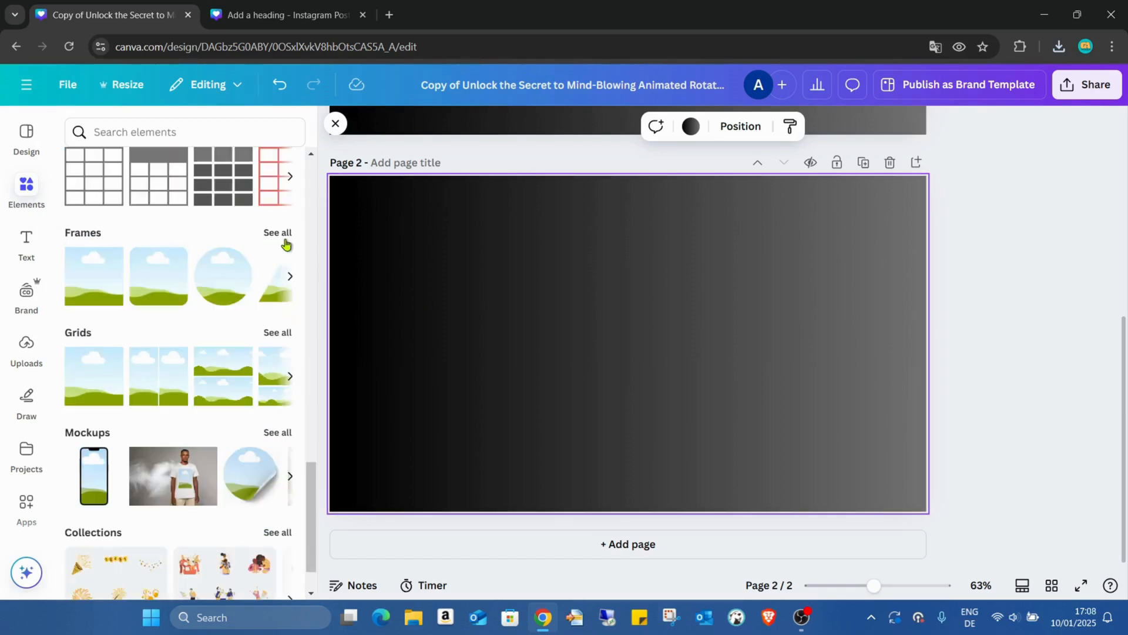
{"action": "left_click", "coordinate": [277, 233]}
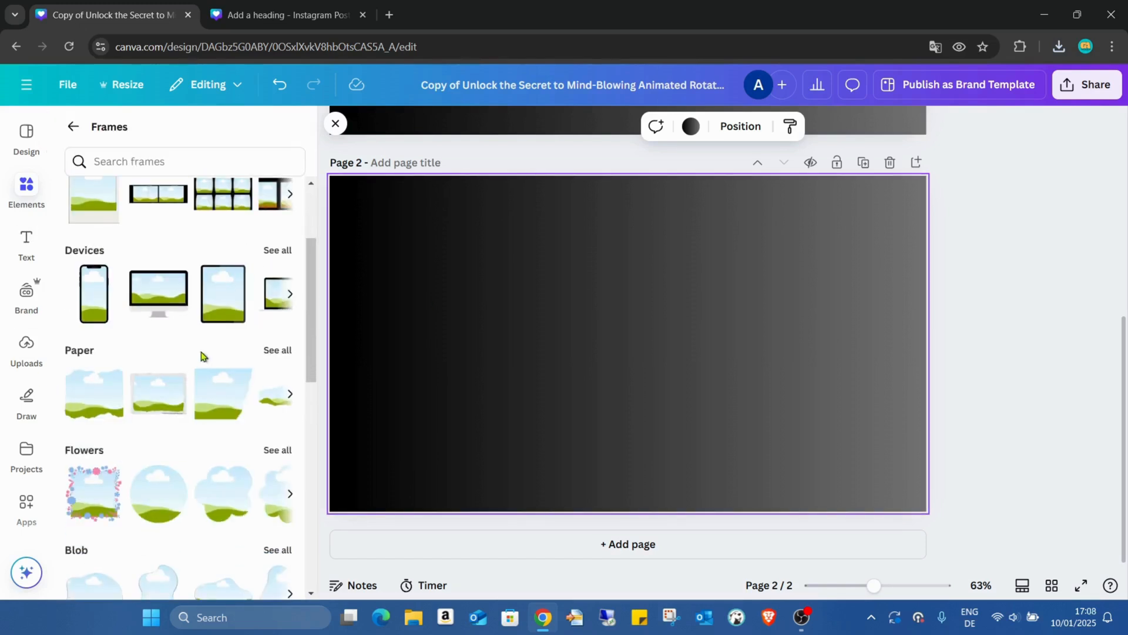
{"action": "scroll", "scroll_direction": "down", "scroll_amount": 3}
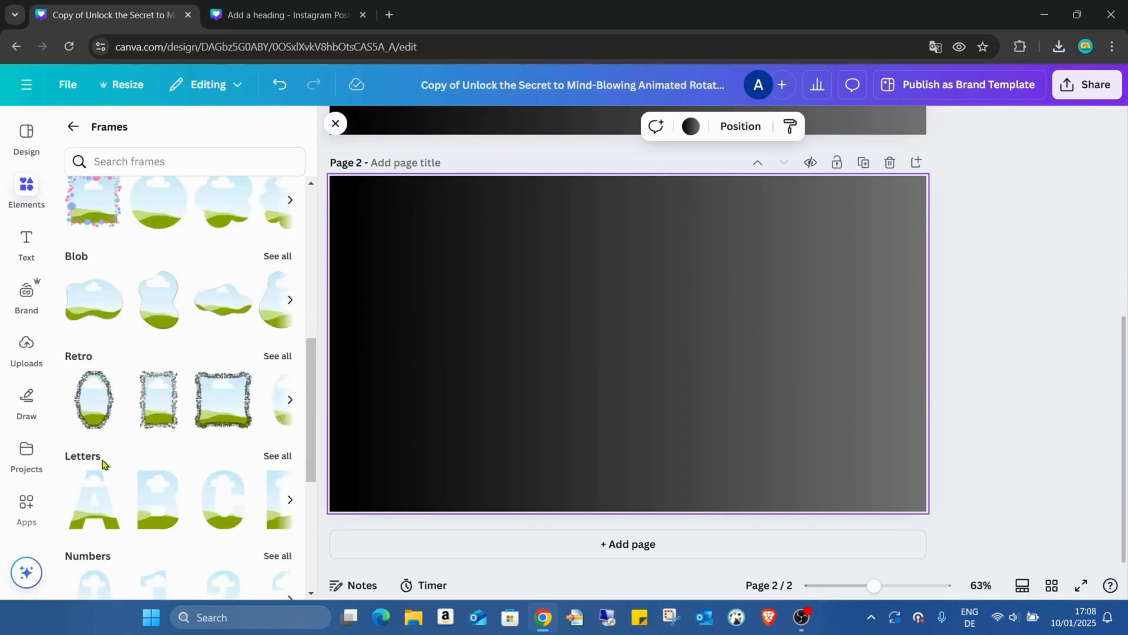
{"action": "left_click", "coordinate": [277, 457]}
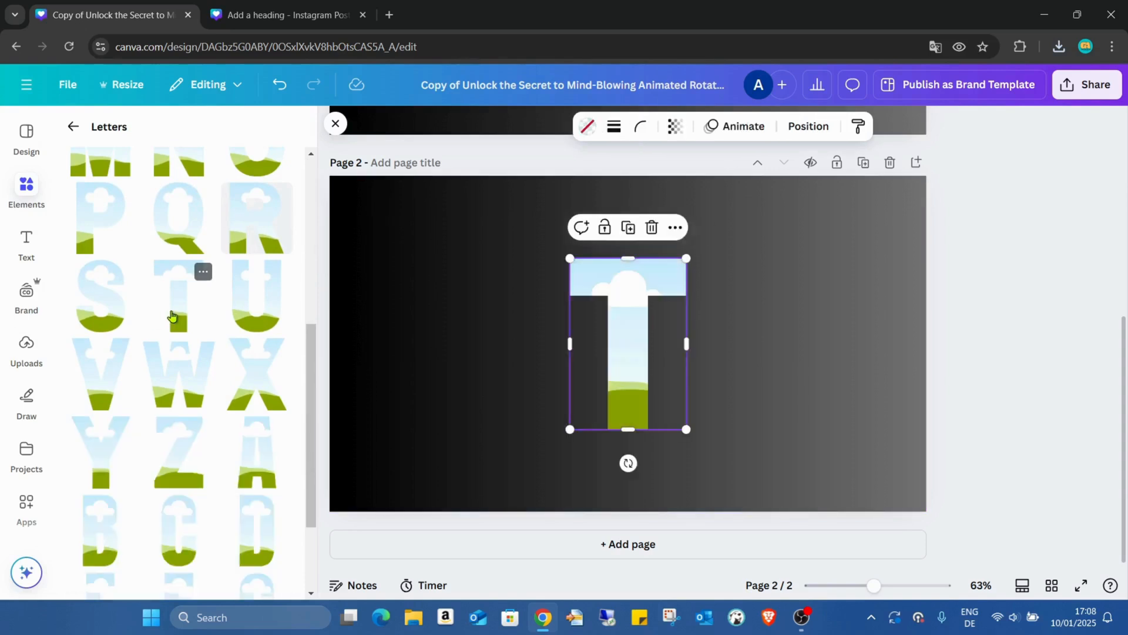
{"action": "left_click_drag", "start_coordinate": [627, 344], "coordinate": [411, 335]}
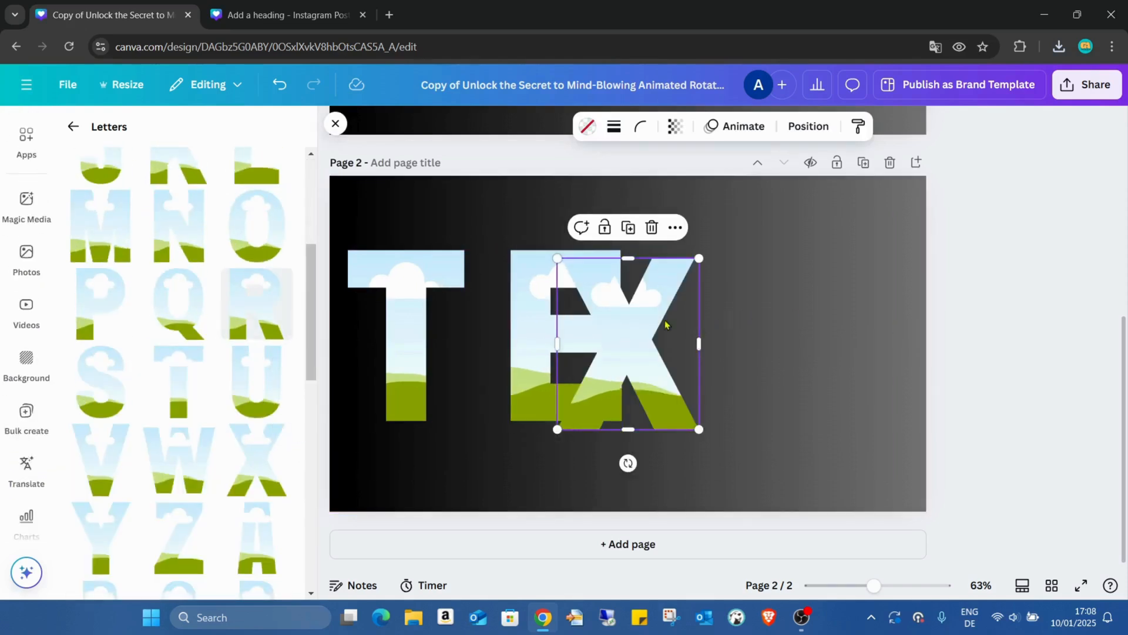
{"action": "left_click_drag", "start_coordinate": [627, 344], "coordinate": [715, 336]}
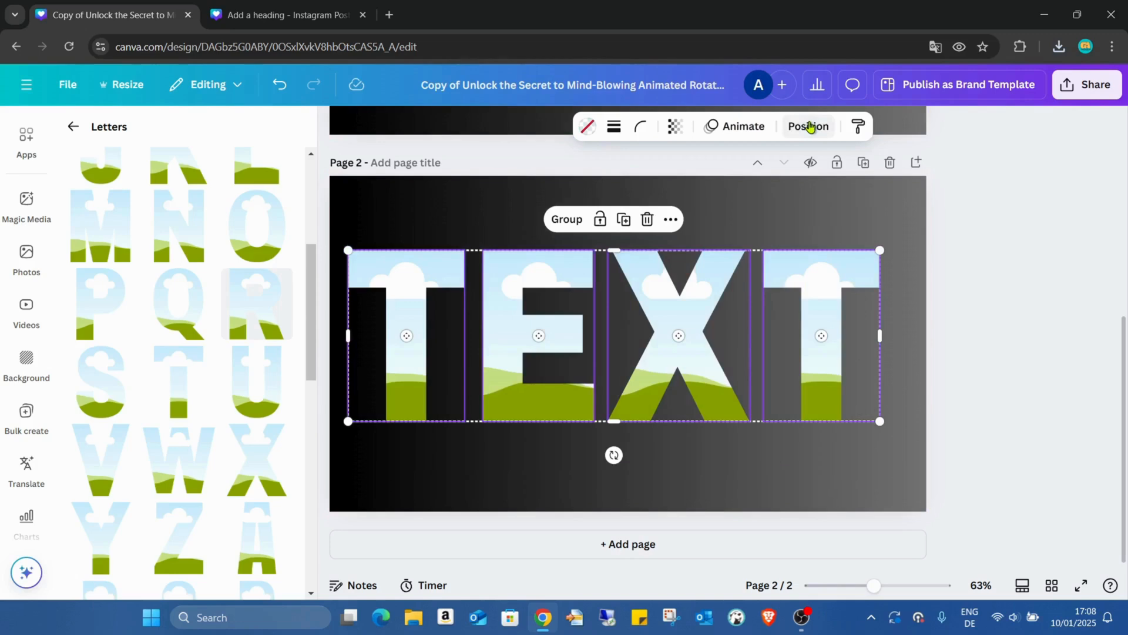
- Group the four letter frames, ungrouping and regrouping once, and centre them on the page
{"action": "left_click", "coordinate": [808, 126]}
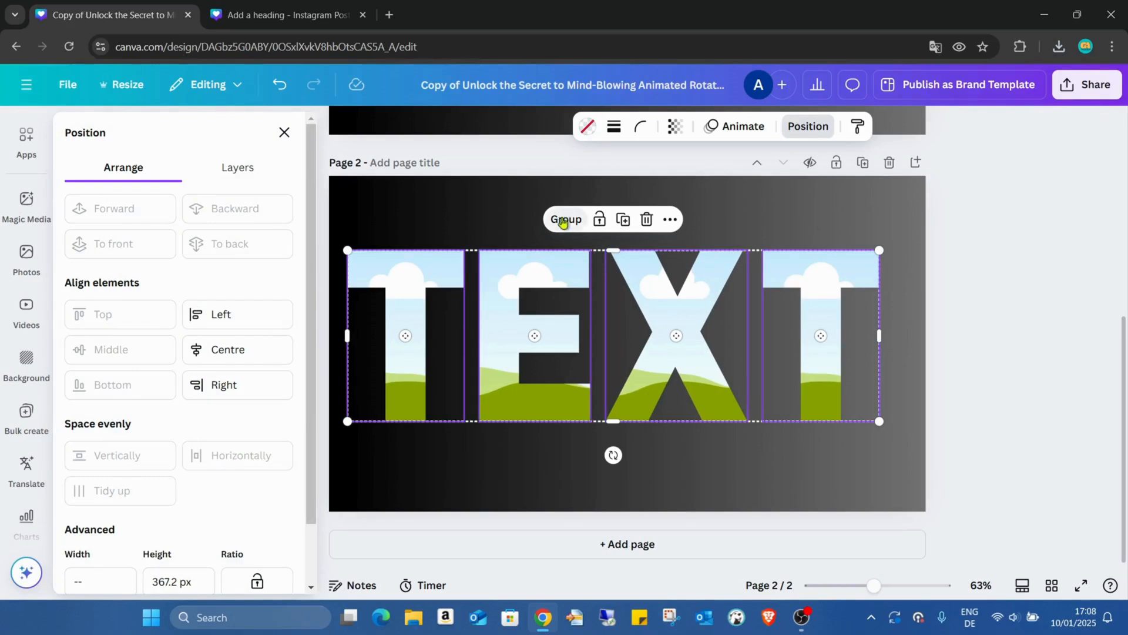
{"action": "left_click", "coordinate": [566, 219]}
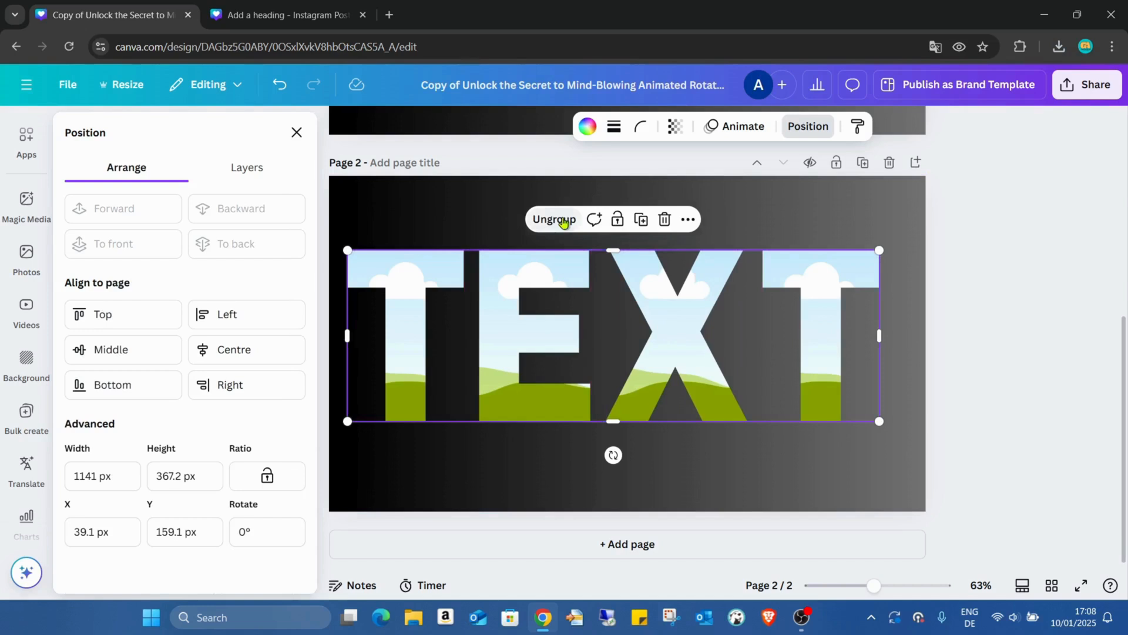
{"action": "mouse_move", "coordinate": [531, 372]}
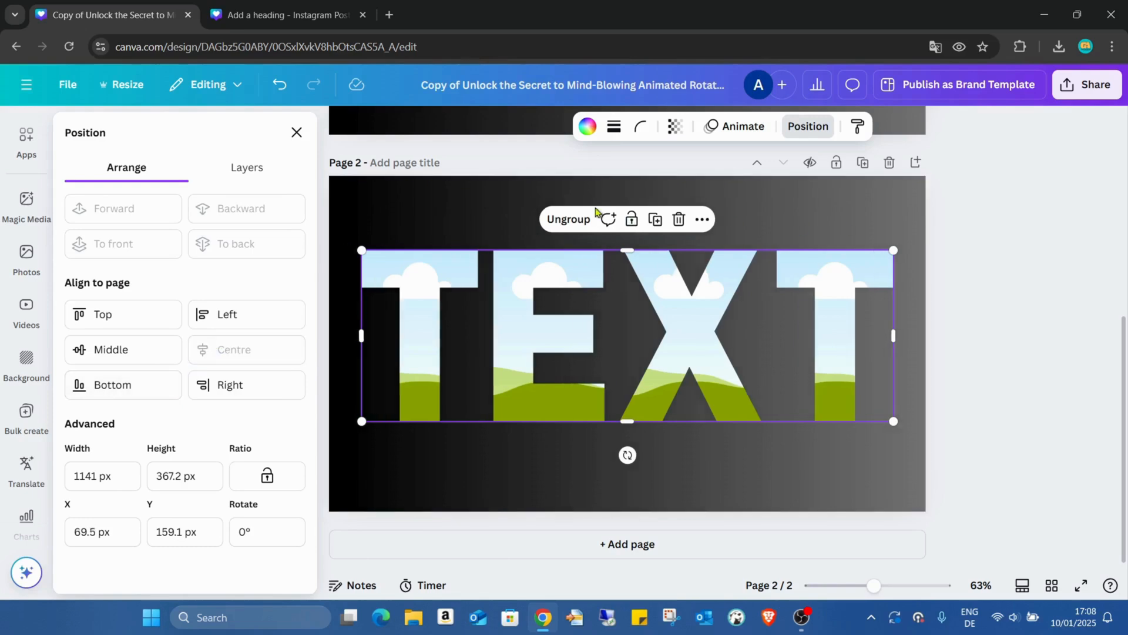
{"action": "left_click", "coordinate": [568, 218]}
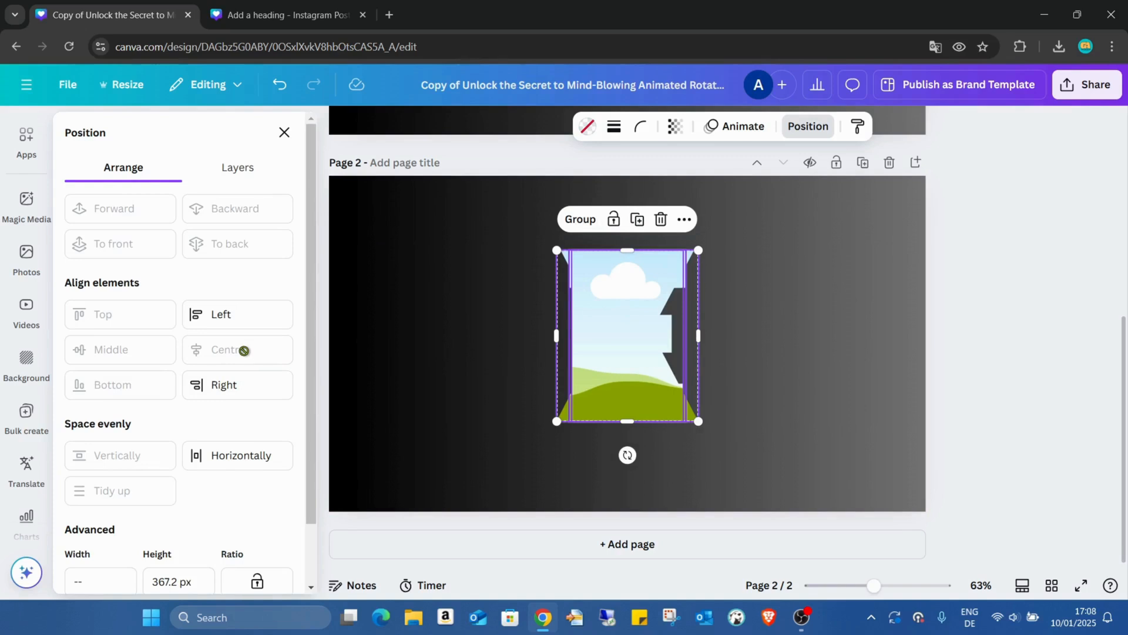
{"action": "mouse_move", "coordinate": [299, 246]}
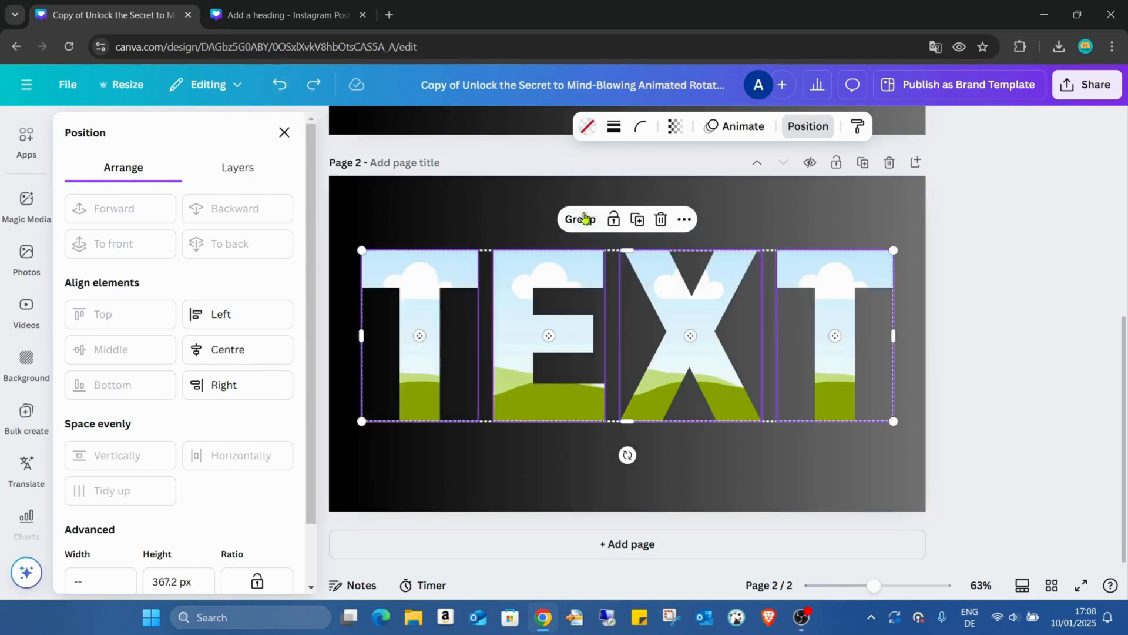
{"action": "left_click", "coordinate": [580, 219]}
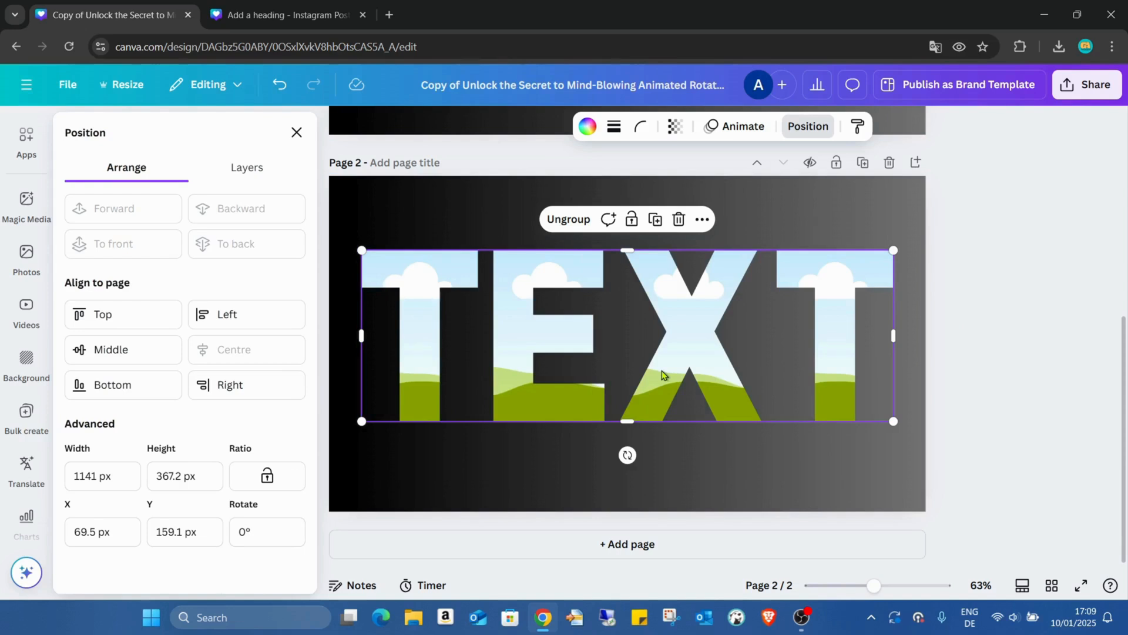
{"action": "left_click", "coordinate": [246, 315]}
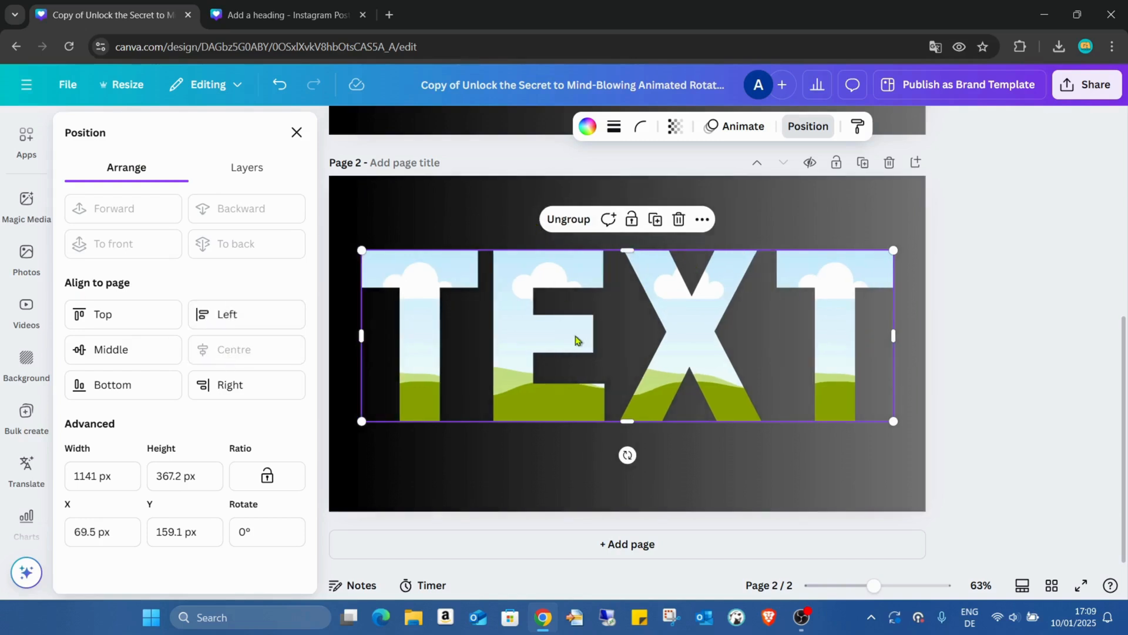
{"action": "left_click", "coordinate": [519, 207]}
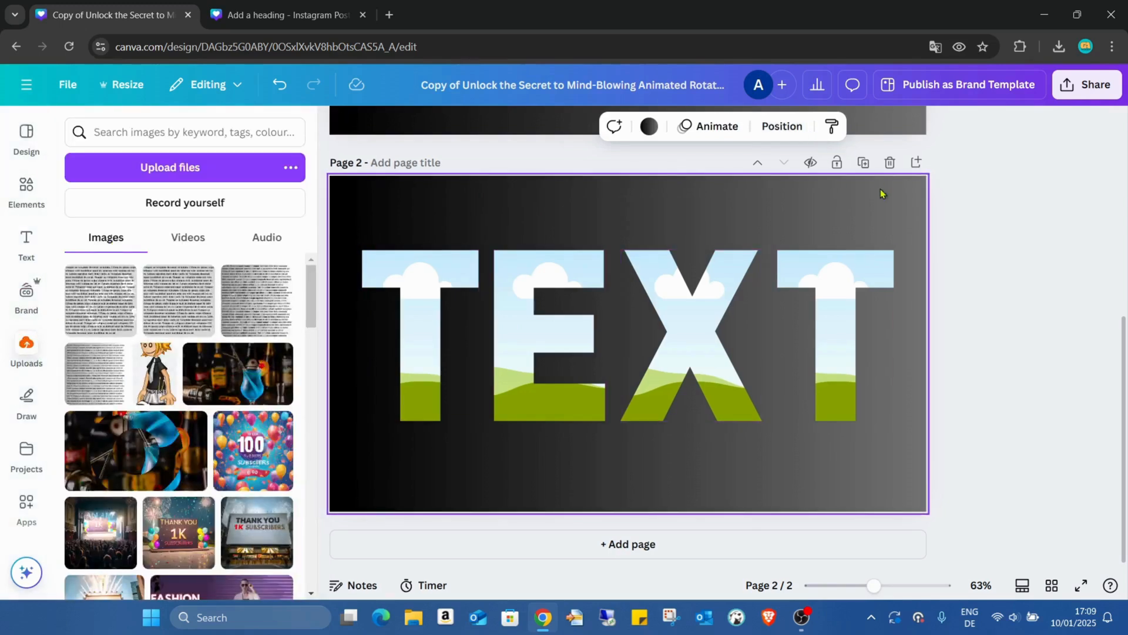
{"action": "mouse_move", "coordinate": [863, 163]}
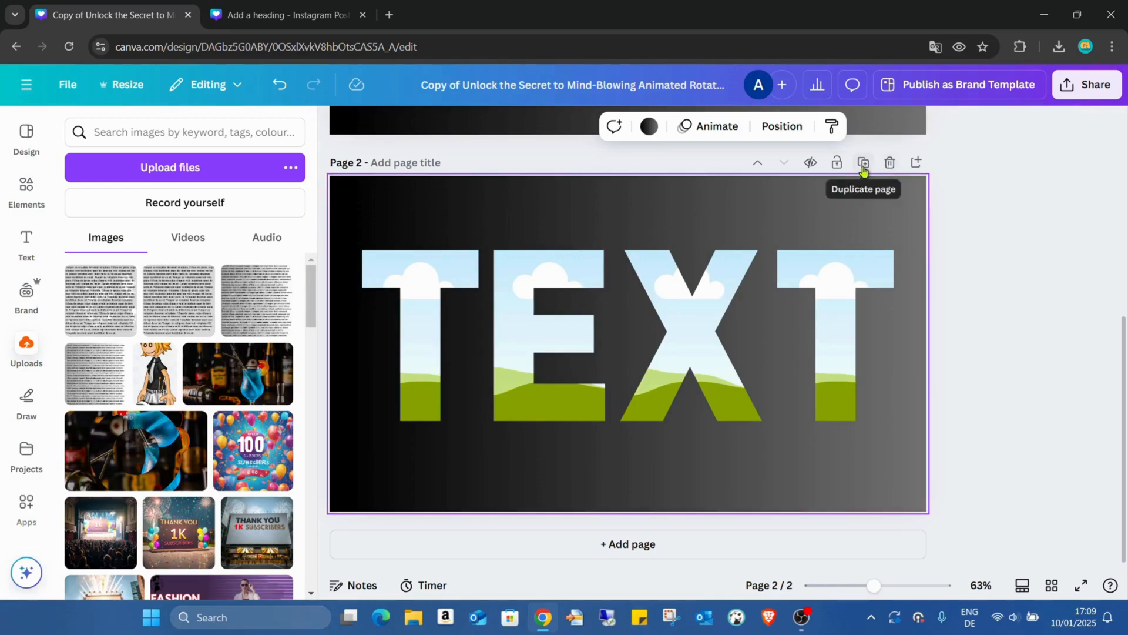
- Duplicate the TEXT page and scroll down through the design
{"action": "left_click", "coordinate": [864, 163]}
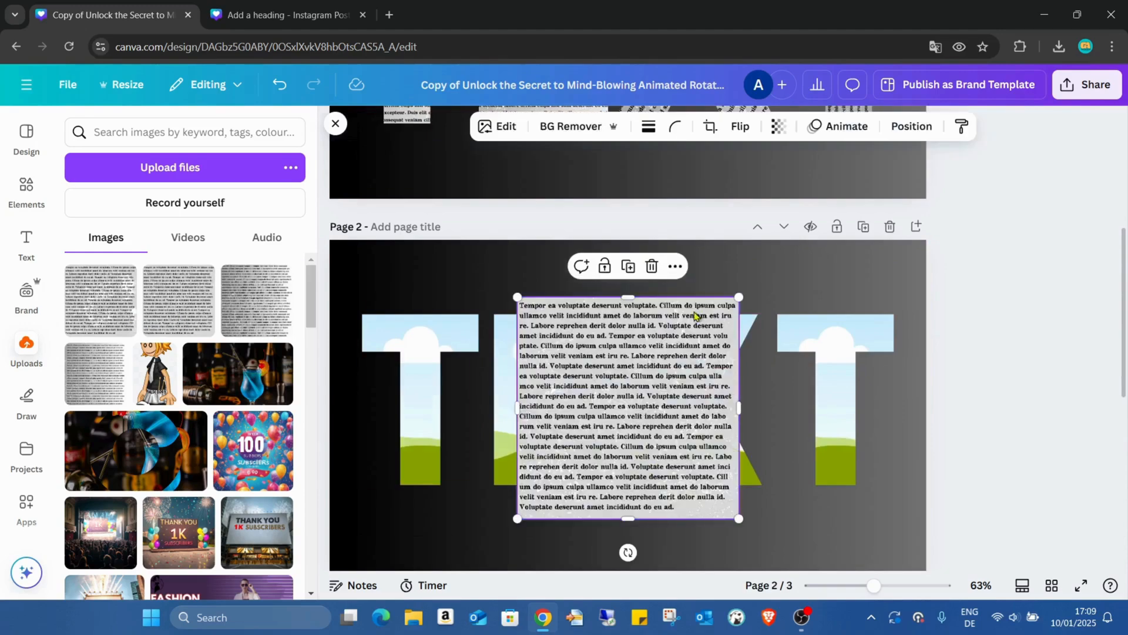
{"action": "scroll", "scroll_direction": "down", "scroll_amount": 3}
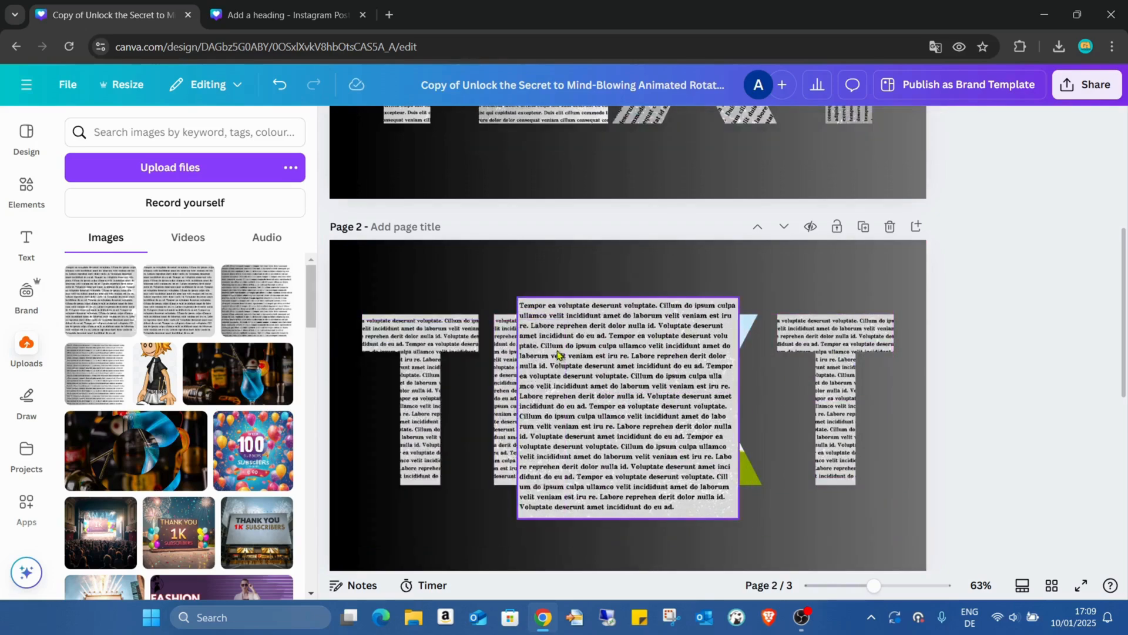
{"action": "scroll", "scroll_direction": "down", "scroll_amount": 3}
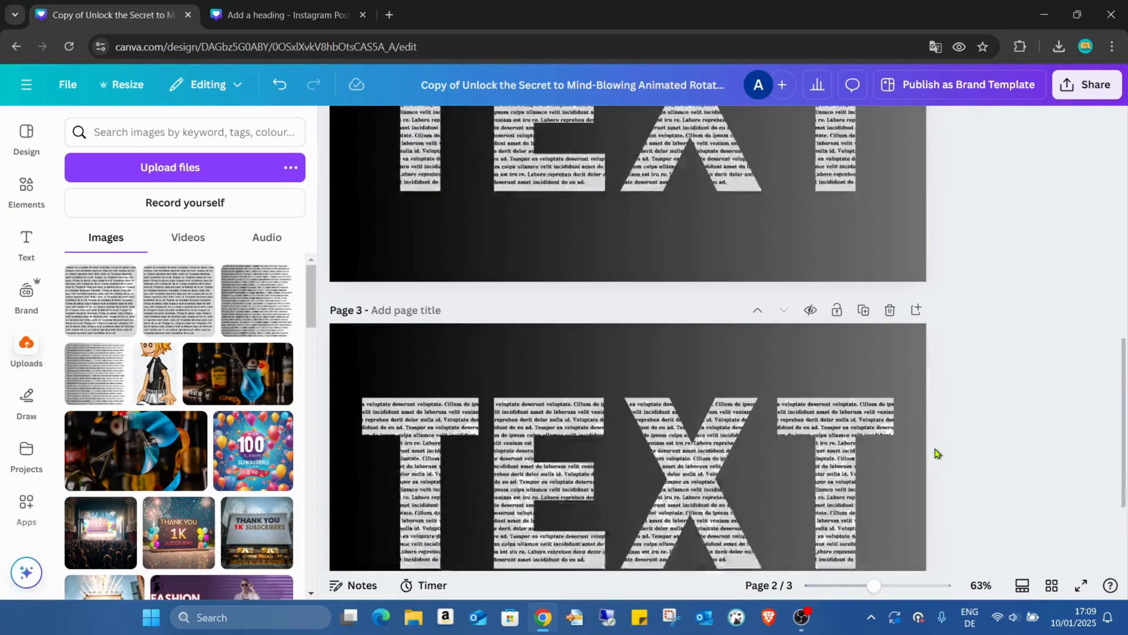
{"action": "left_click", "coordinate": [1082, 583]}
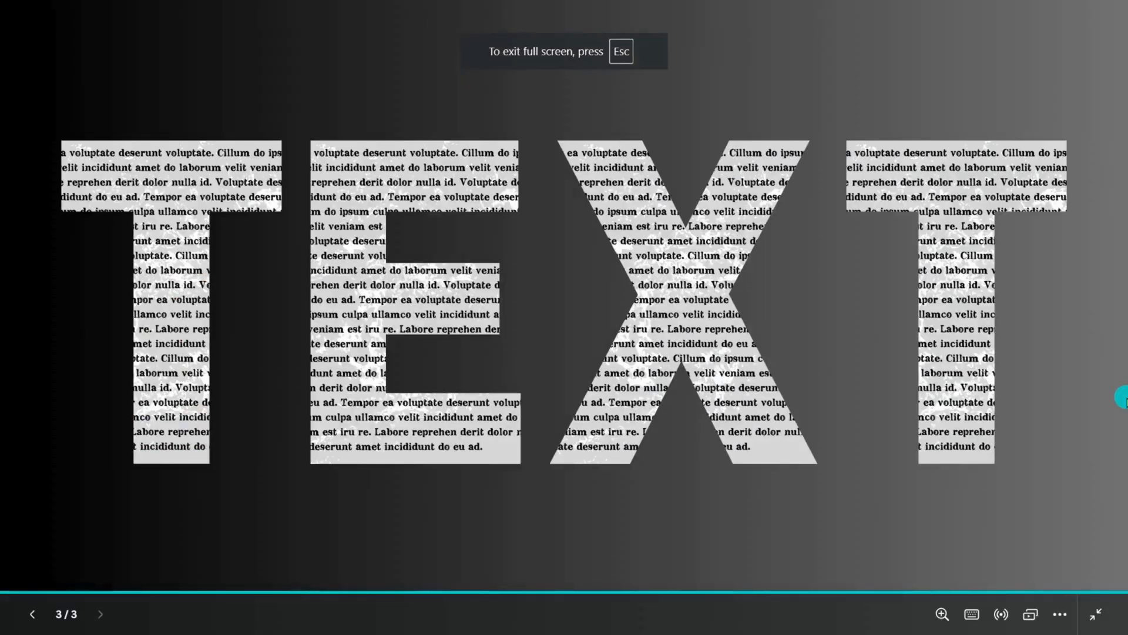
{"action": "left_click", "coordinate": [33, 615]}
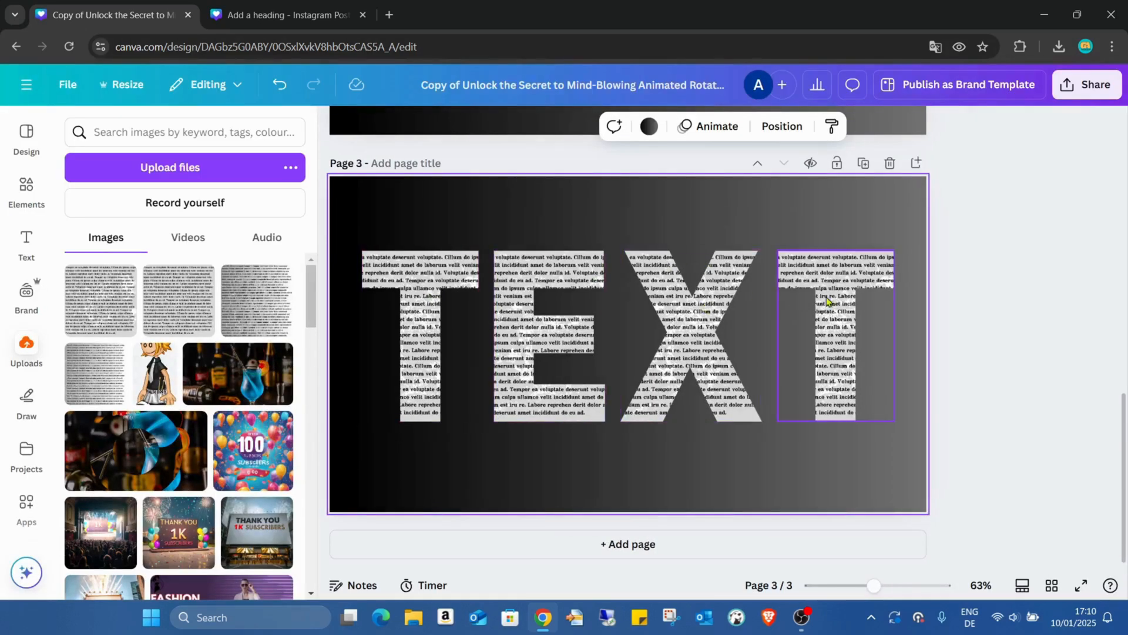
- Undo the accidental T rotation, then rotate the T's lorem image to about -86
{"action": "left_click", "coordinate": [832, 305]}
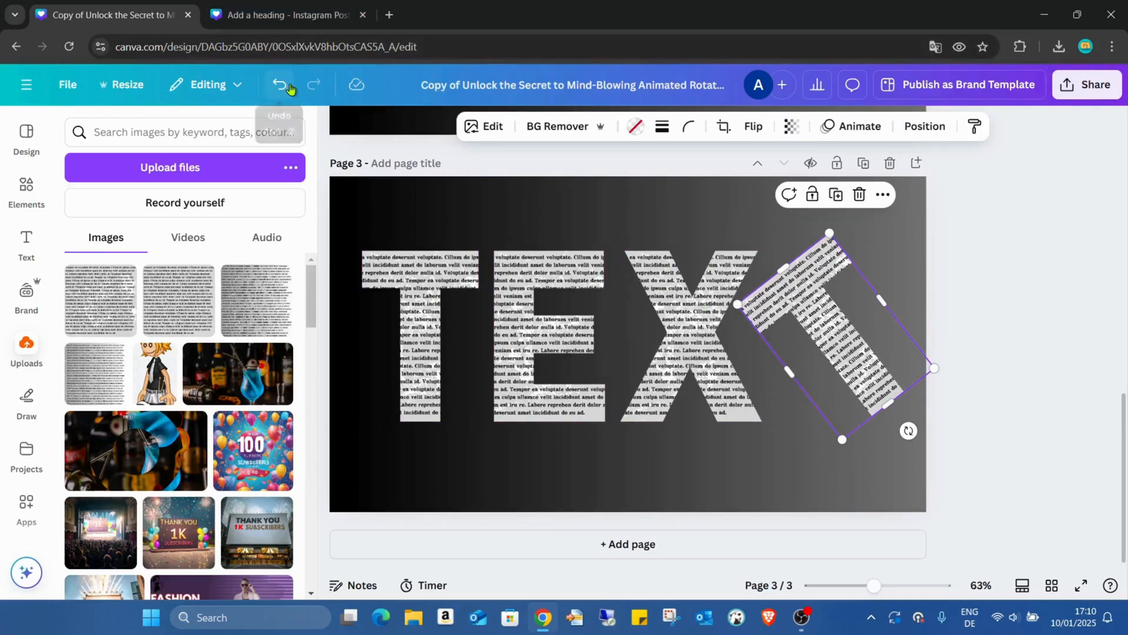
{"action": "left_click", "coordinate": [279, 84]}
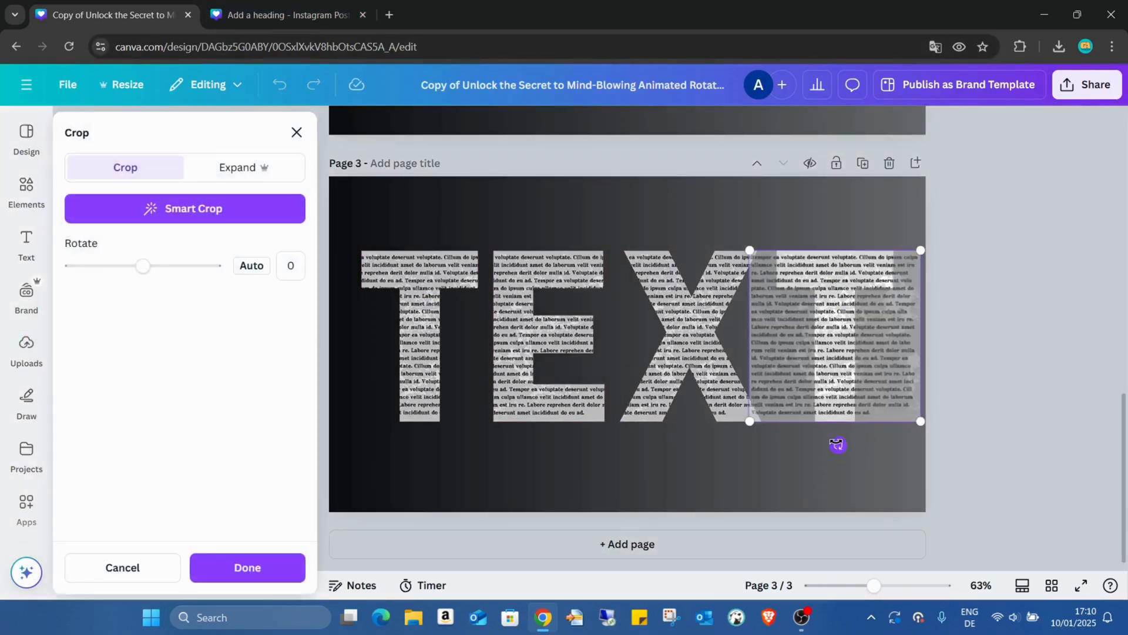
{"action": "left_click_drag", "start_coordinate": [143, 266], "coordinate": [109, 266]}
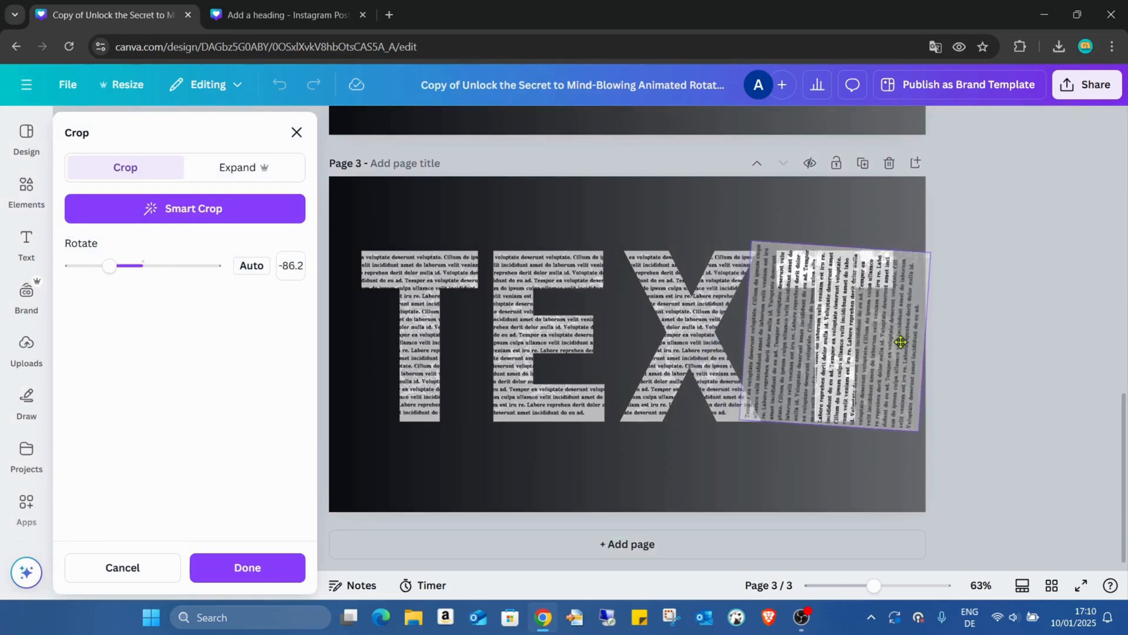
- Rotate the image inside the X to about -59.5 and present the design full screen
{"action": "left_click", "coordinate": [247, 568]}
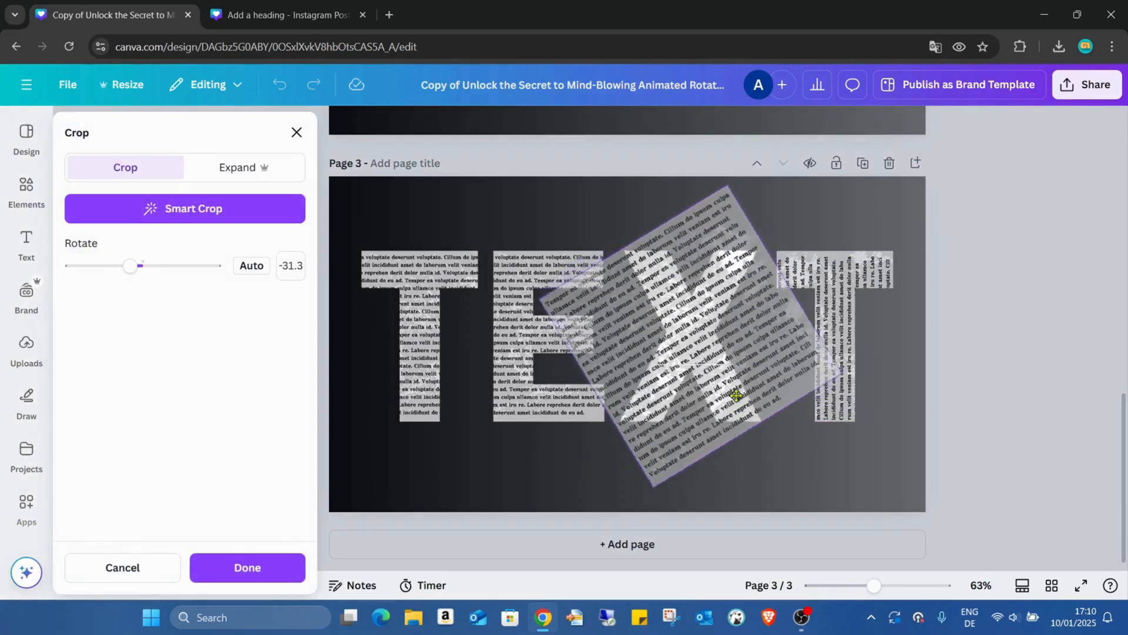
{"action": "left_click_drag", "start_coordinate": [130, 266], "coordinate": [119, 265]}
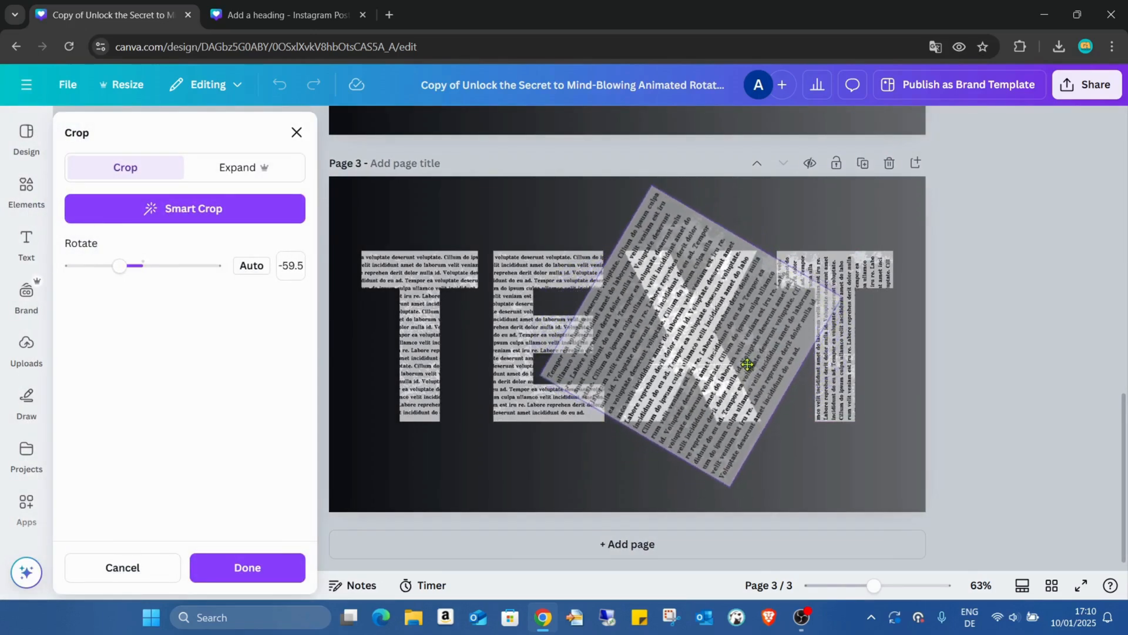
{"action": "left_click", "coordinate": [746, 365]}
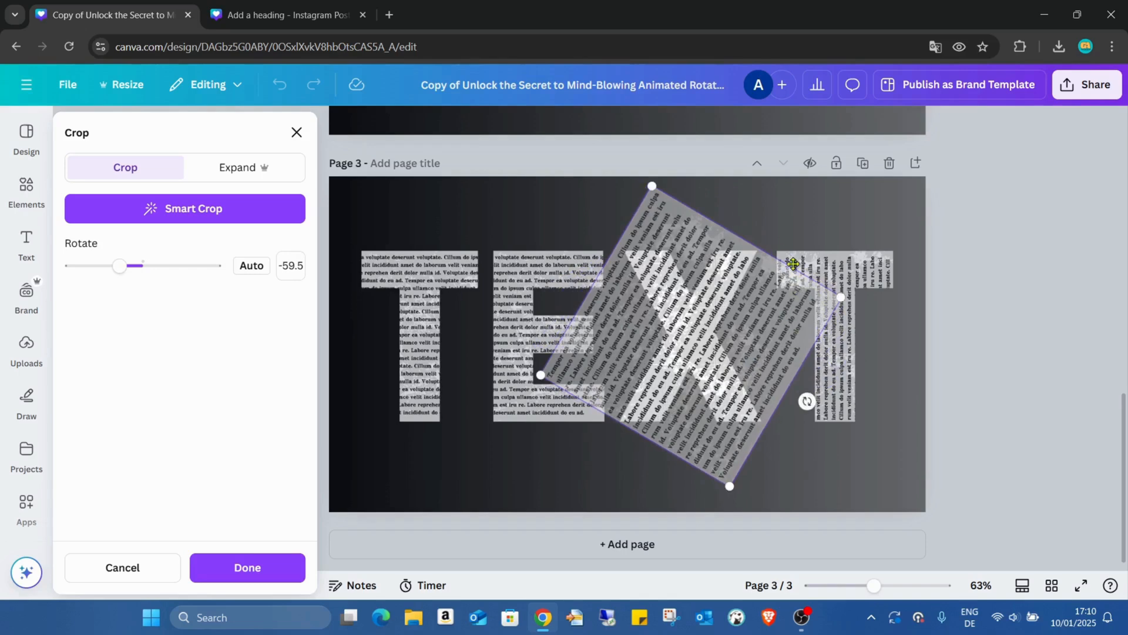
{"action": "mouse_move", "coordinate": [783, 392]}
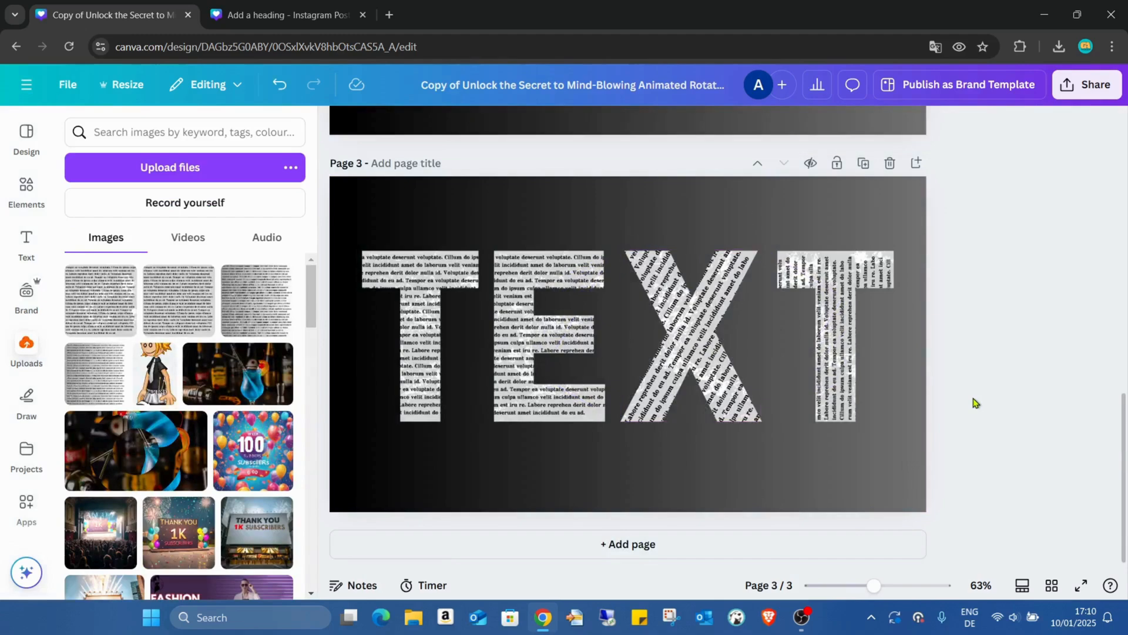
{"action": "left_click", "coordinate": [1080, 583]}
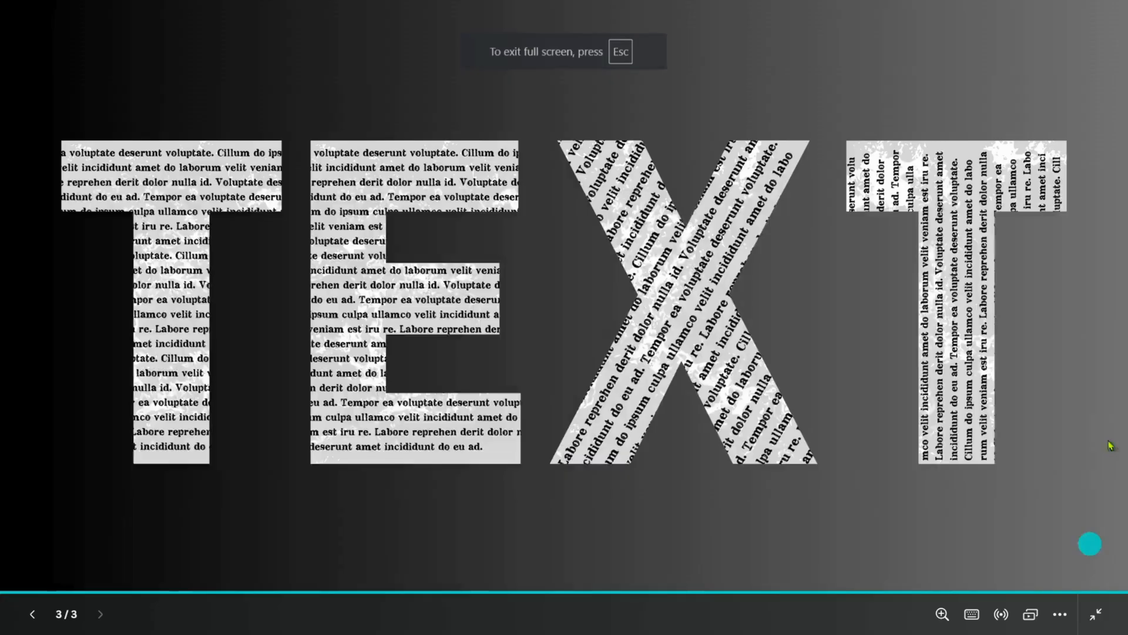